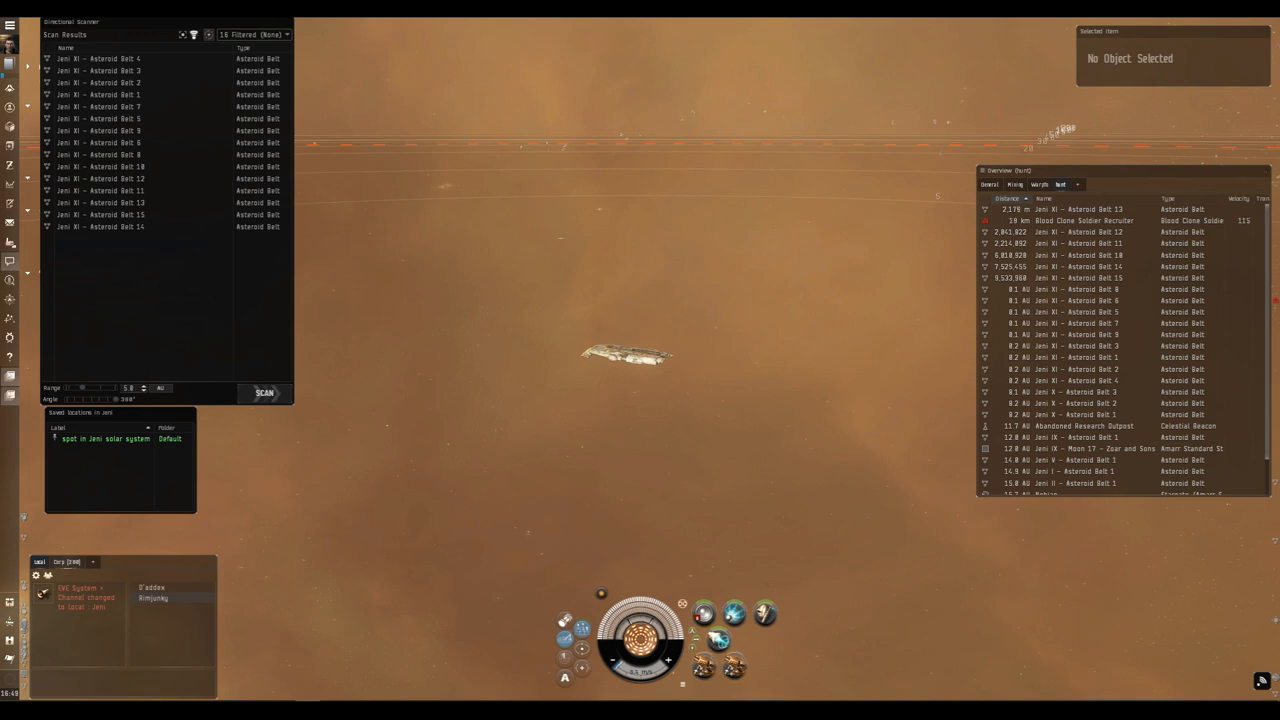
Select the Blood Clone Soldier Recruiter and refresh the directional scan several times.
click(1084, 220)
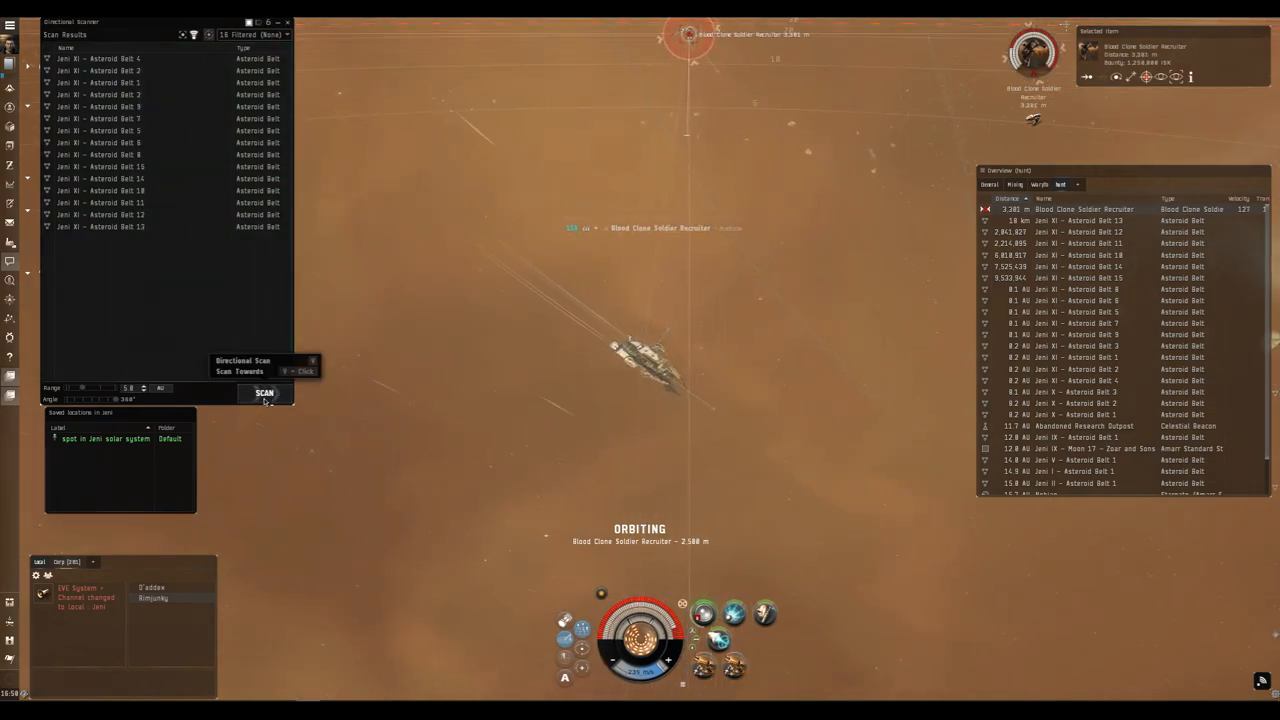
click(264, 392)
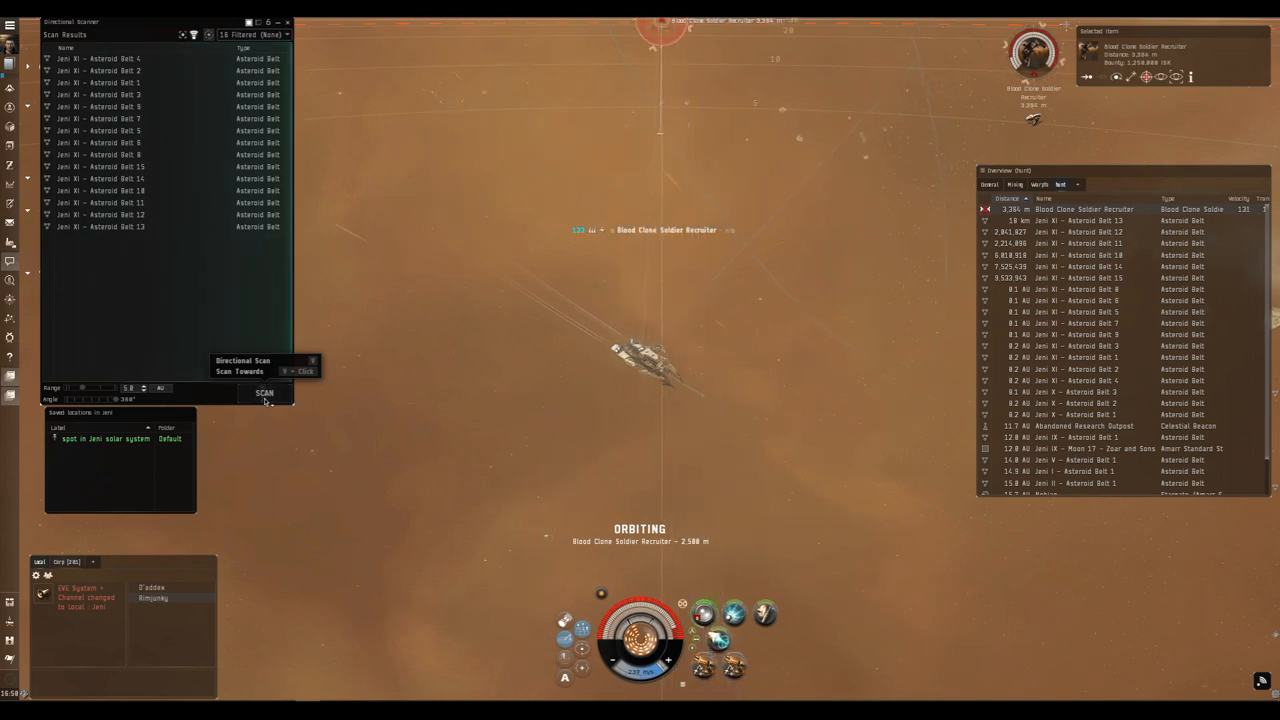
click(264, 392)
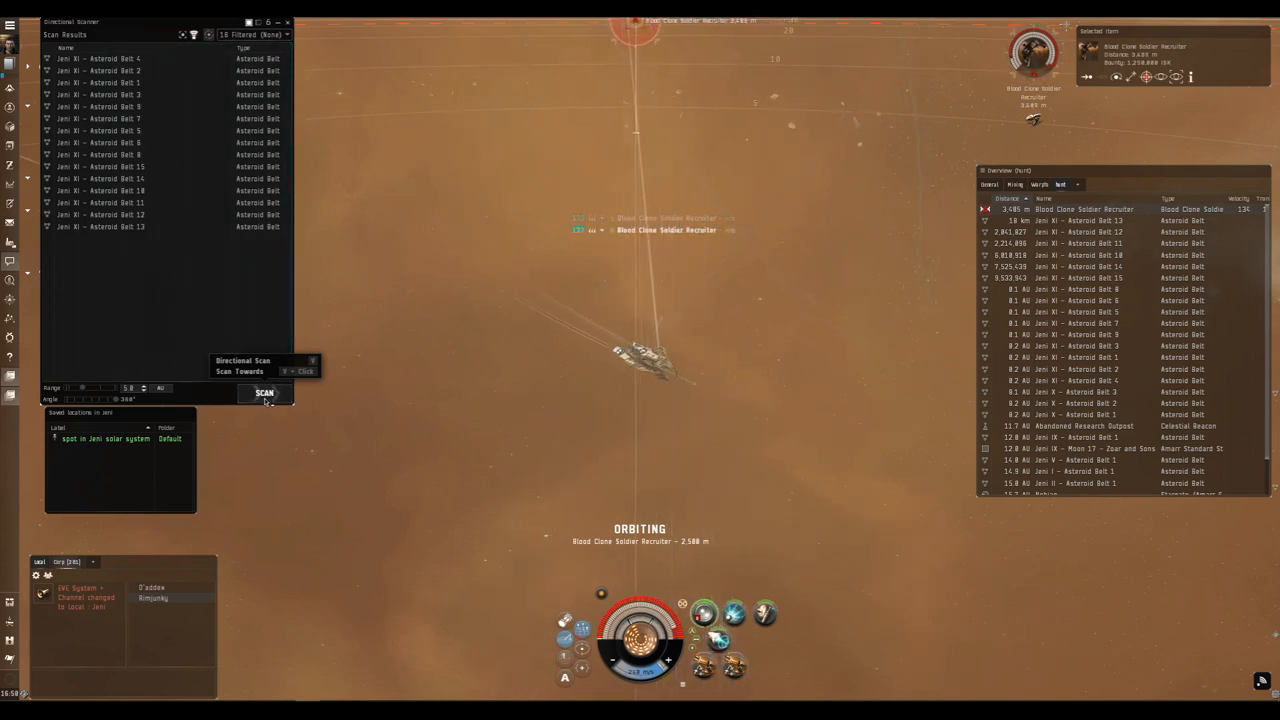
click(264, 392)
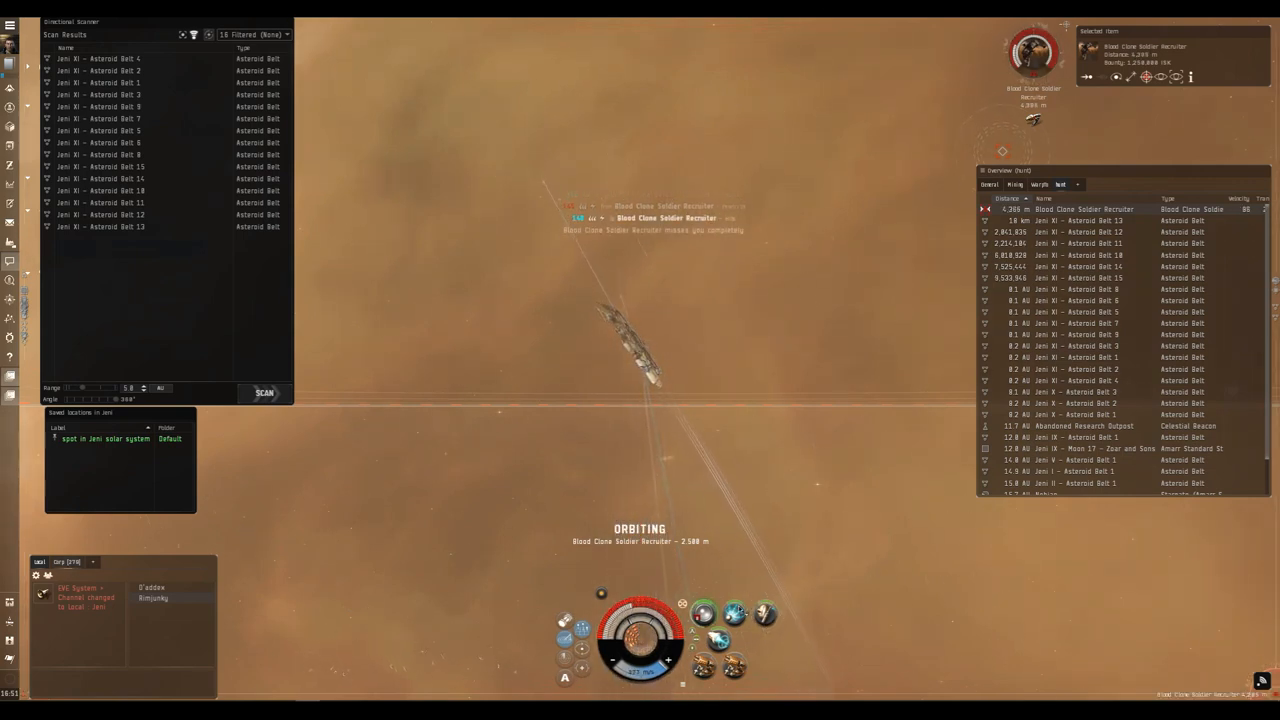
mouse_move(718, 638)
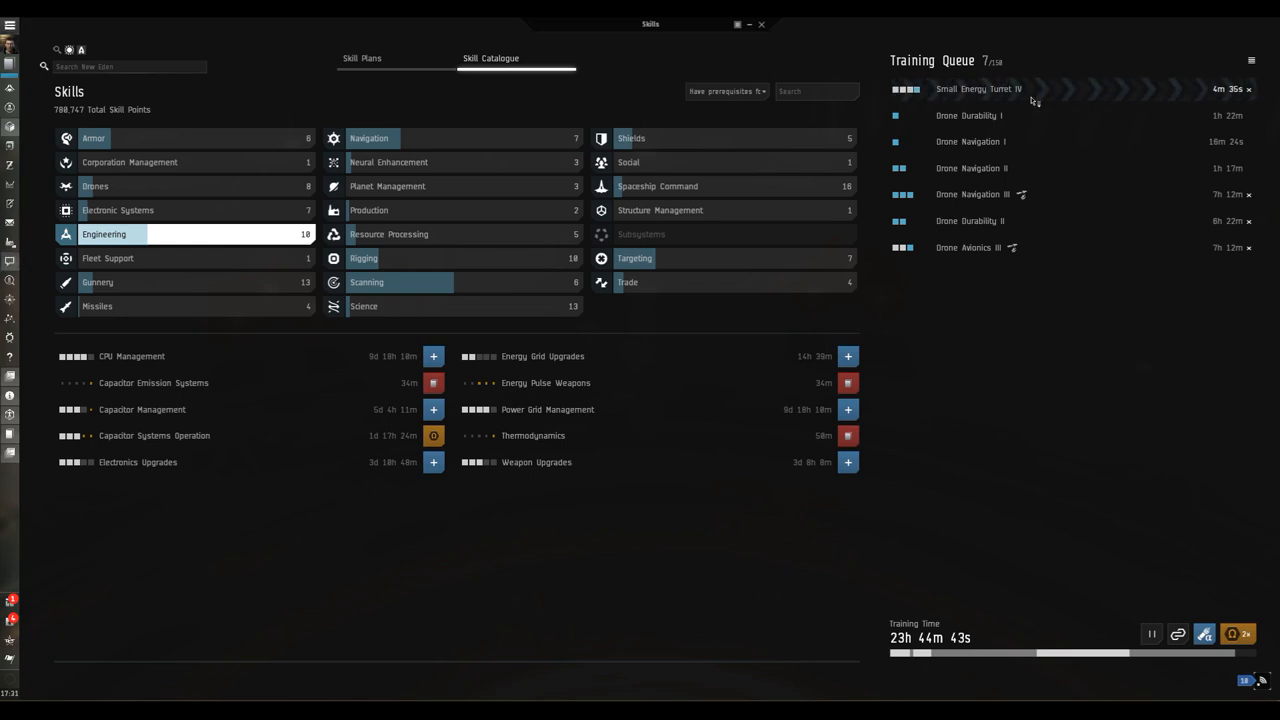
mouse_move(1000, 88)
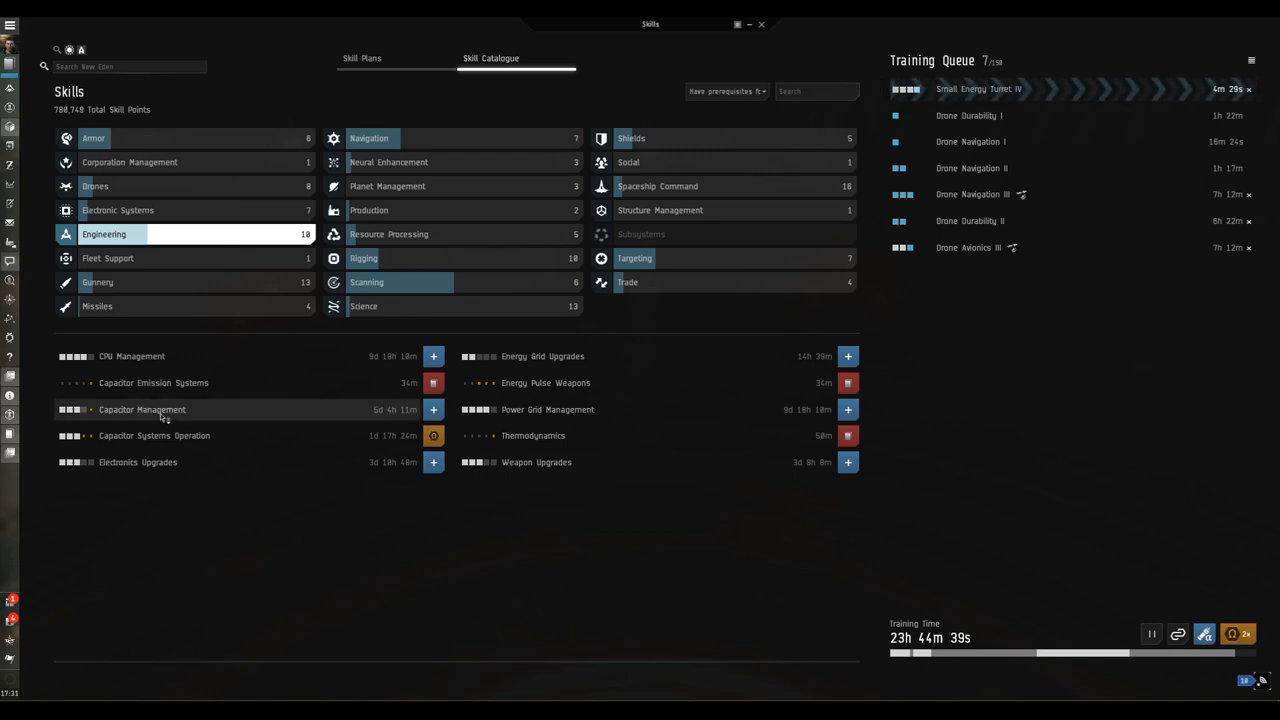
mouse_move(536, 462)
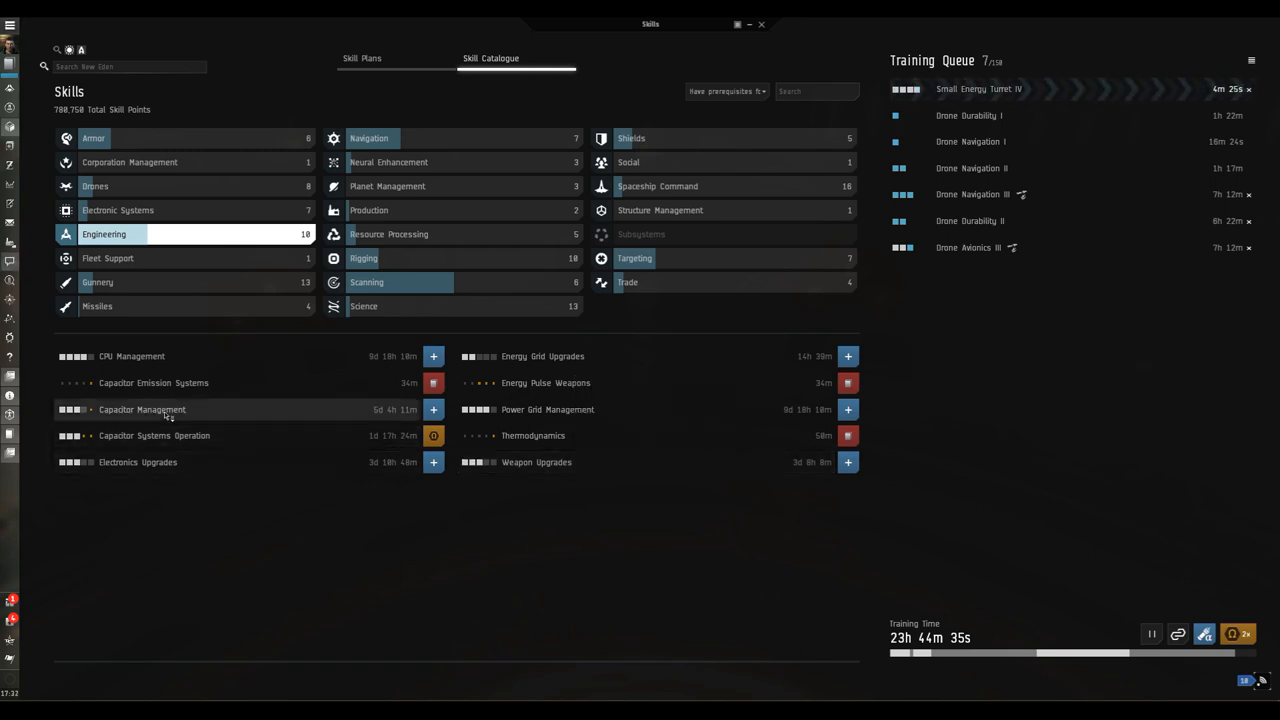
Review the Capacitor Management skill's info and attributes, then close it.
right_click(142, 408)
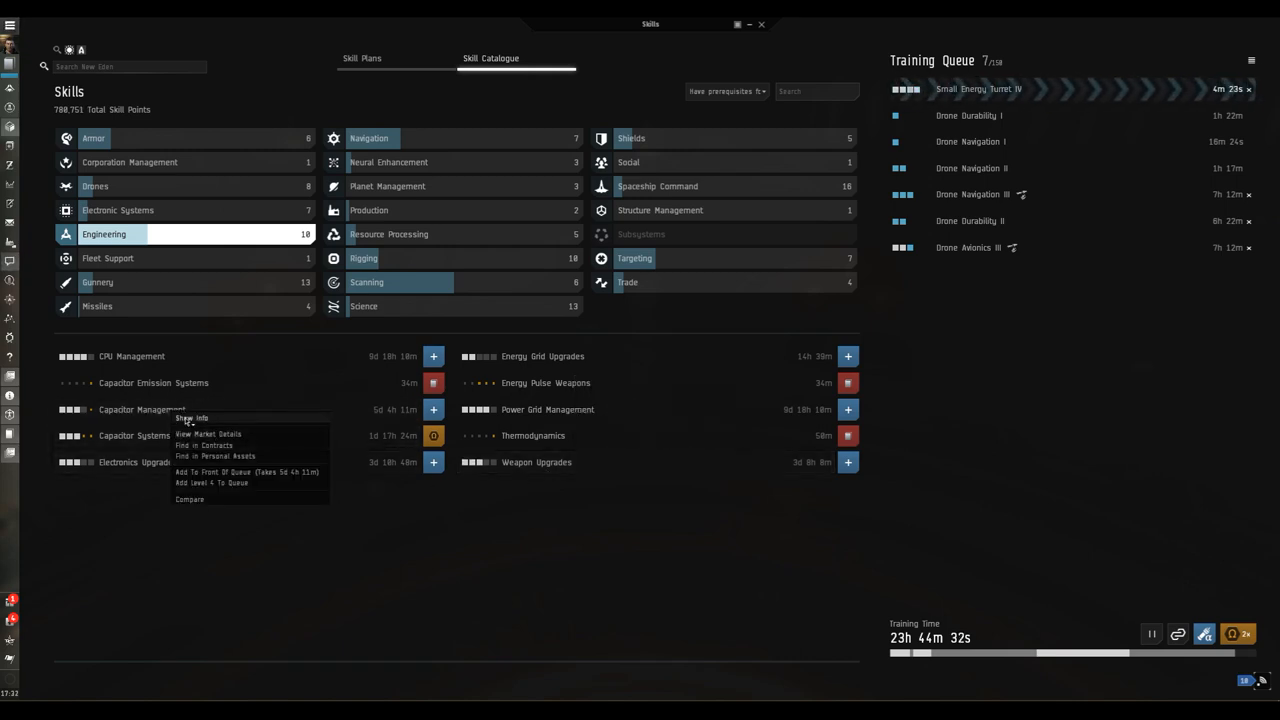
click(192, 418)
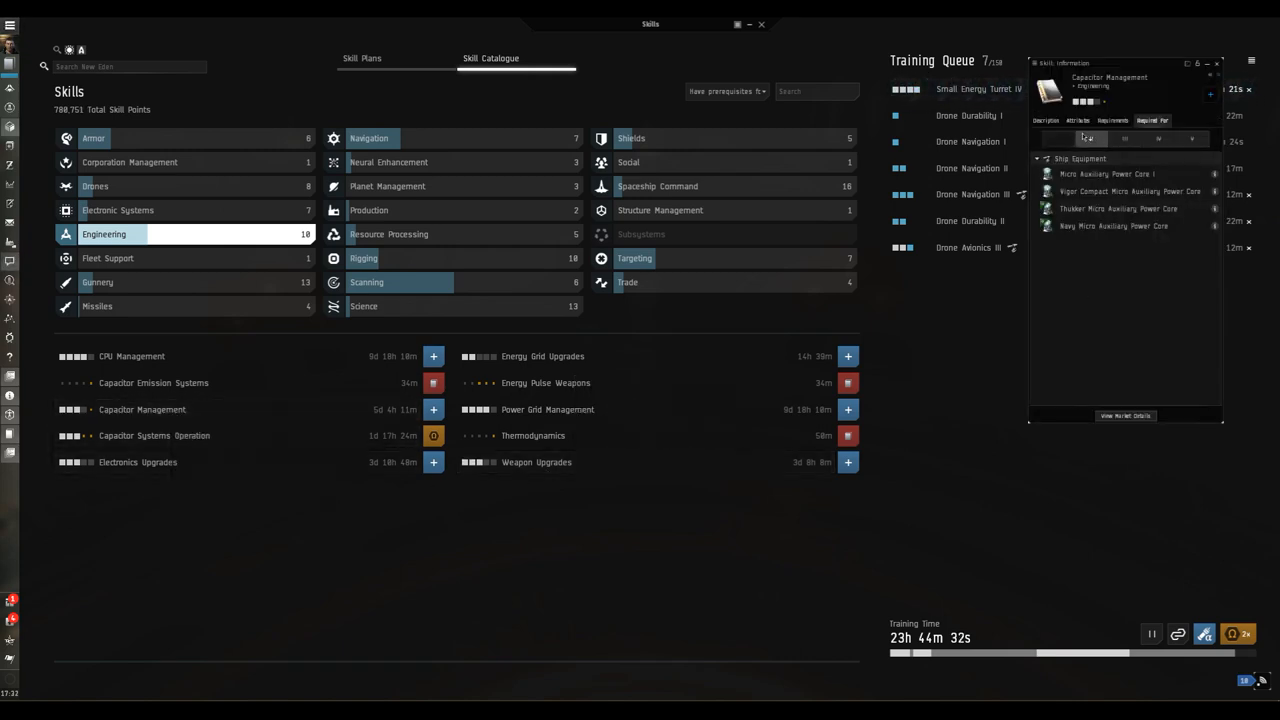
click(1076, 120)
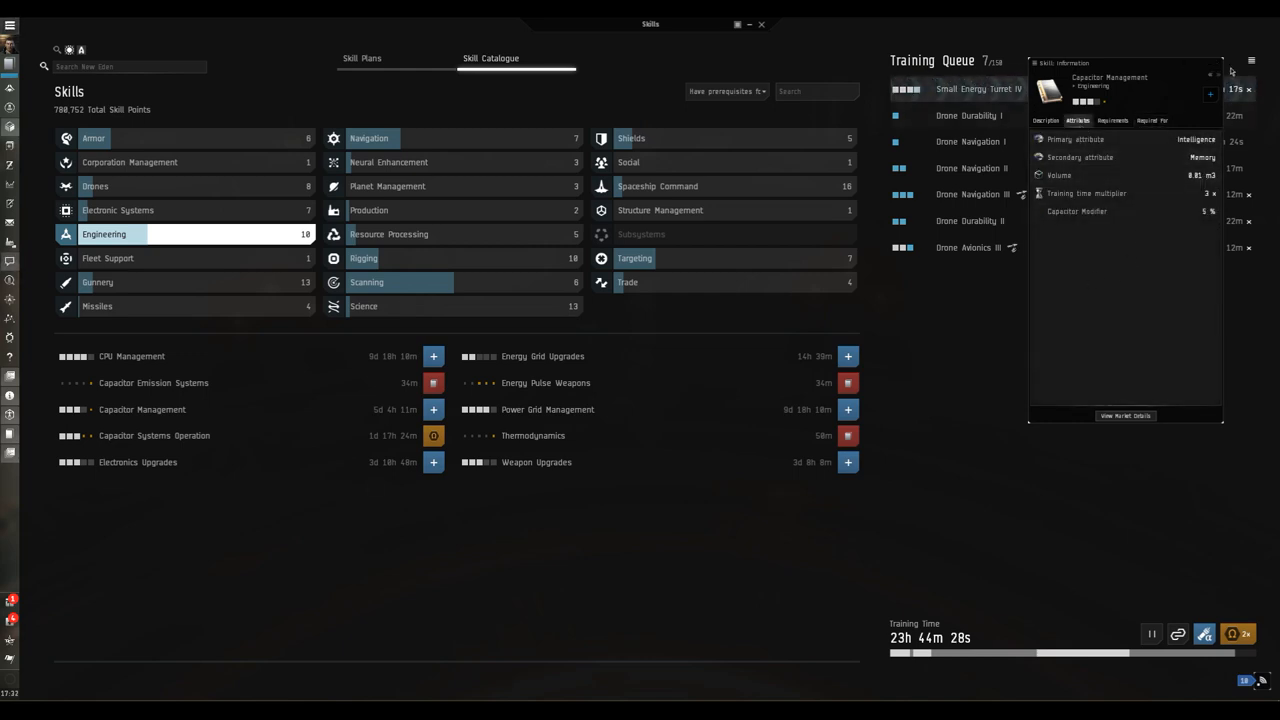
click(1216, 62)
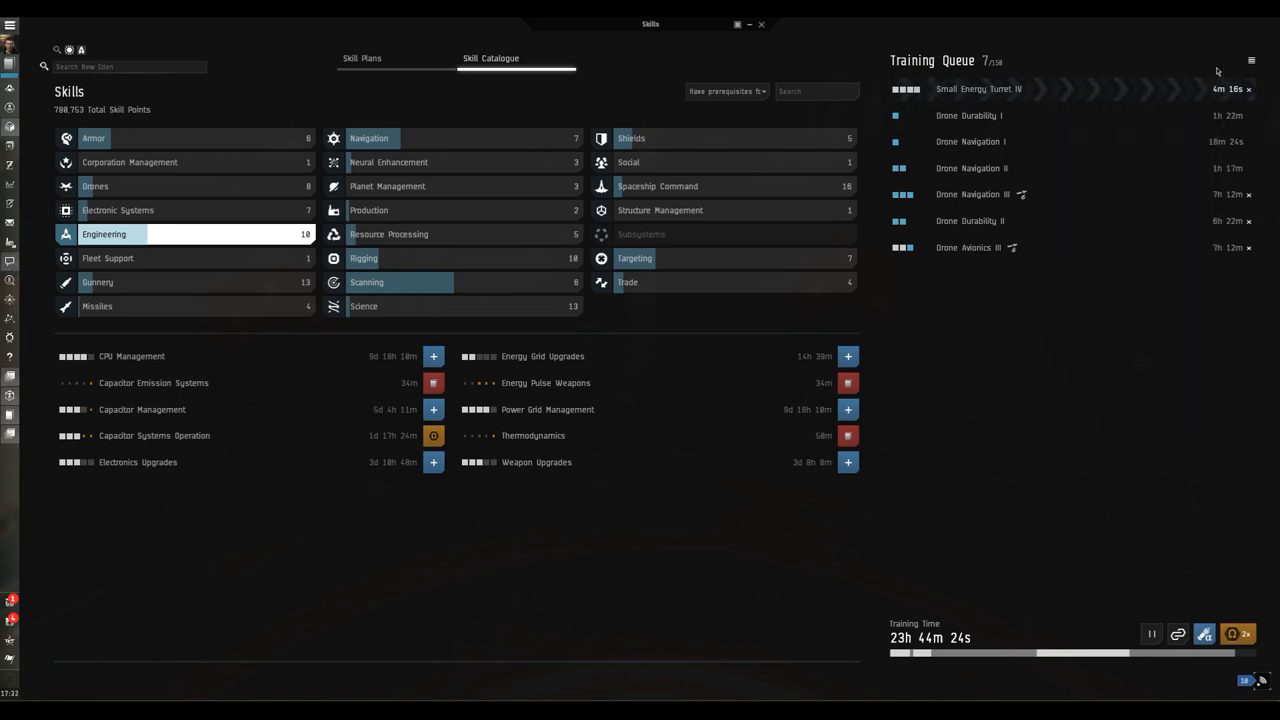
Check a queued drone skill's options and review the Weapon Upgrades skill info.
right_click(980, 194)
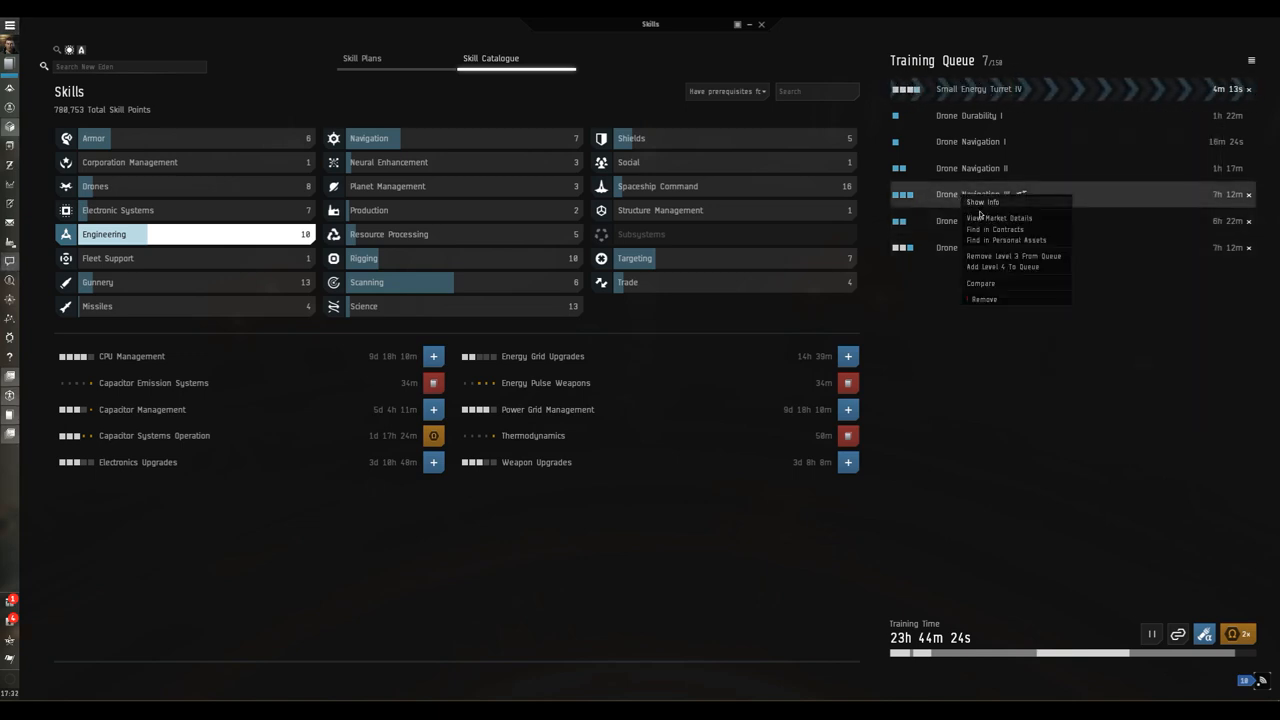
click(982, 202)
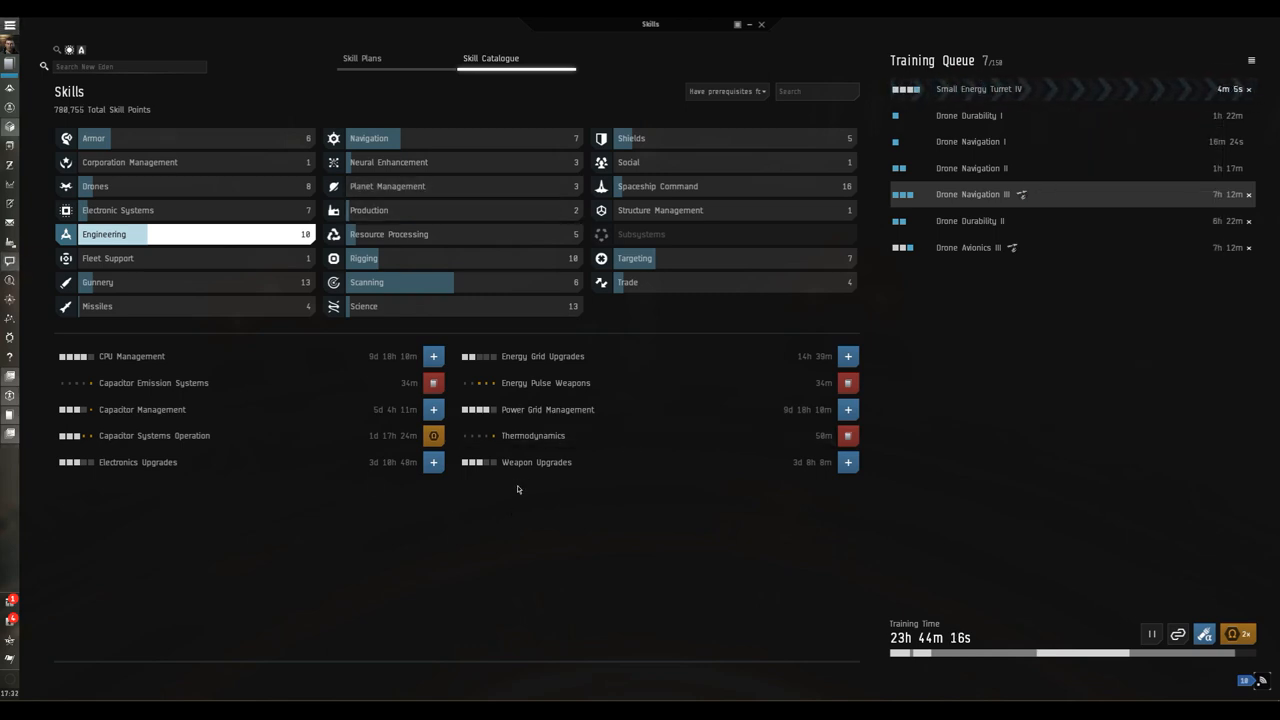
right_click(536, 462)
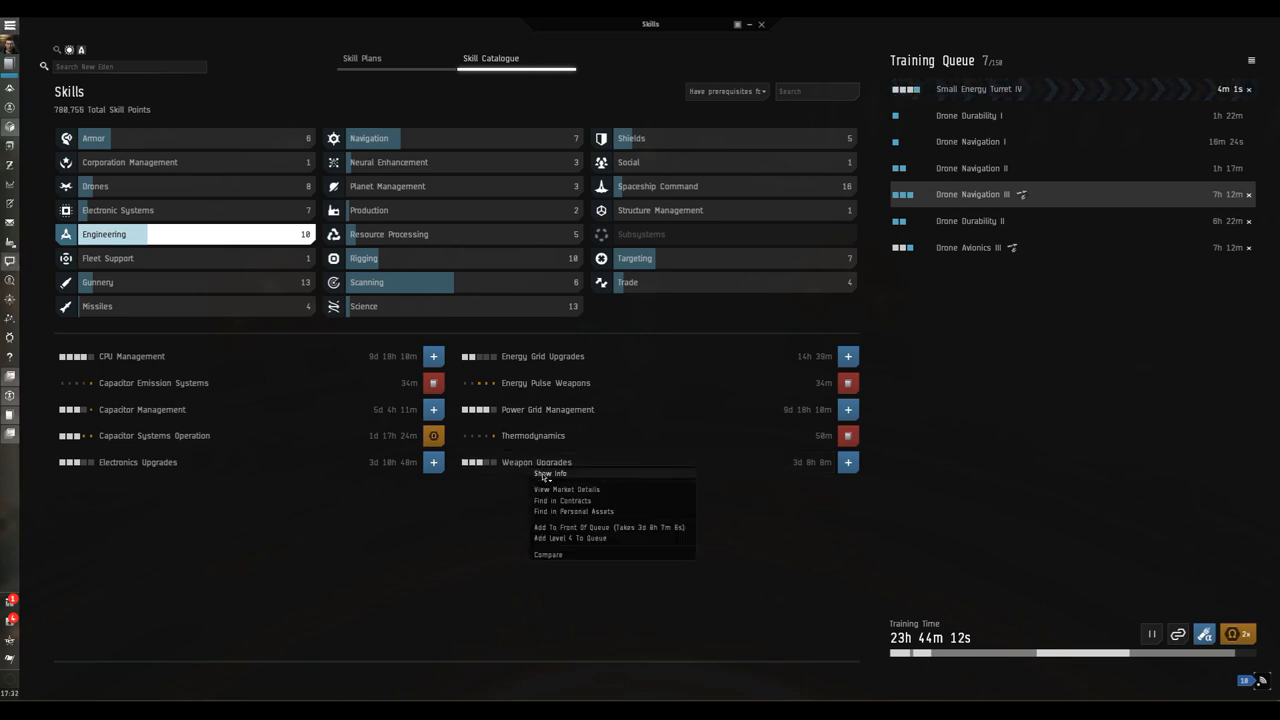
click(550, 472)
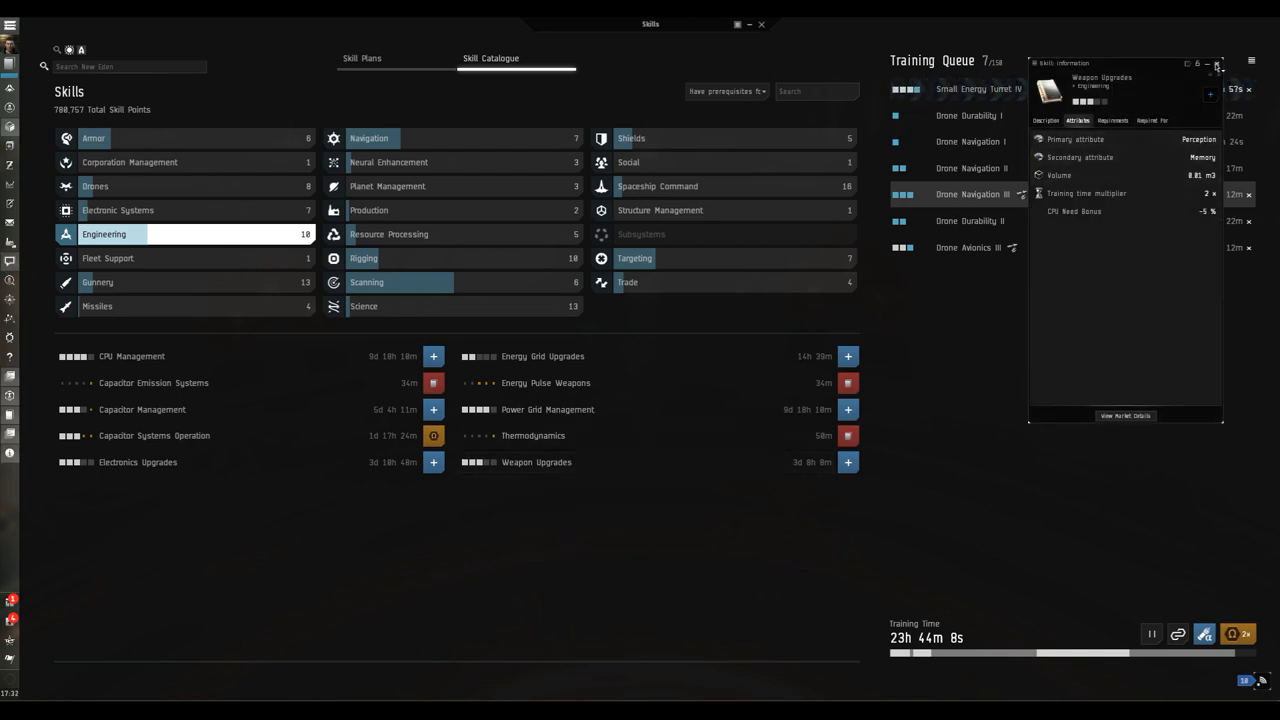
mouse_move(1218, 62)
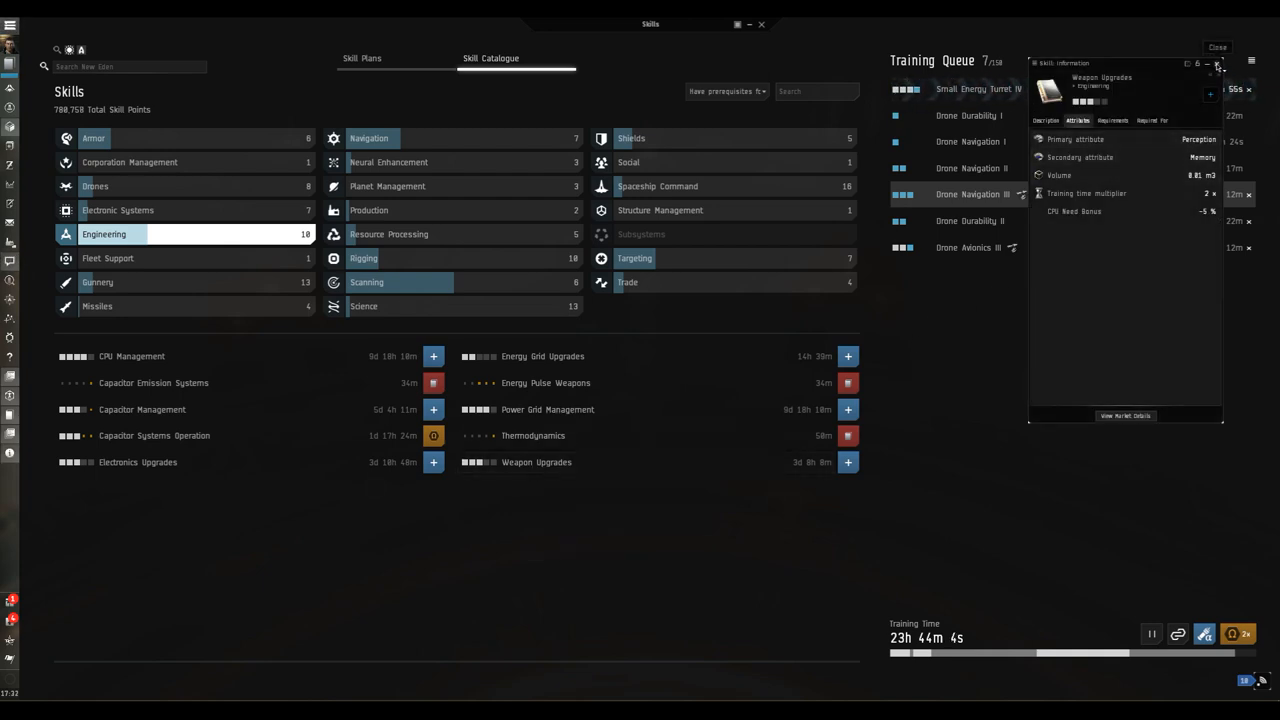
click(1218, 48)
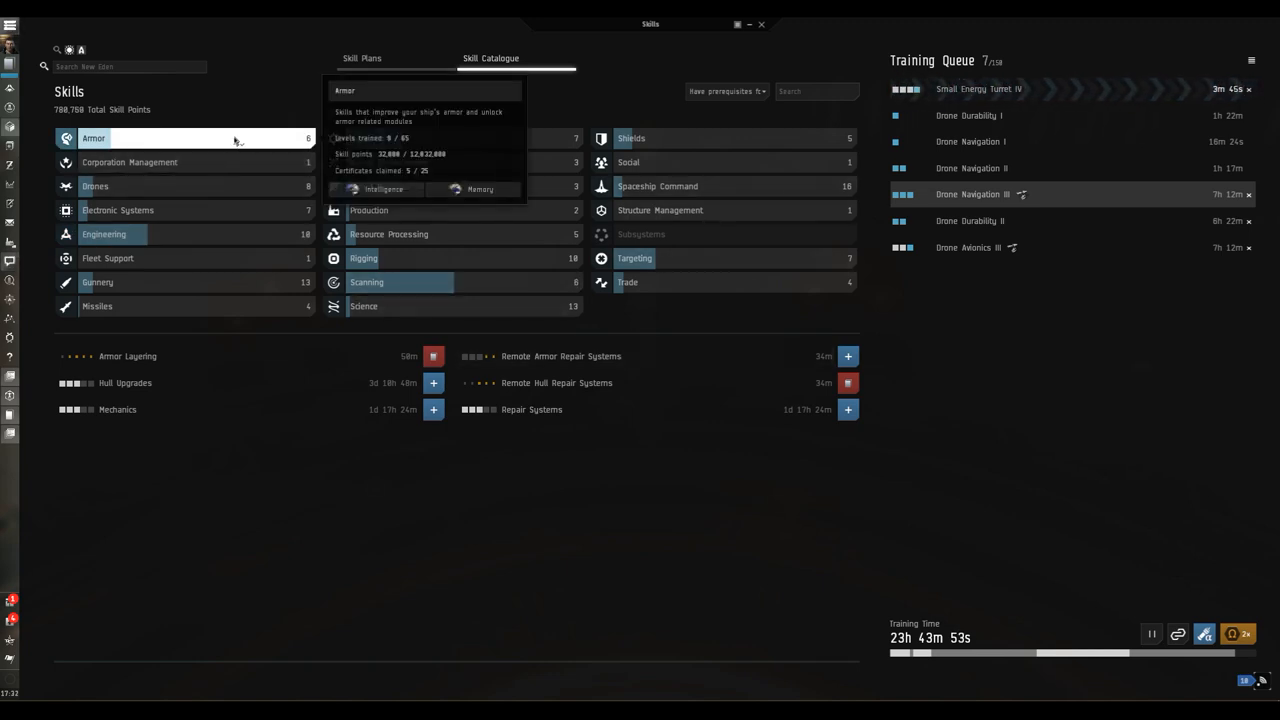
Check Repair Systems options, switch to Gunnery and view Trajectory Analysis details.
right_click(532, 408)
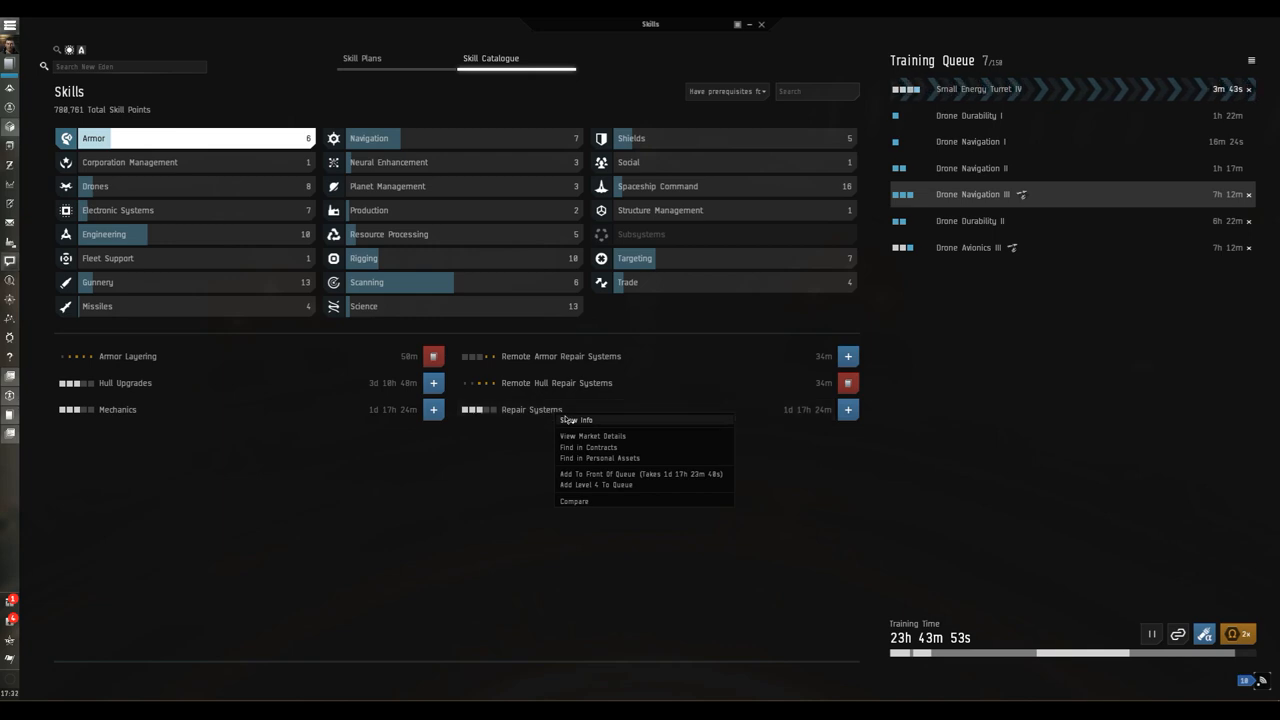
mouse_move(310, 408)
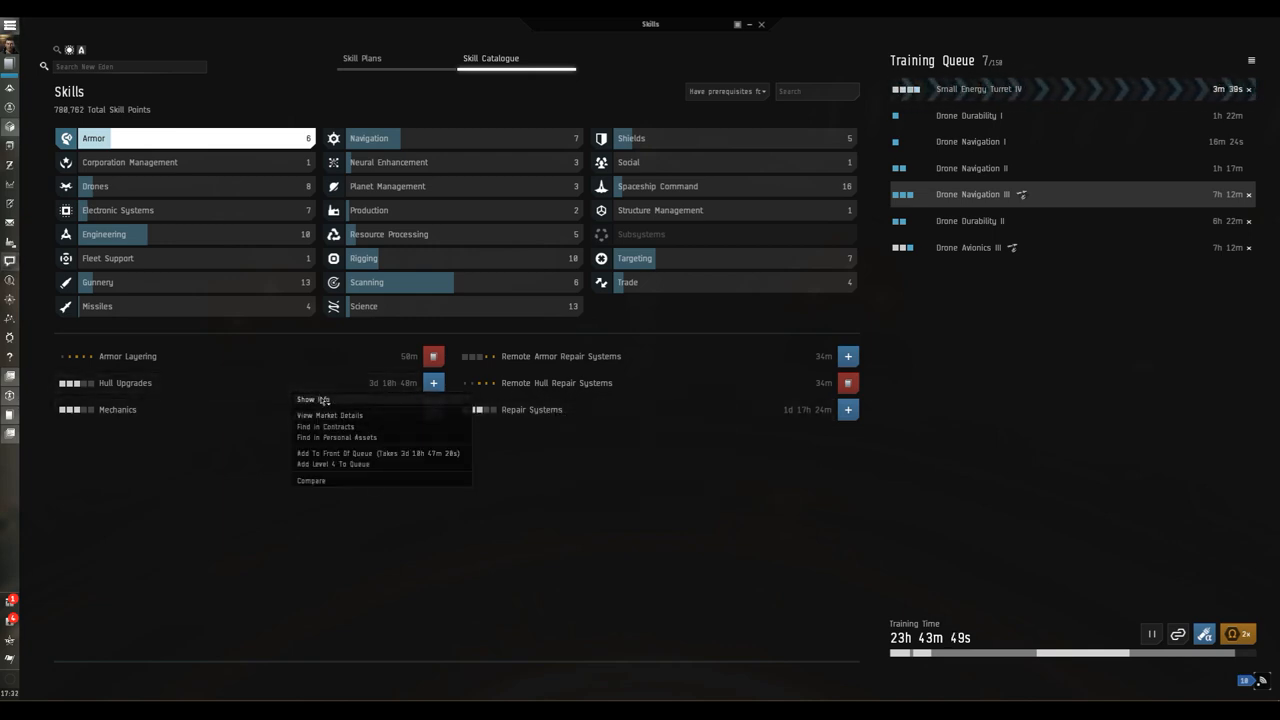
click(312, 400)
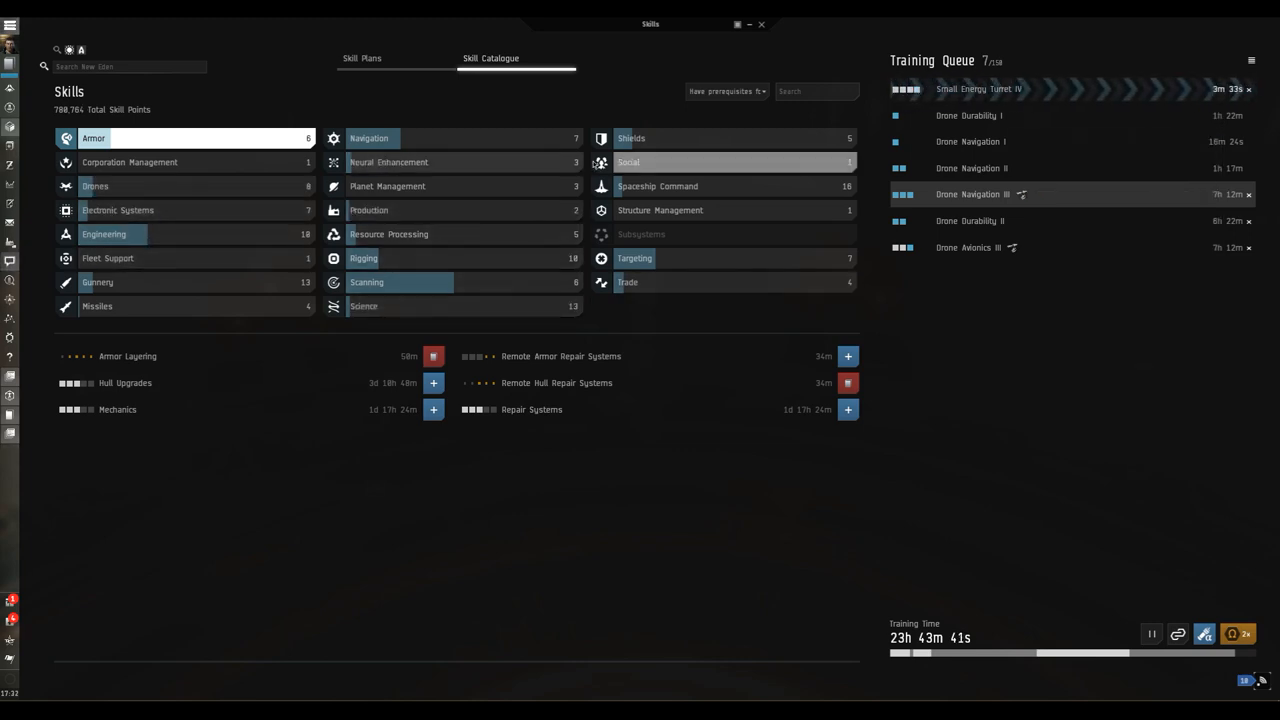
mouse_move(628, 162)
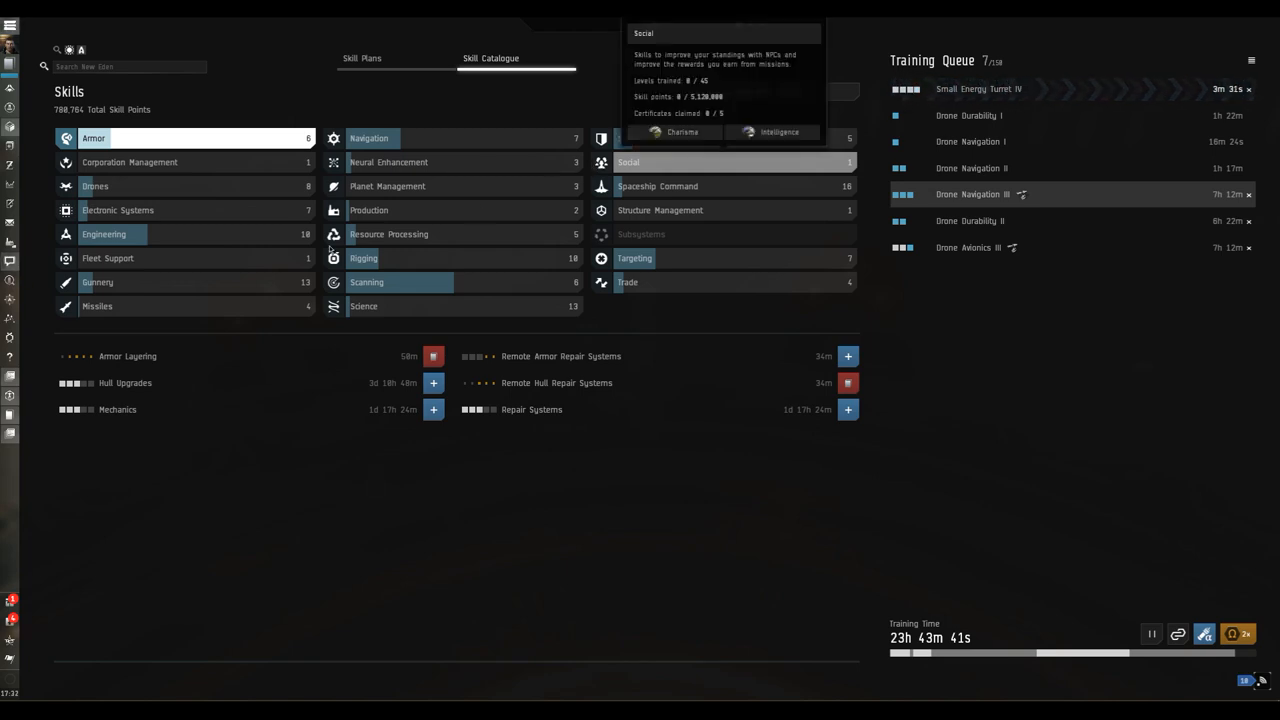
click(96, 282)
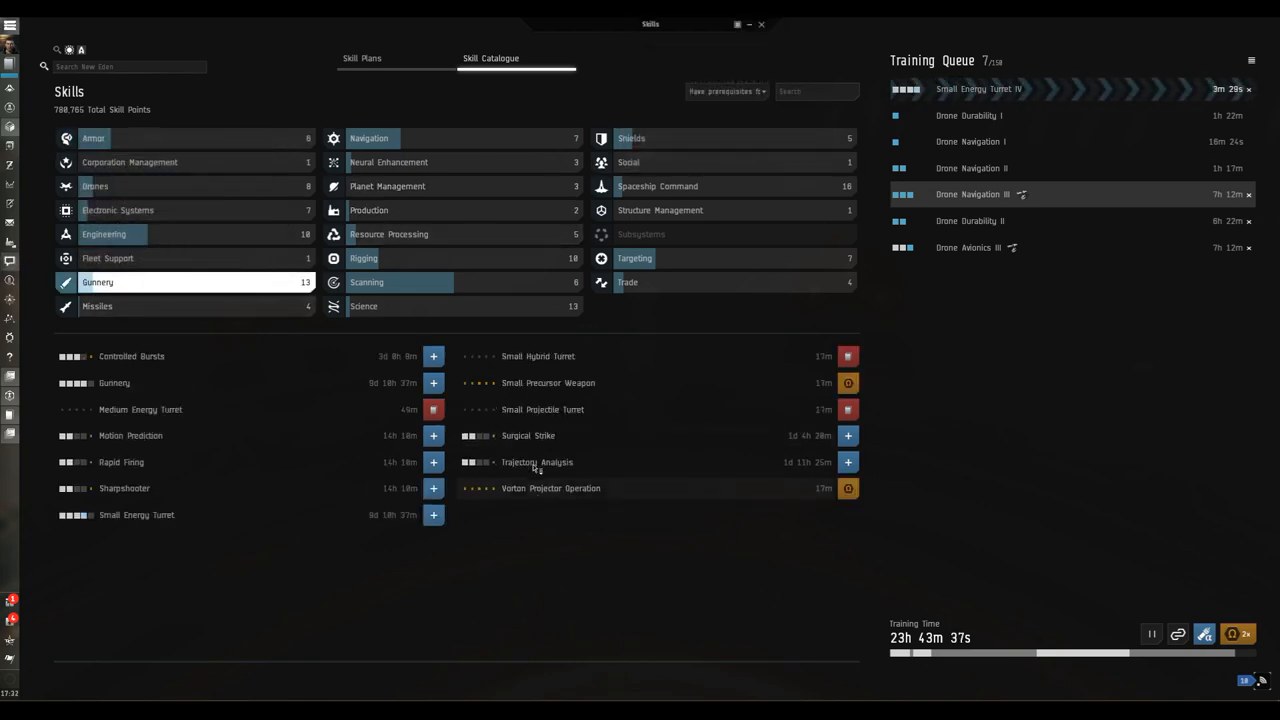
right_click(536, 462)
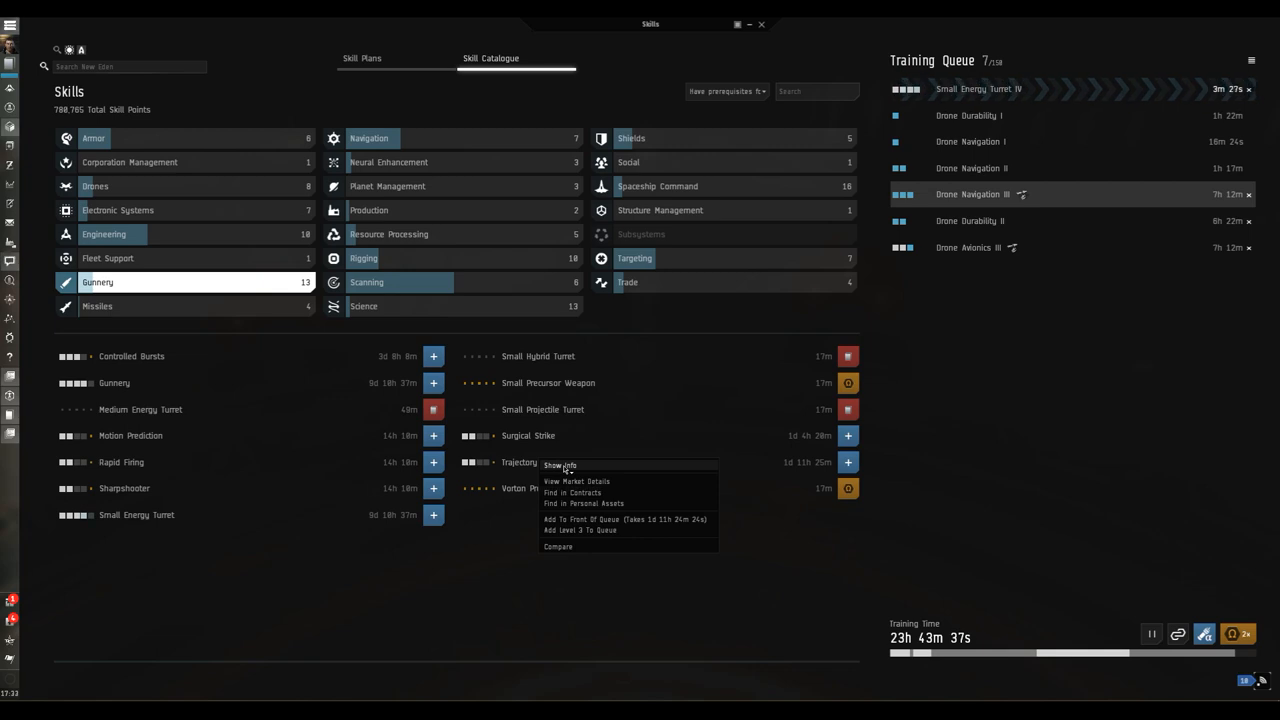
click(560, 464)
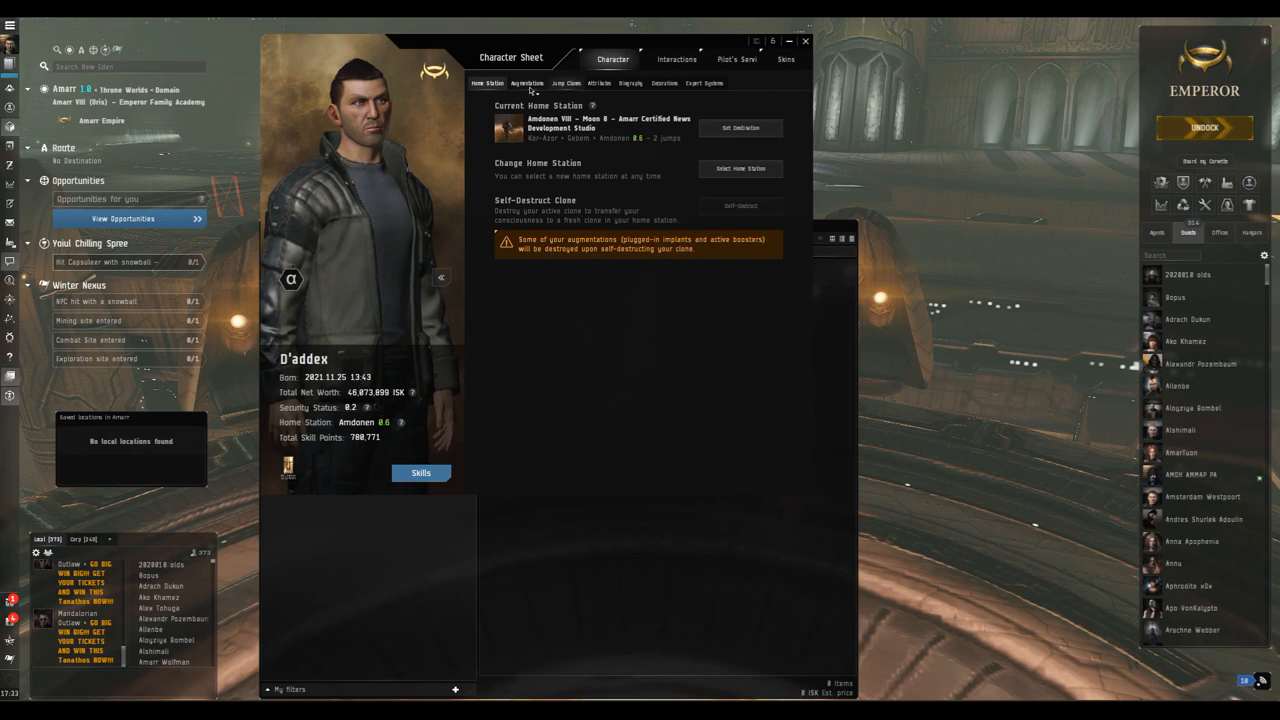
Review attributes and implants on the character sheet and start a neural remap.
click(600, 84)
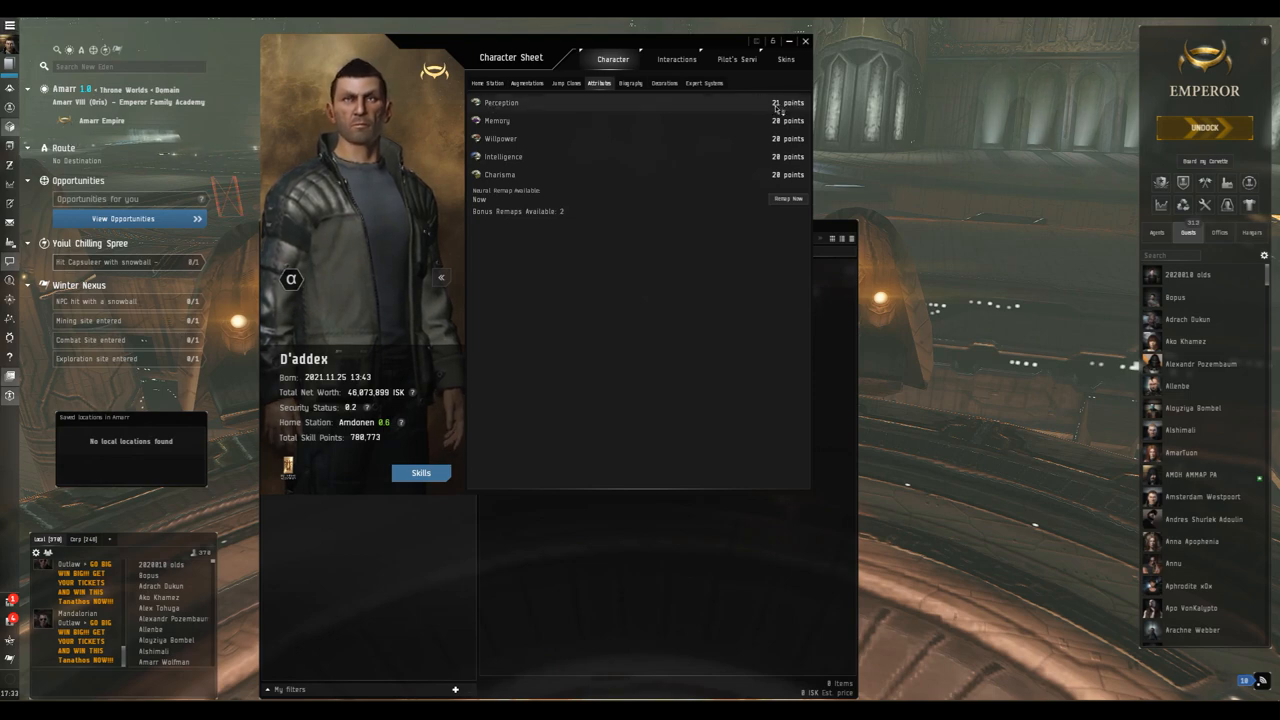
click(528, 84)
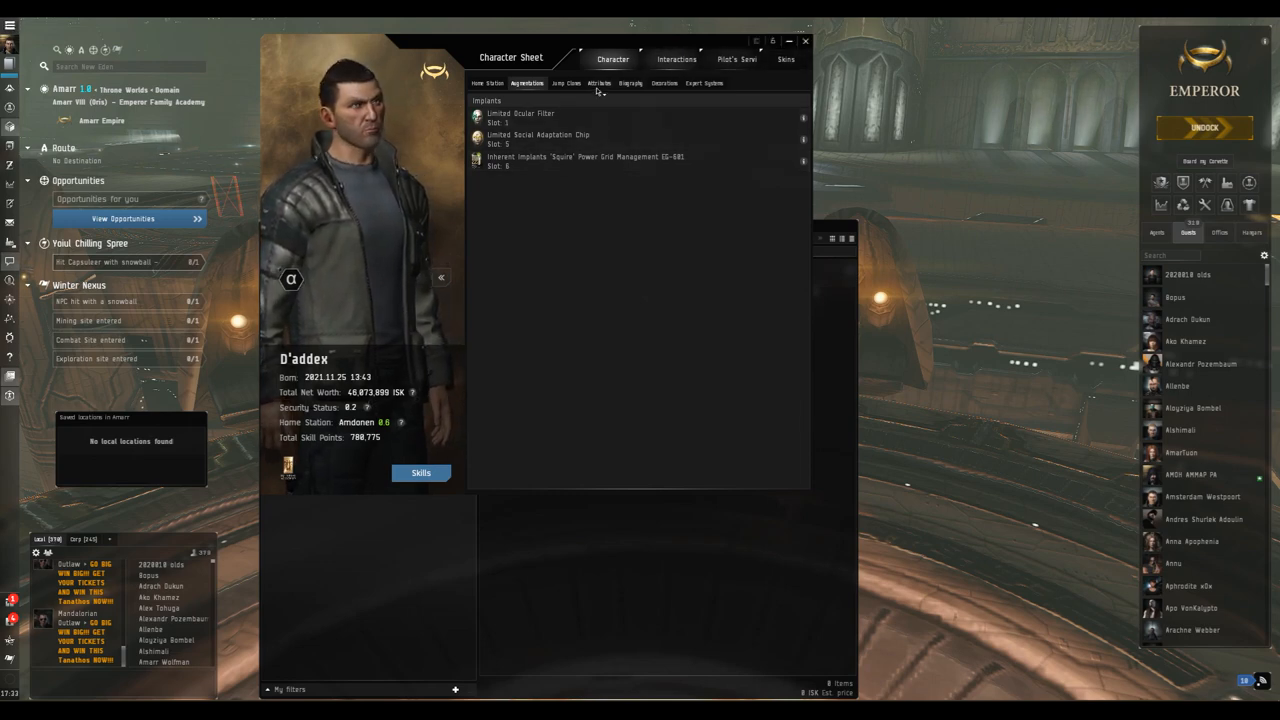
click(600, 84)
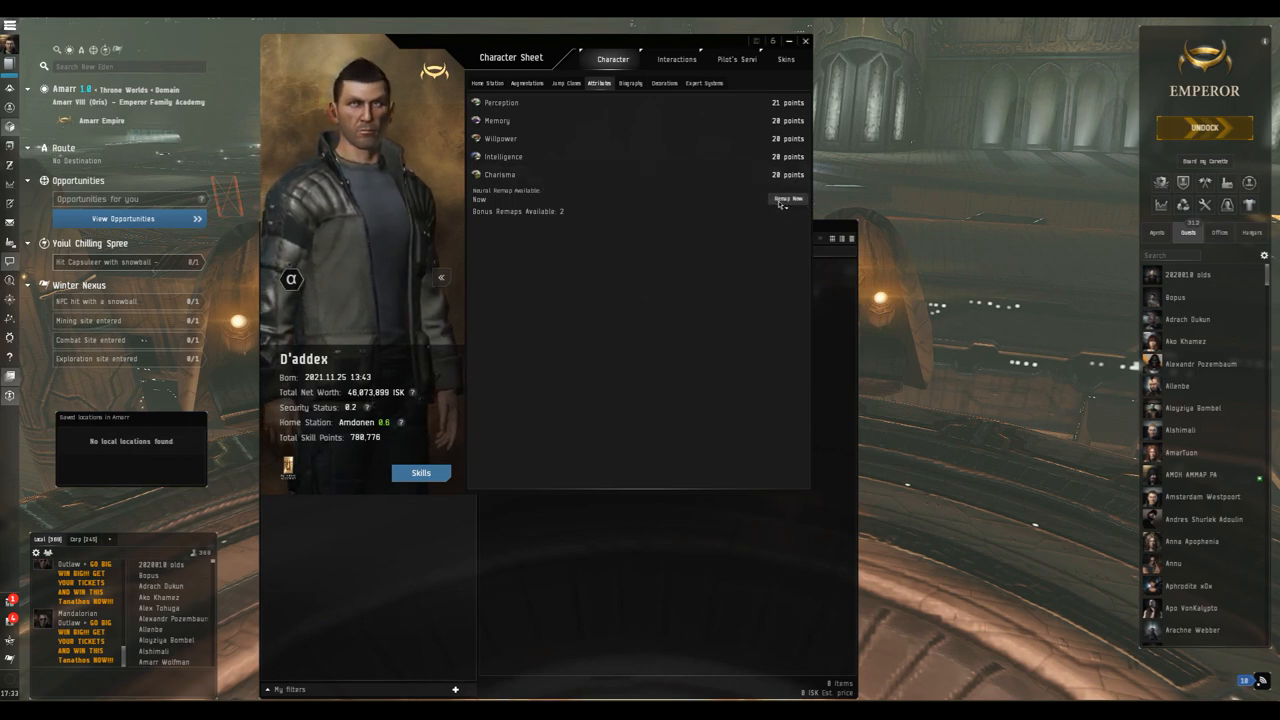
click(788, 198)
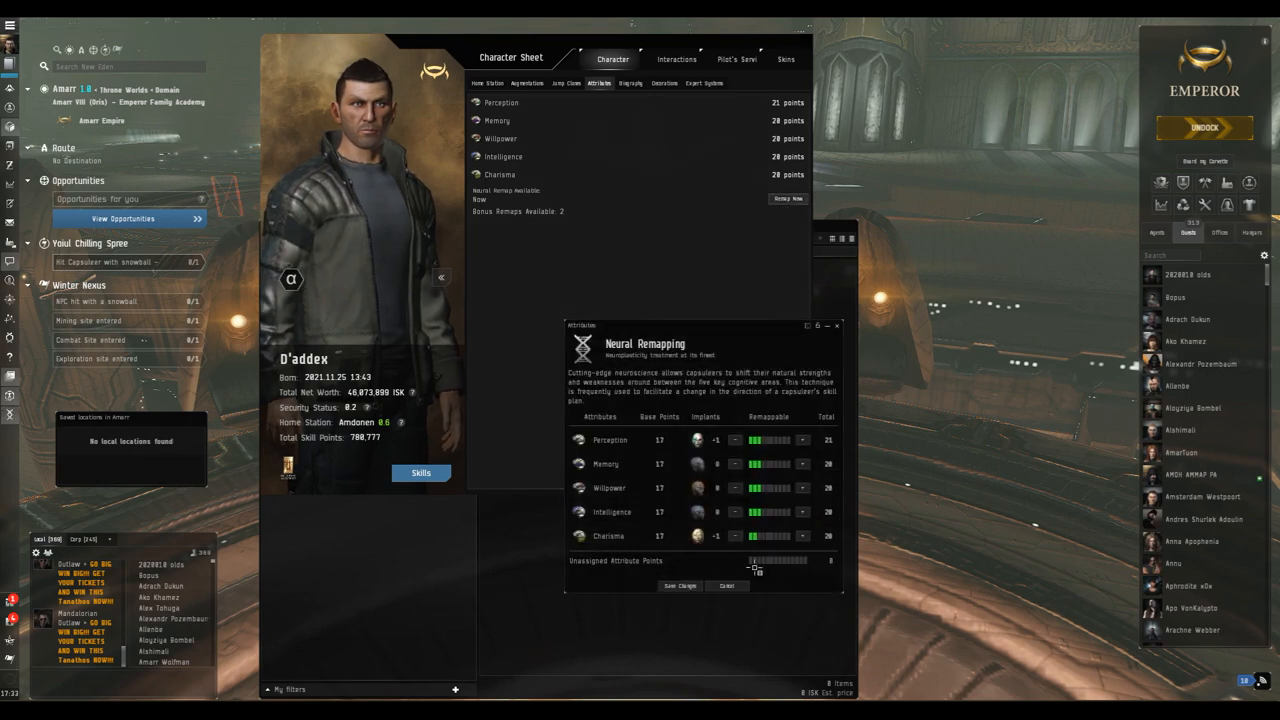
Shift points toward Intelligence and Memory and save the new attribute distribution.
click(736, 536)
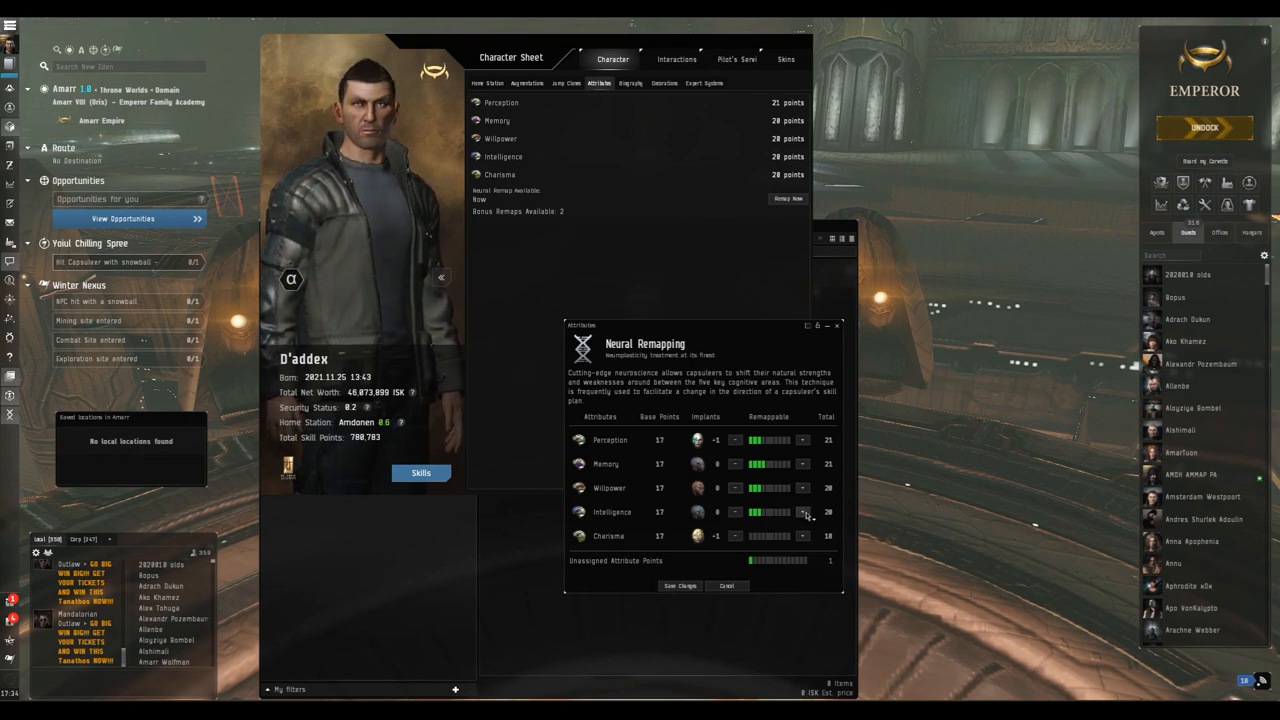
click(802, 512)
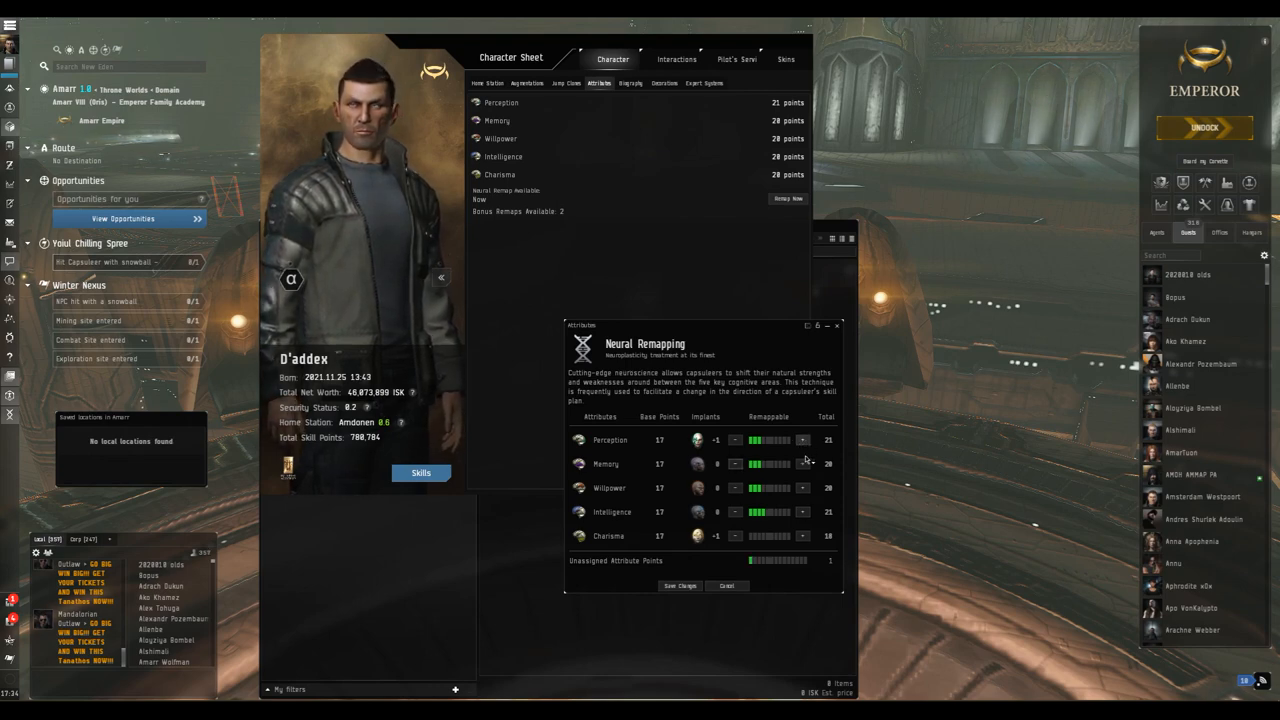
click(804, 464)
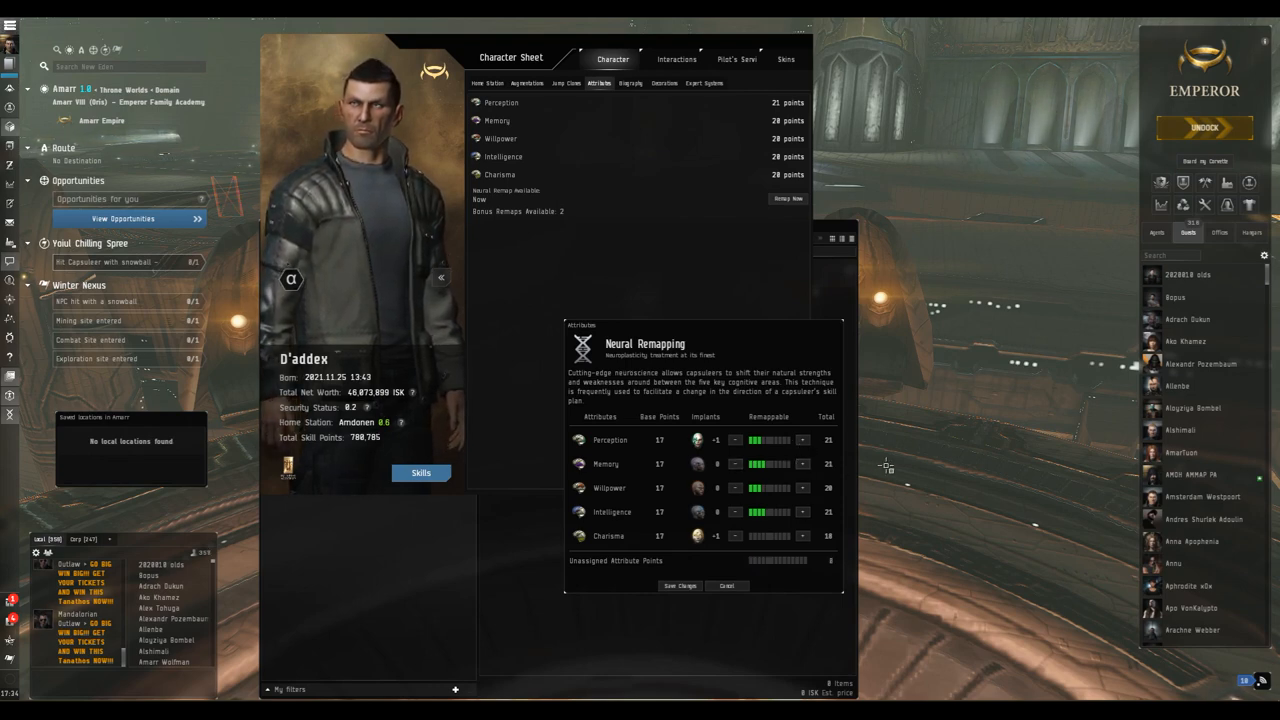
click(680, 584)
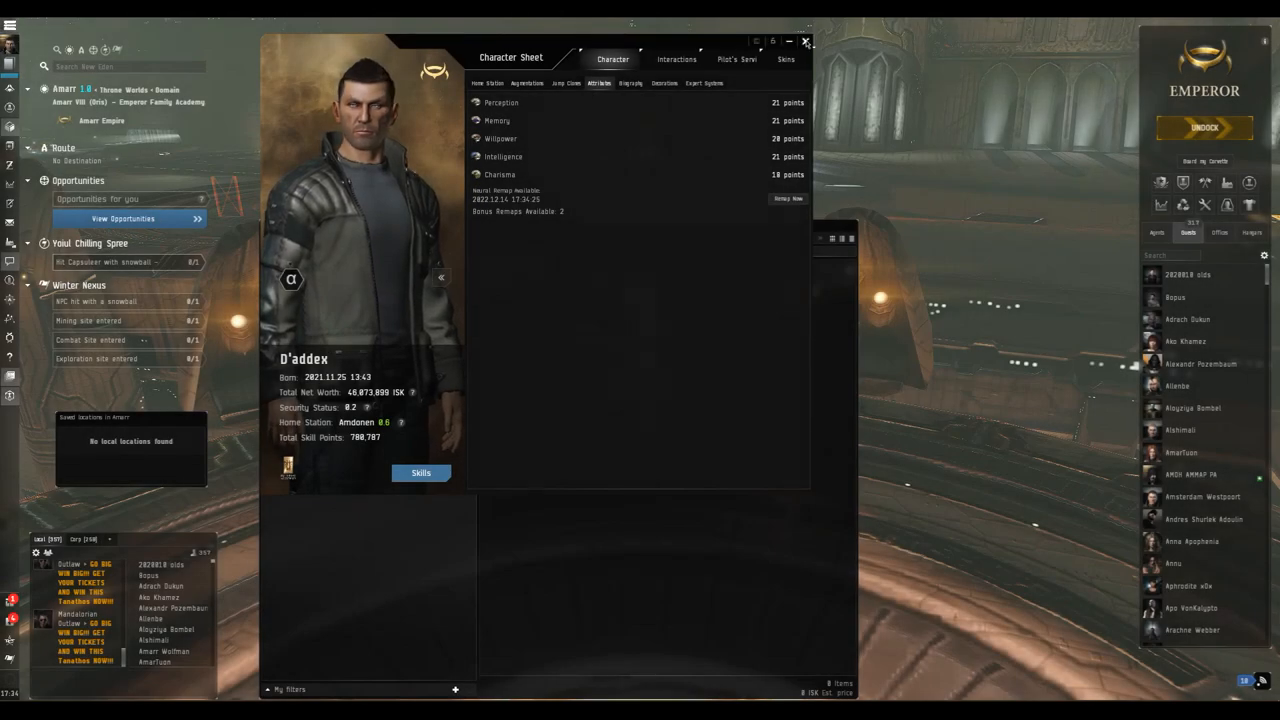
Return to the character sheet's skills overview.
click(806, 40)
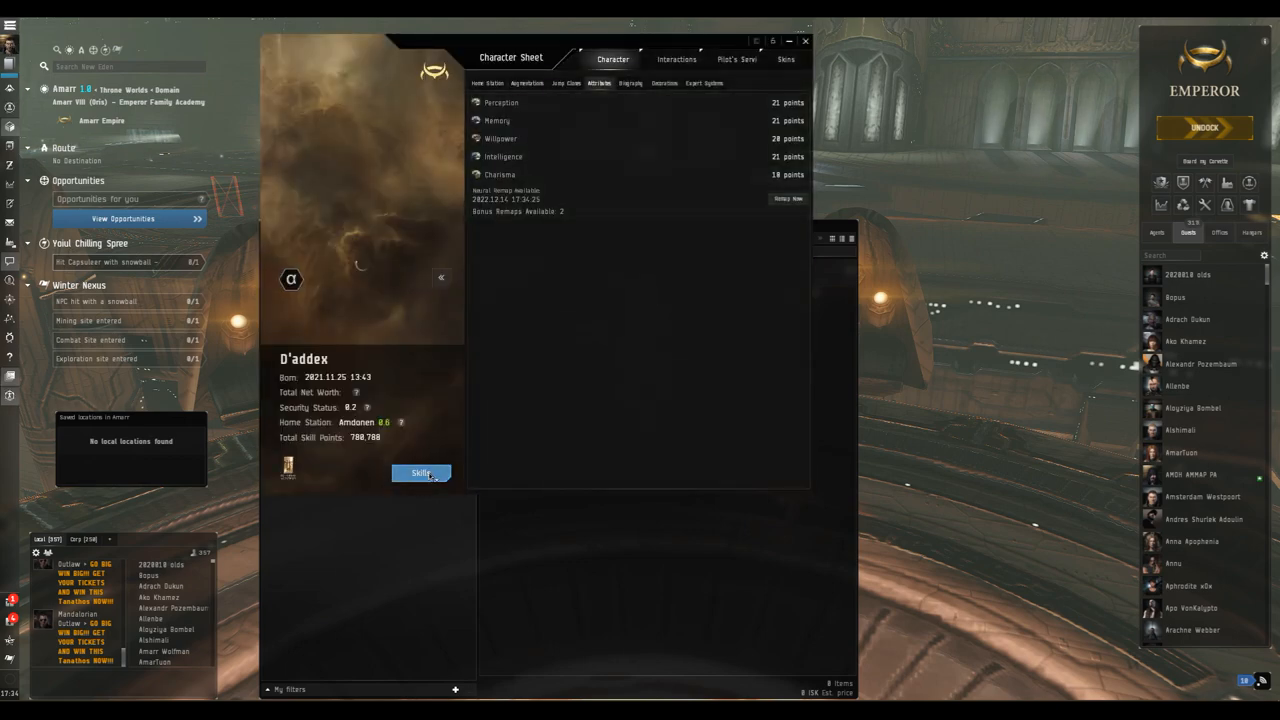
click(420, 472)
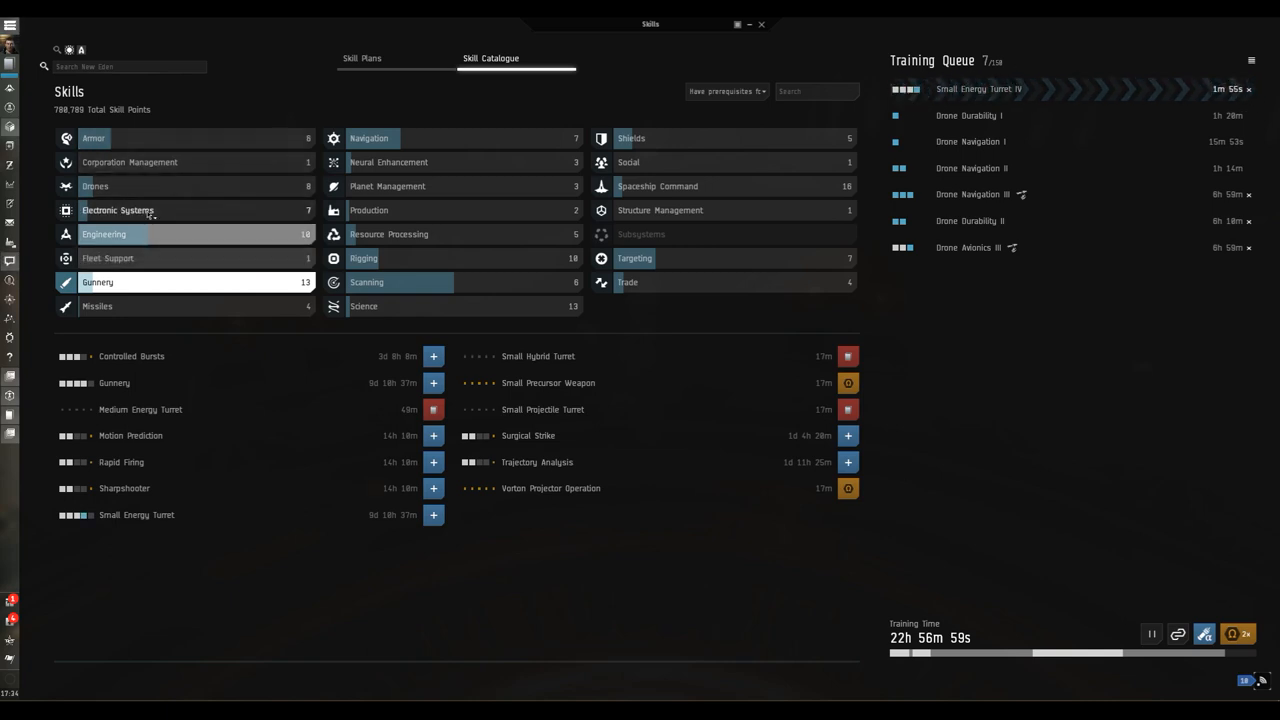
Queue Capacitor Management IV from Engineering and begin applying unallocated skill points.
click(104, 234)
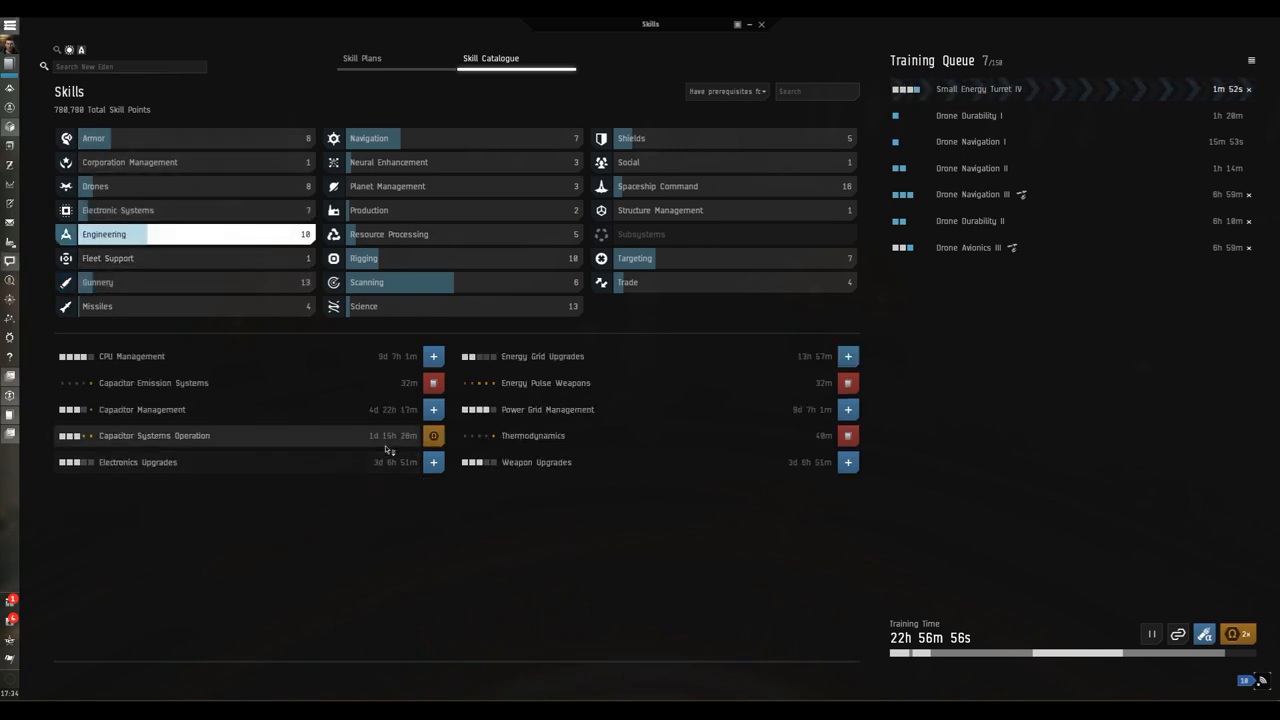
mouse_move(276, 432)
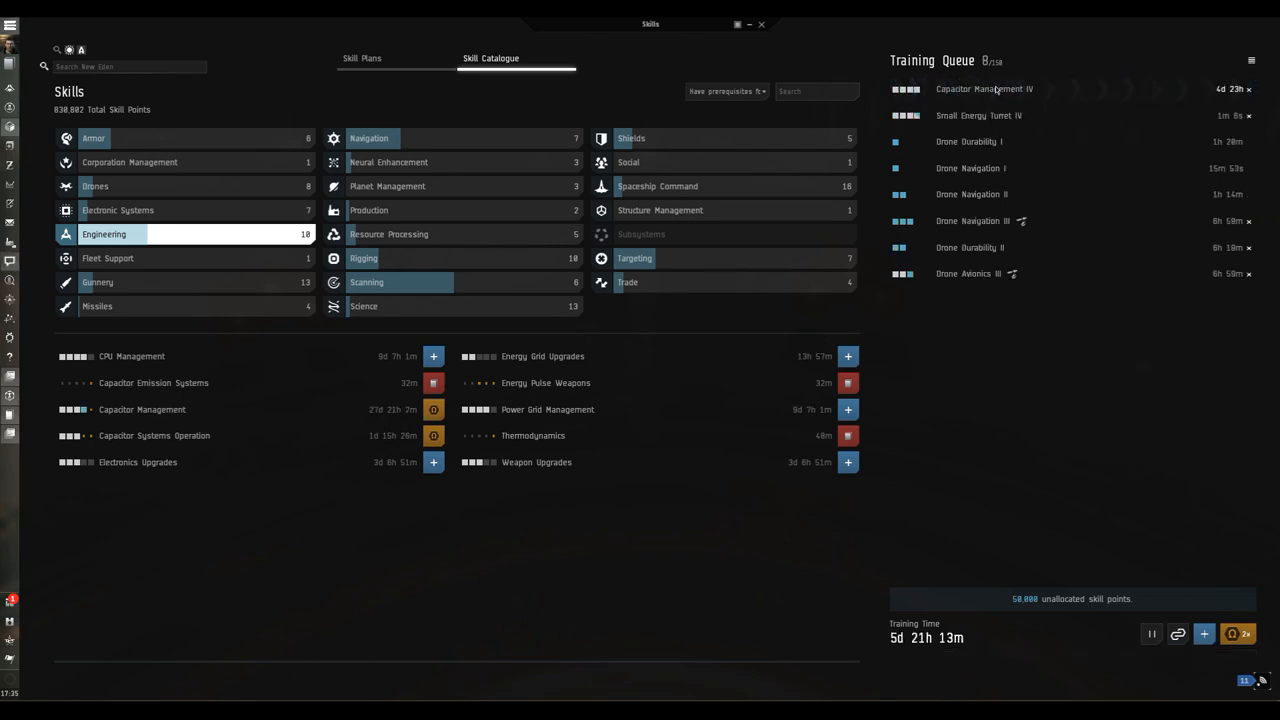
click(1204, 632)
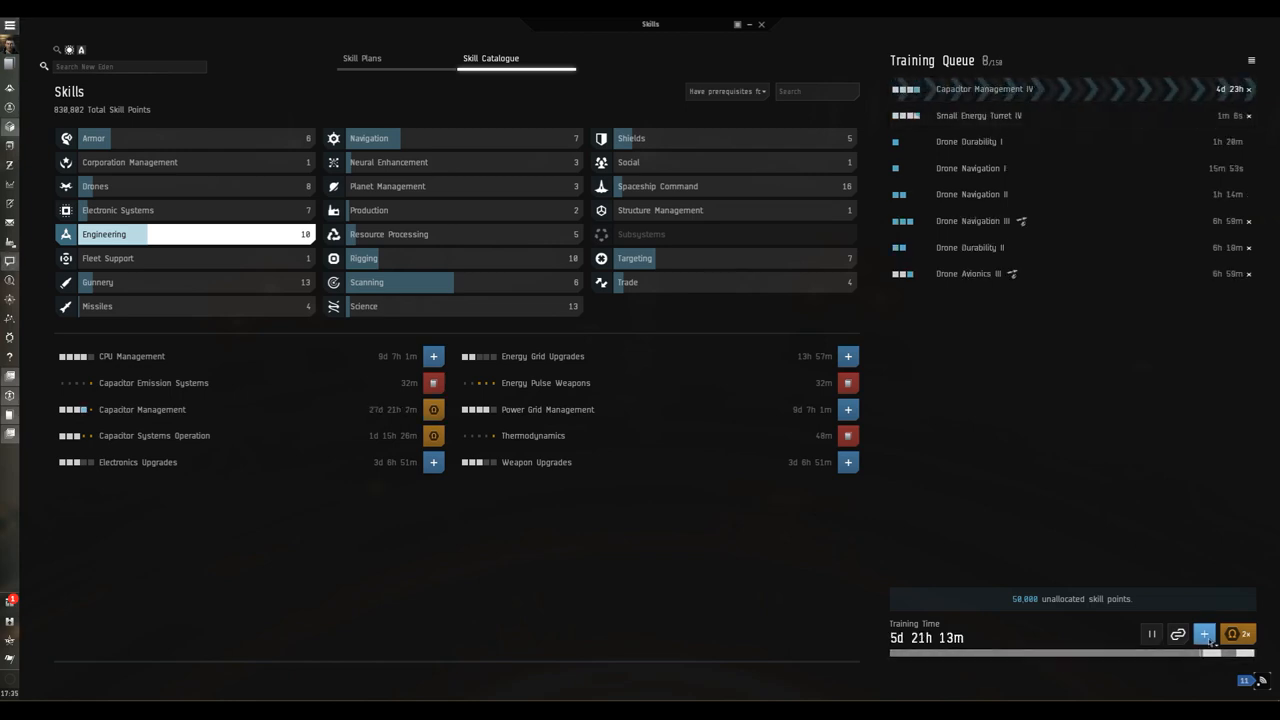
click(1204, 634)
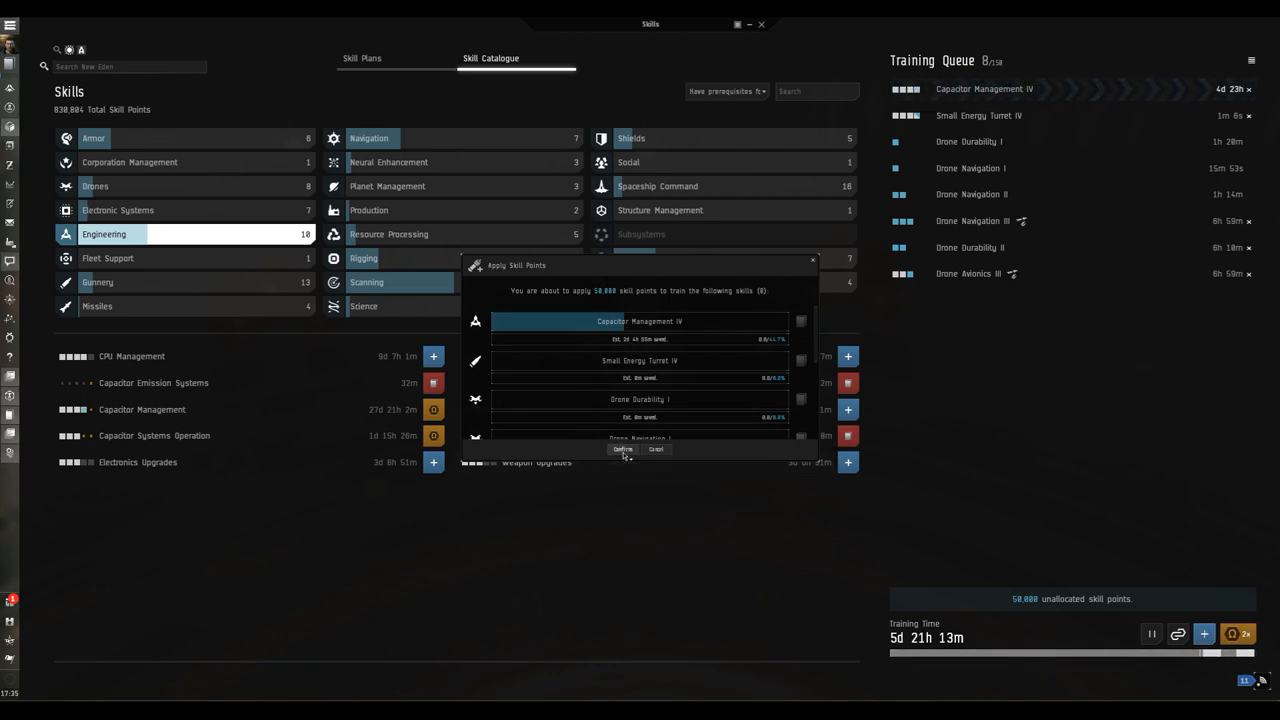
Confirm applying the skill points, cutting queue time to 3d 16h 18m.
click(622, 448)
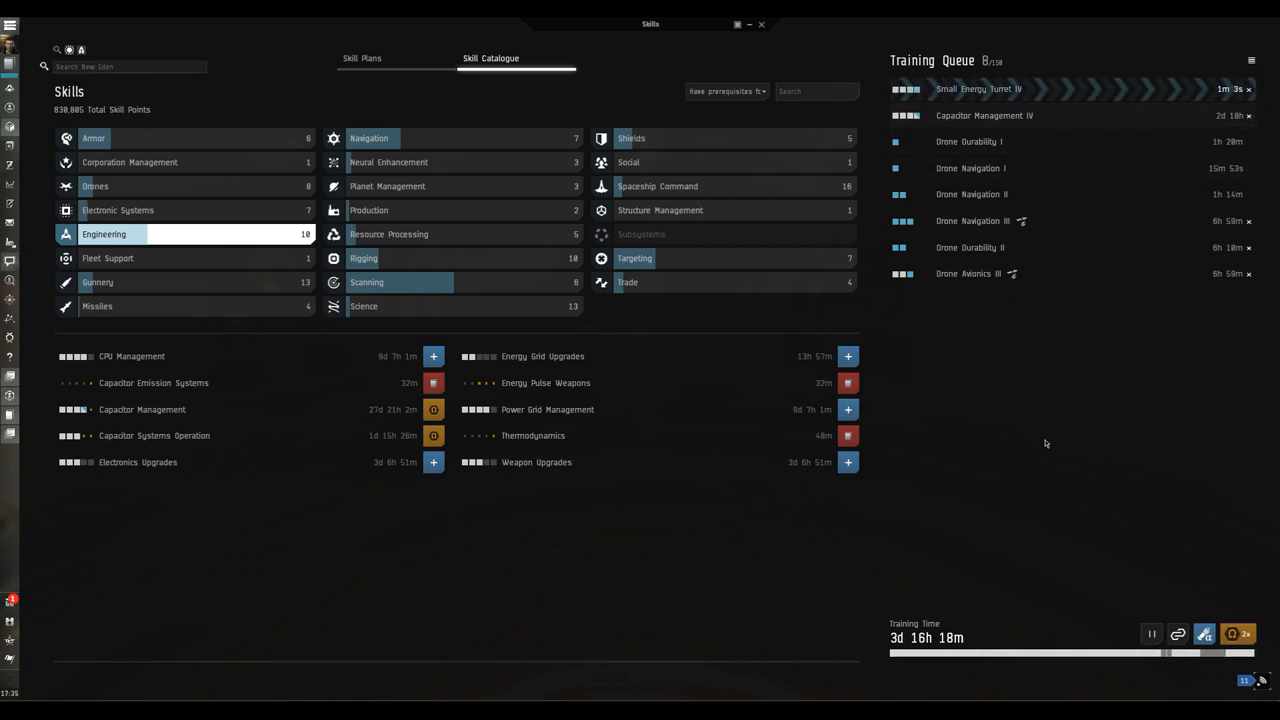
mouse_move(1046, 444)
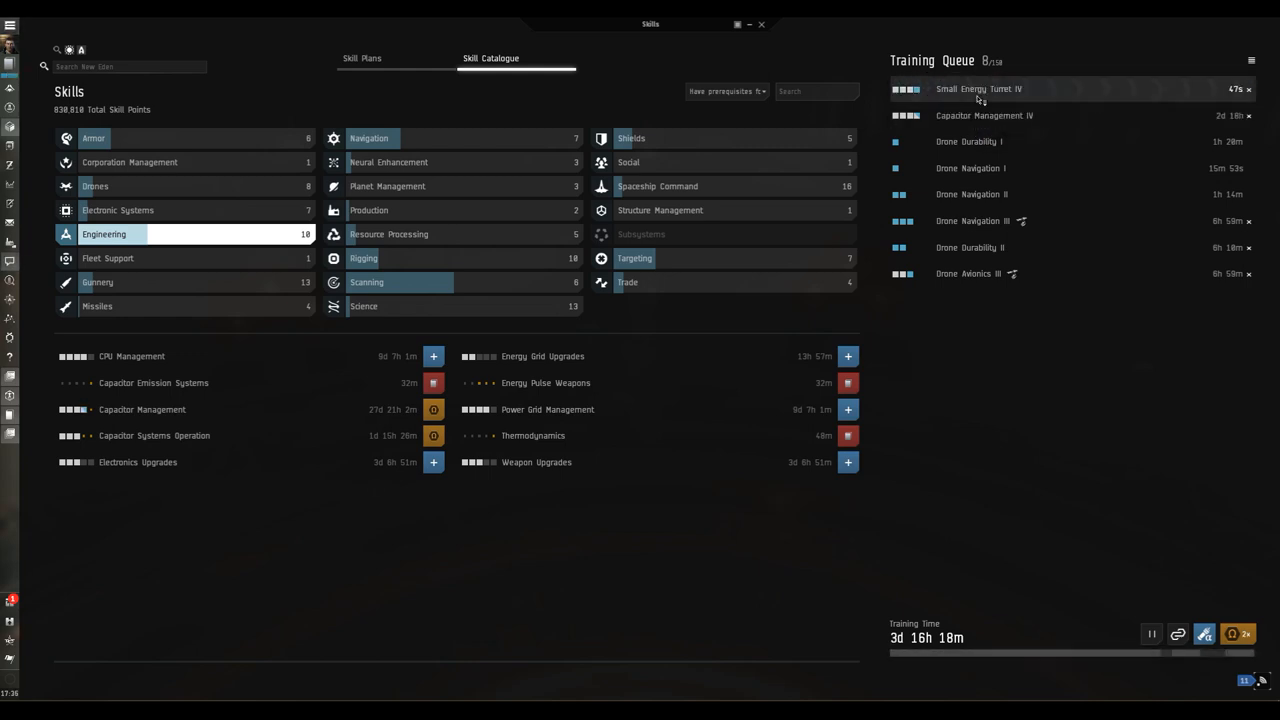
mouse_move(980, 88)
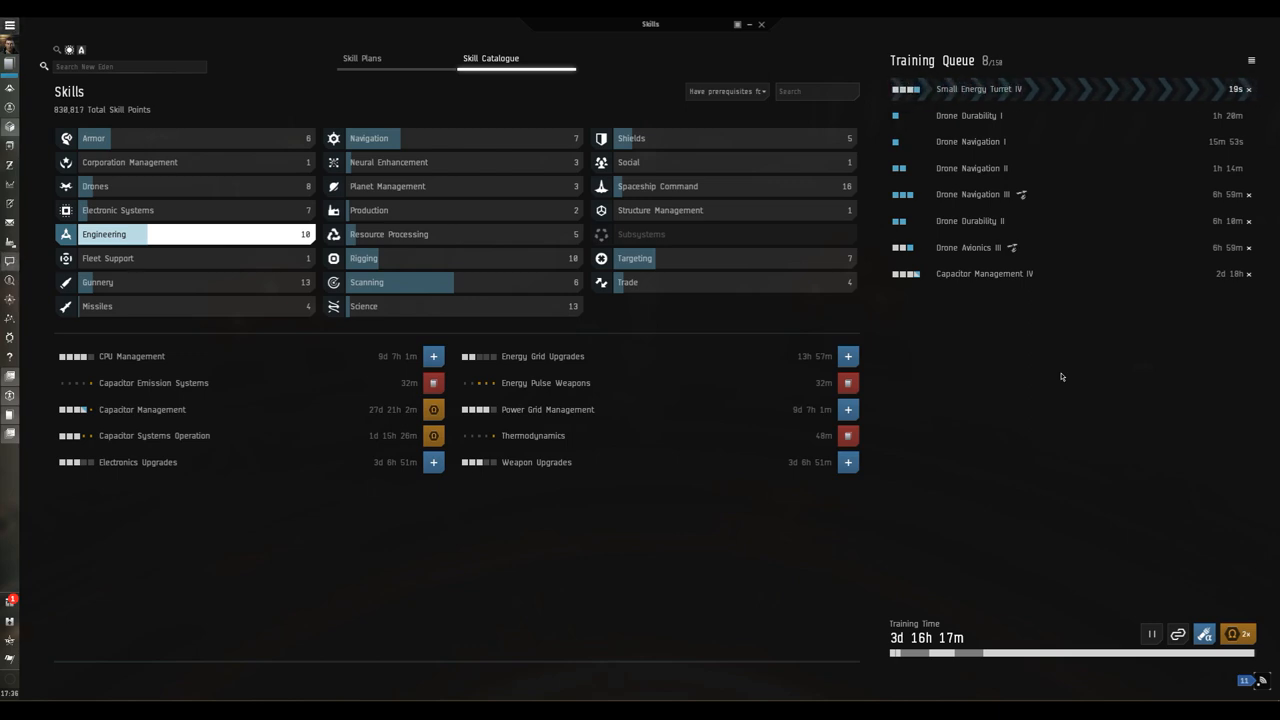
mouse_move(1048, 468)
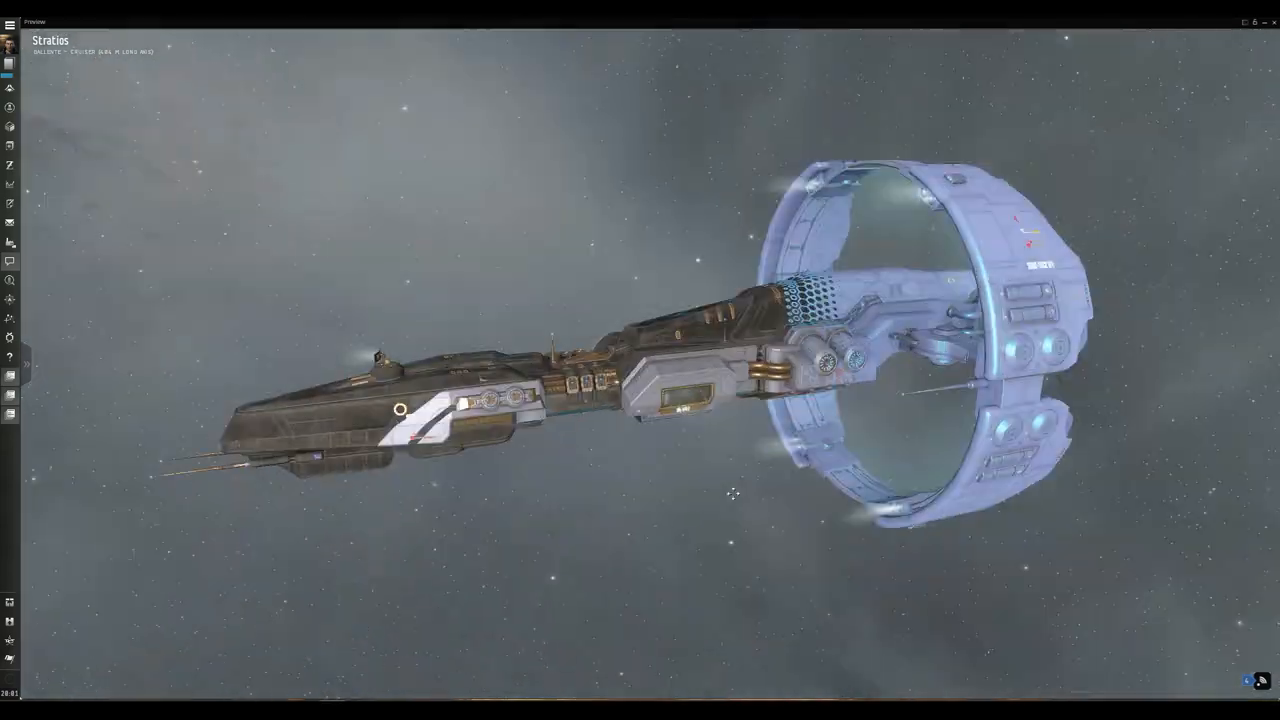
Rotate the Stratios model in the 3D preview.
drag(736, 496, 868, 486)
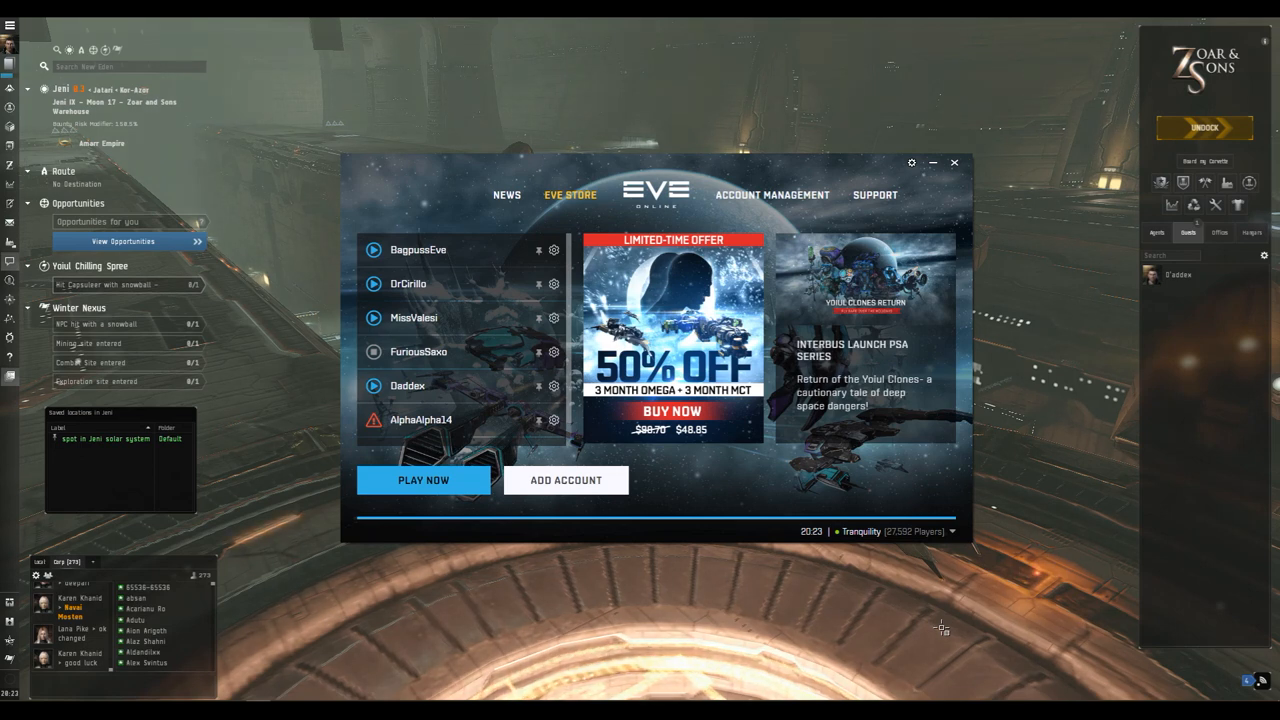
mouse_move(570, 256)
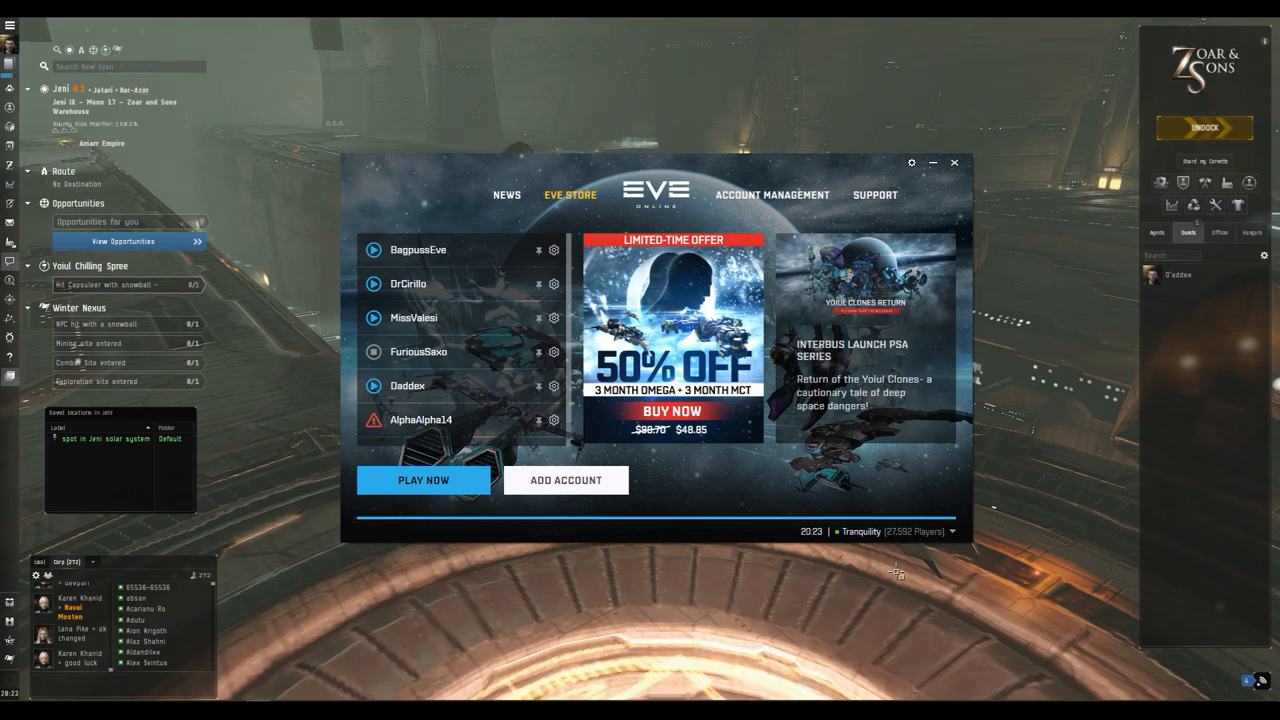
mouse_move(700, 448)
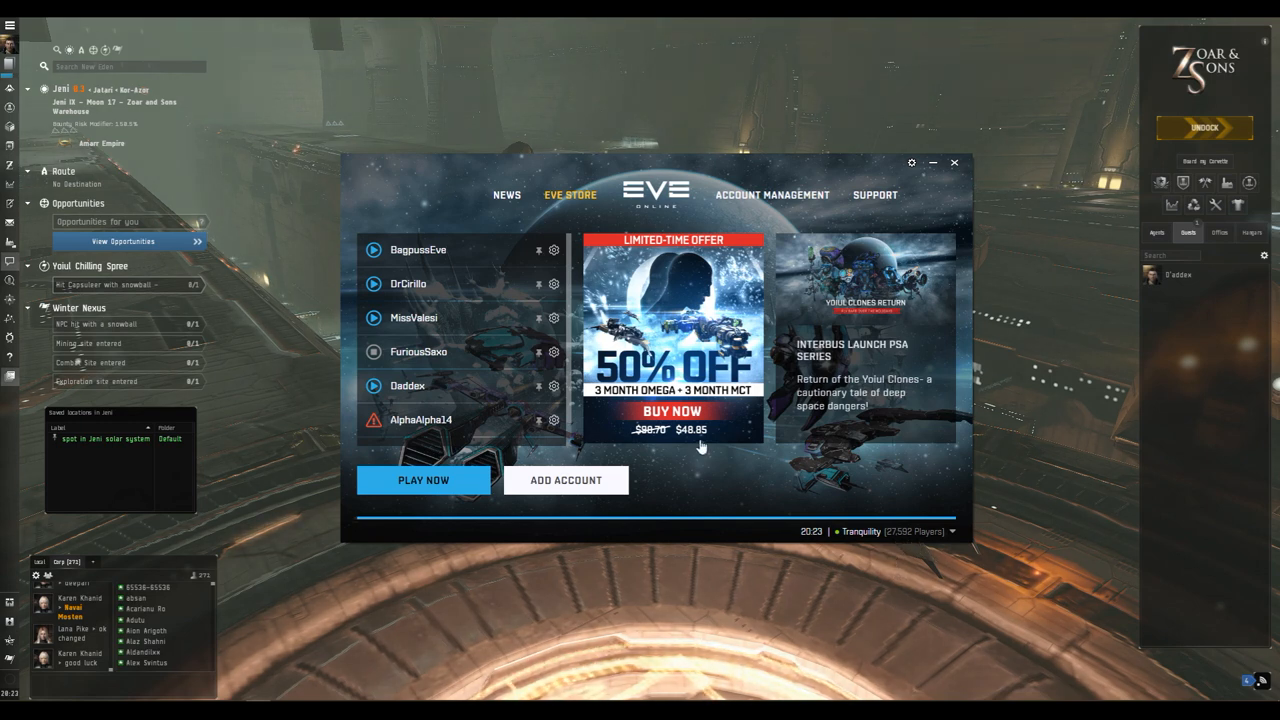
Open the 50% off 3 Month Omega + 3 Month MCT offer from the launcher store.
click(672, 412)
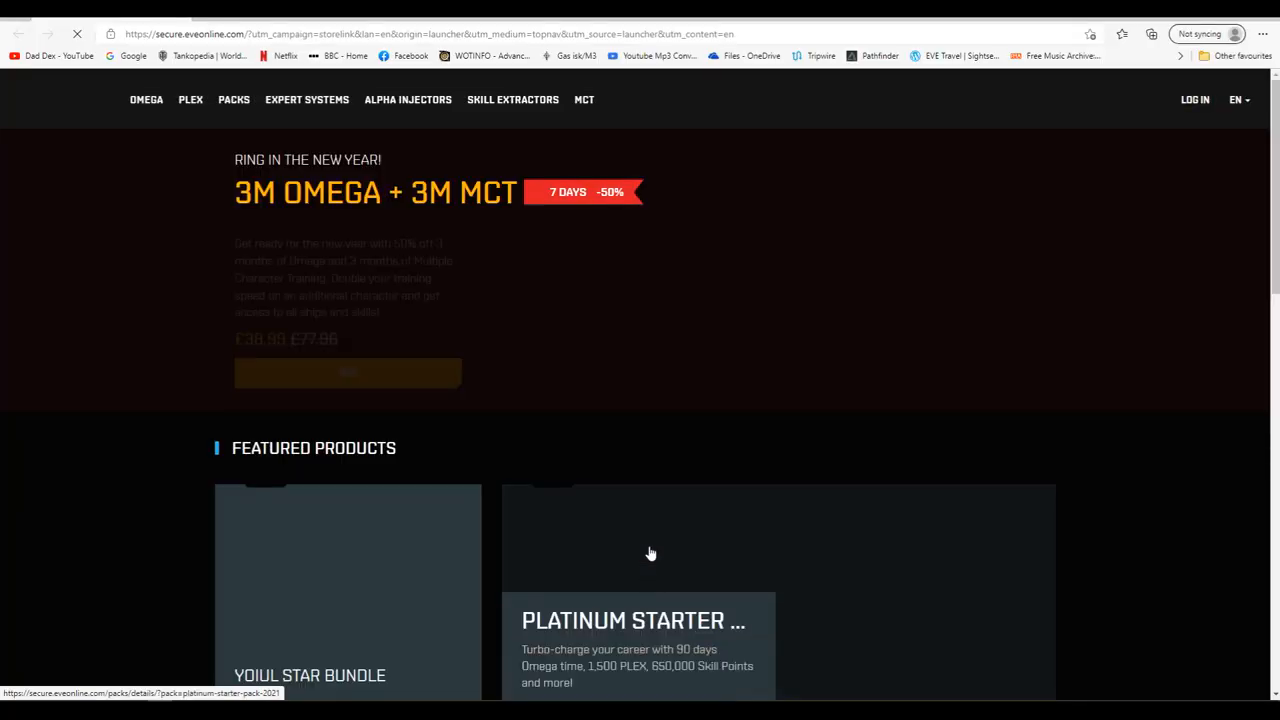
scroll(down, 3)
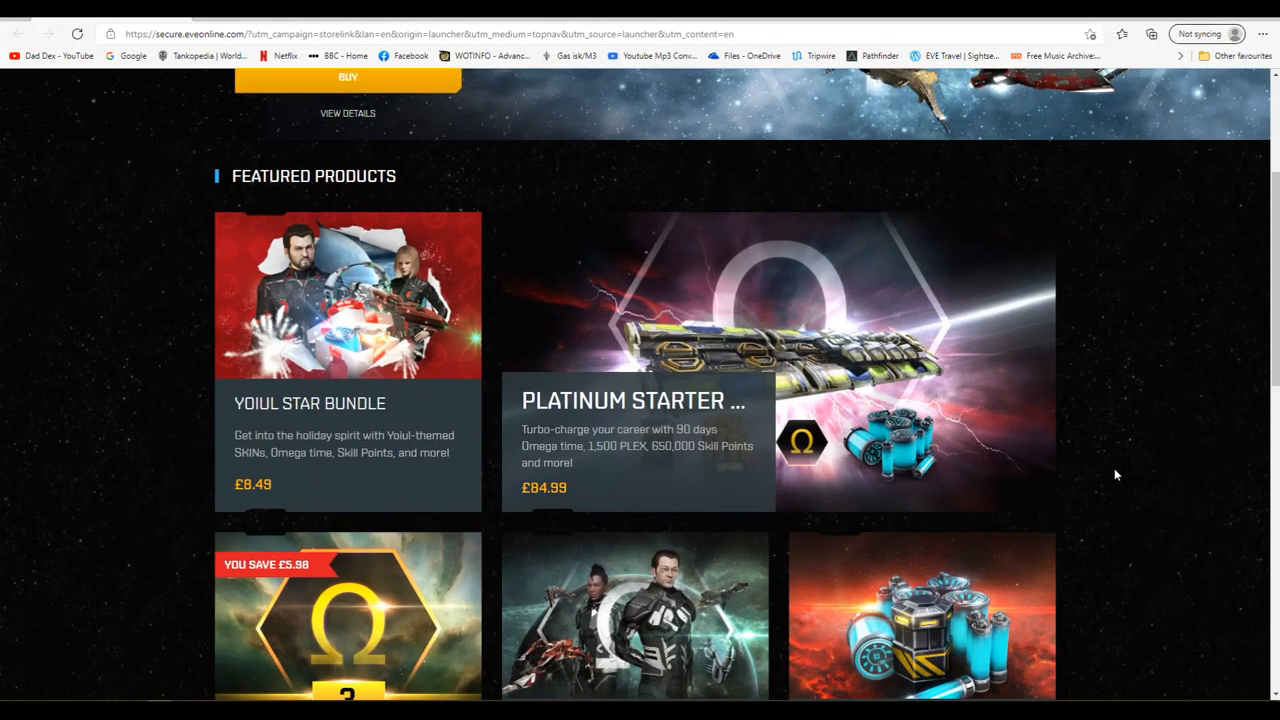
scroll(down, 3)
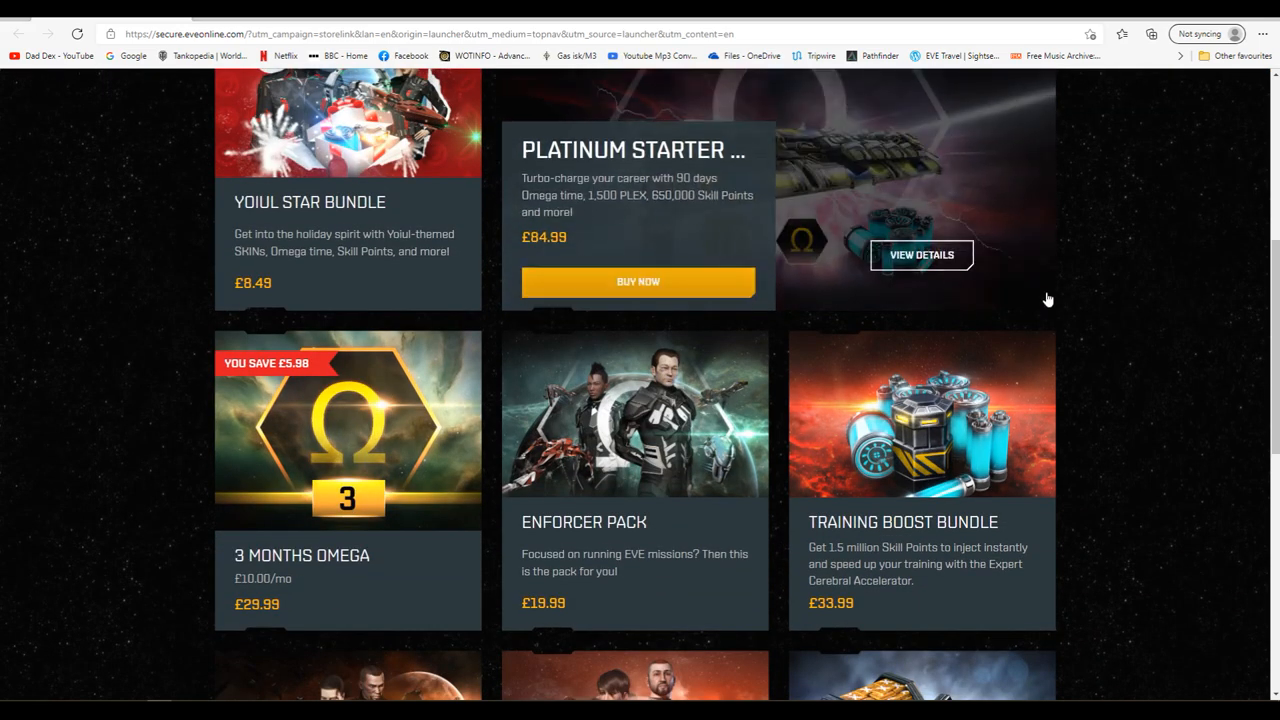
scroll(up, 3)
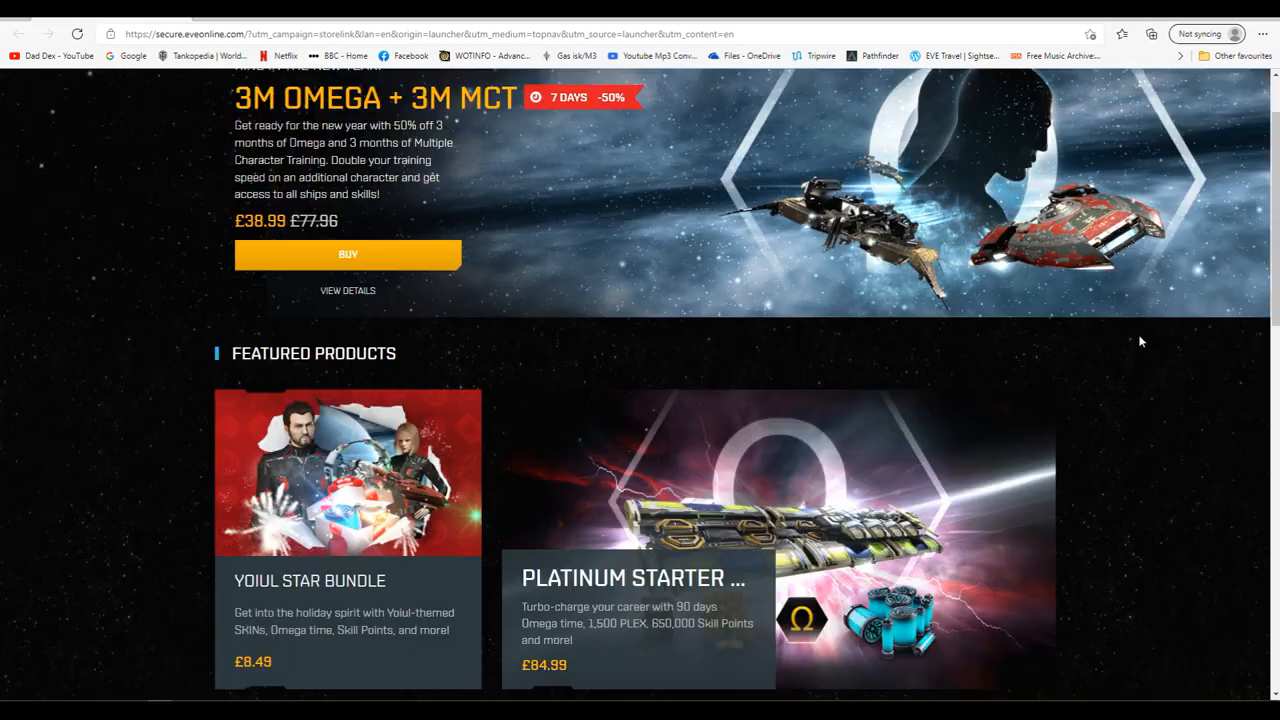
scroll(down, 3)
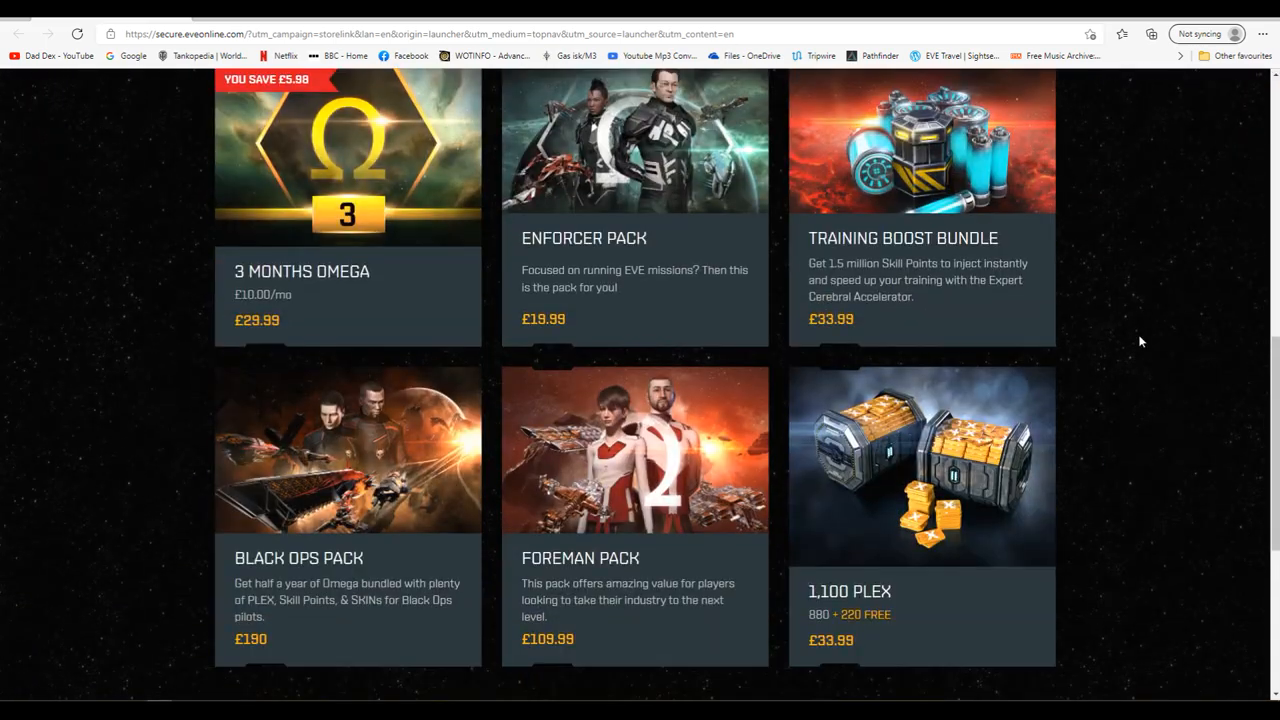
scroll(down, 3)
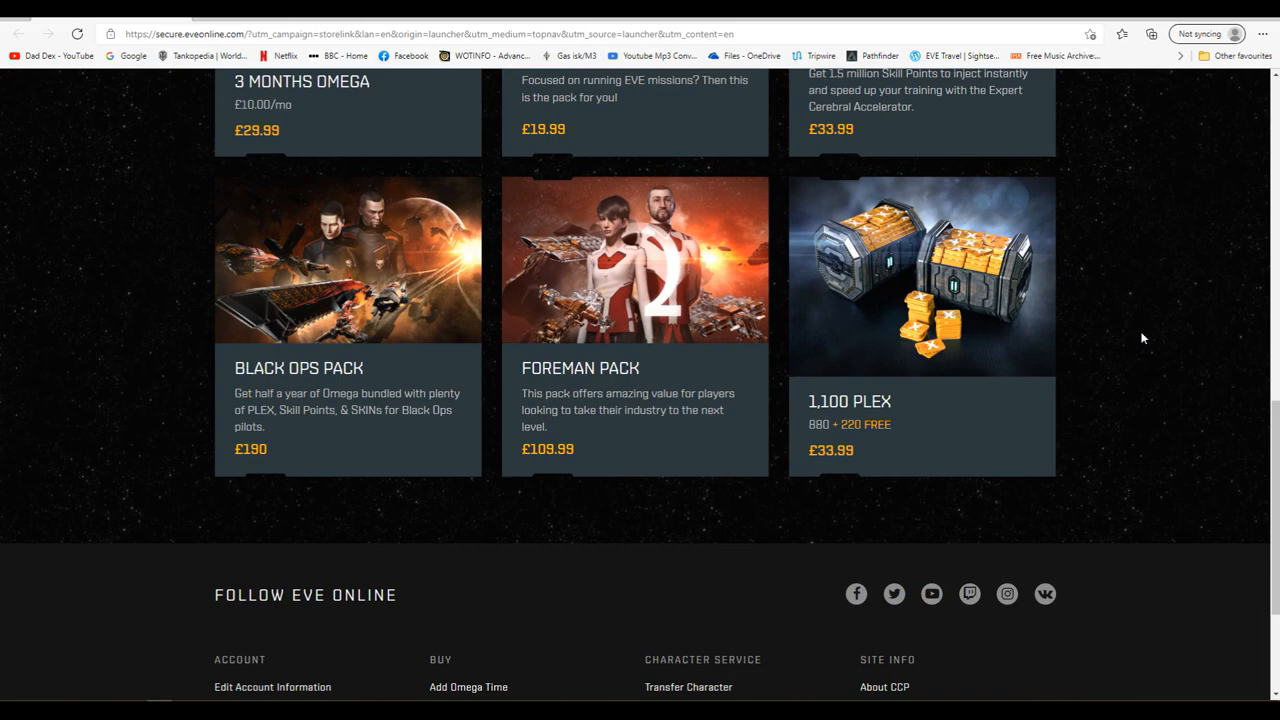
scroll(up, 3)
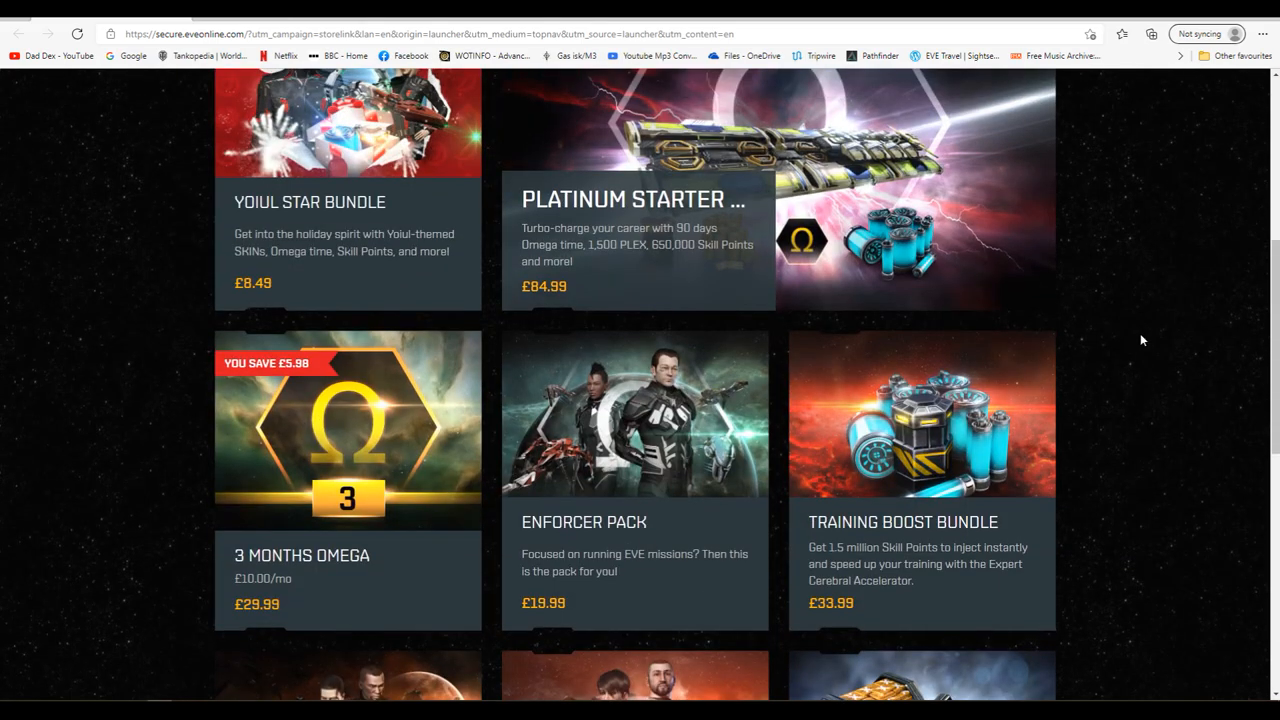
scroll(up, 3)
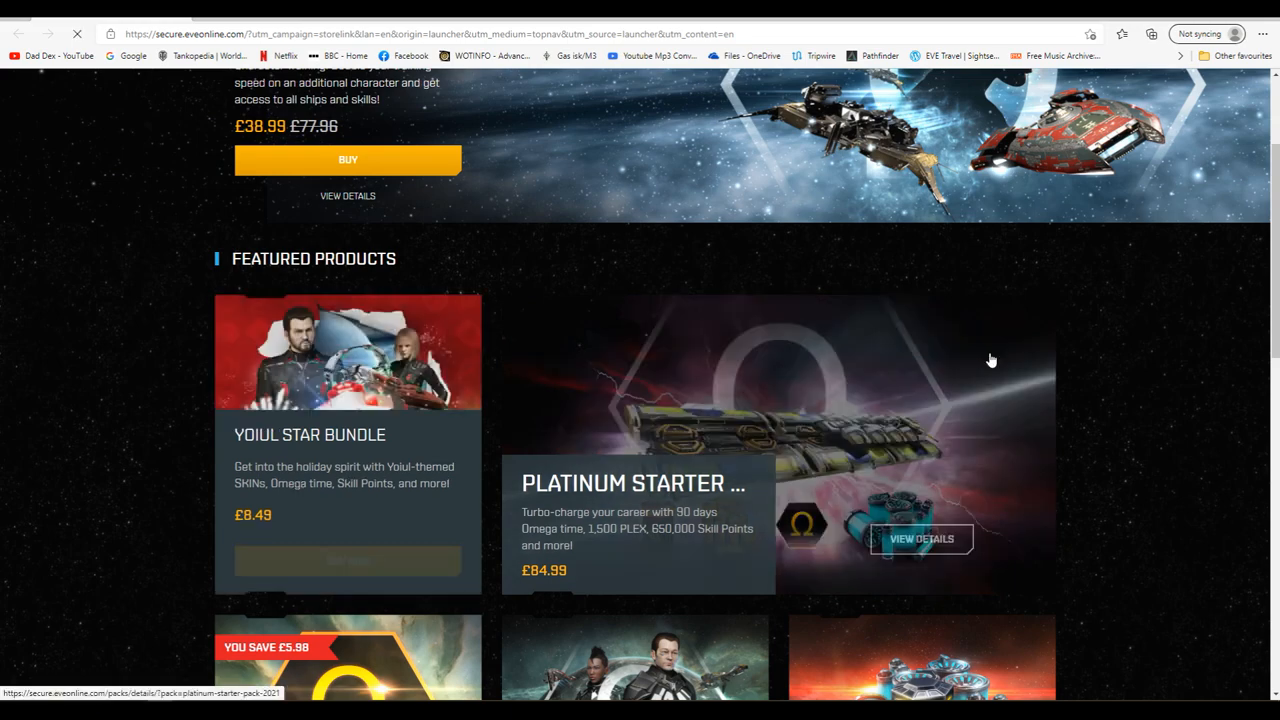
Open the Yoiul Star Bundle and scroll through its full pack contents.
click(348, 352)
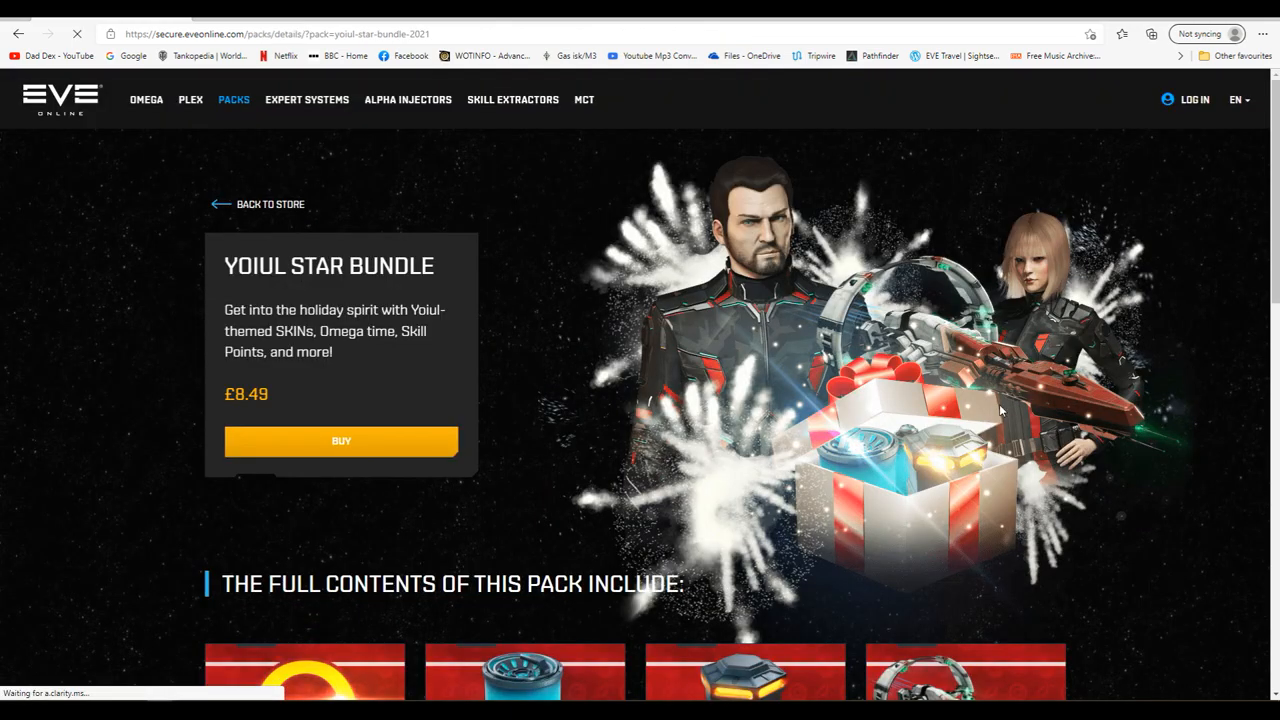
scroll(down, 3)
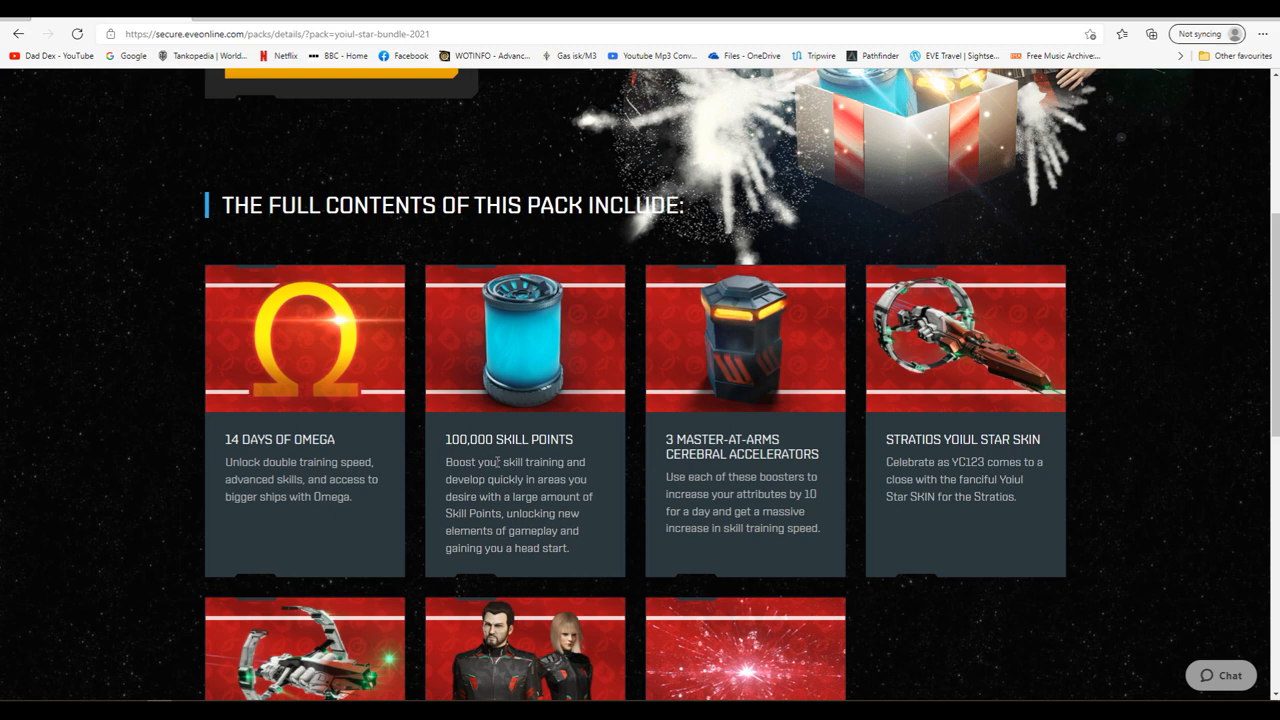
mouse_move(204, 444)
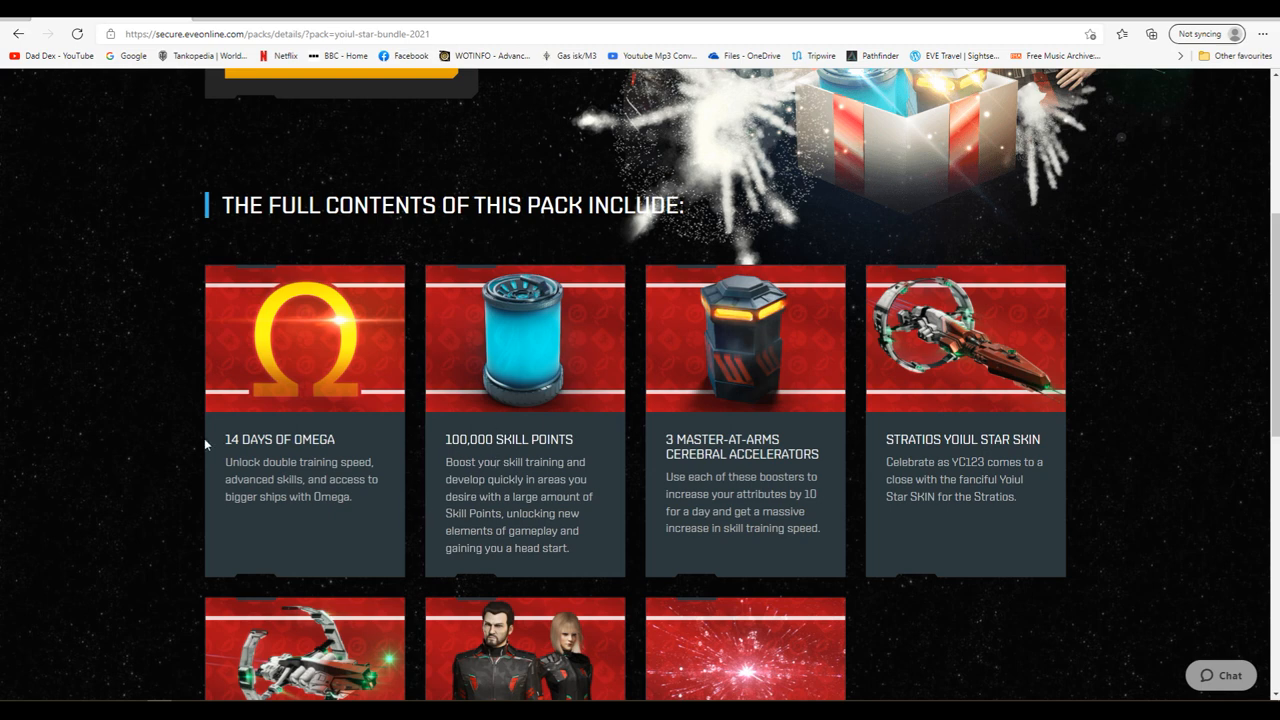
mouse_move(240, 456)
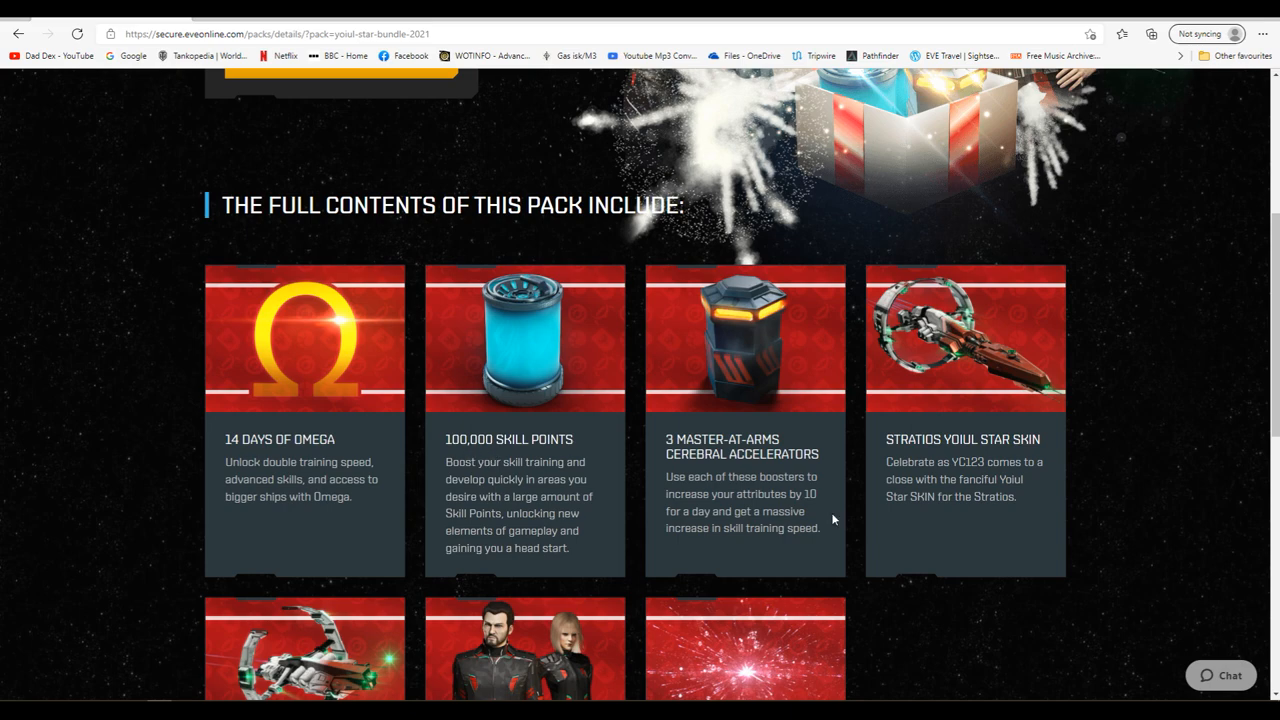
scroll(down, 3)
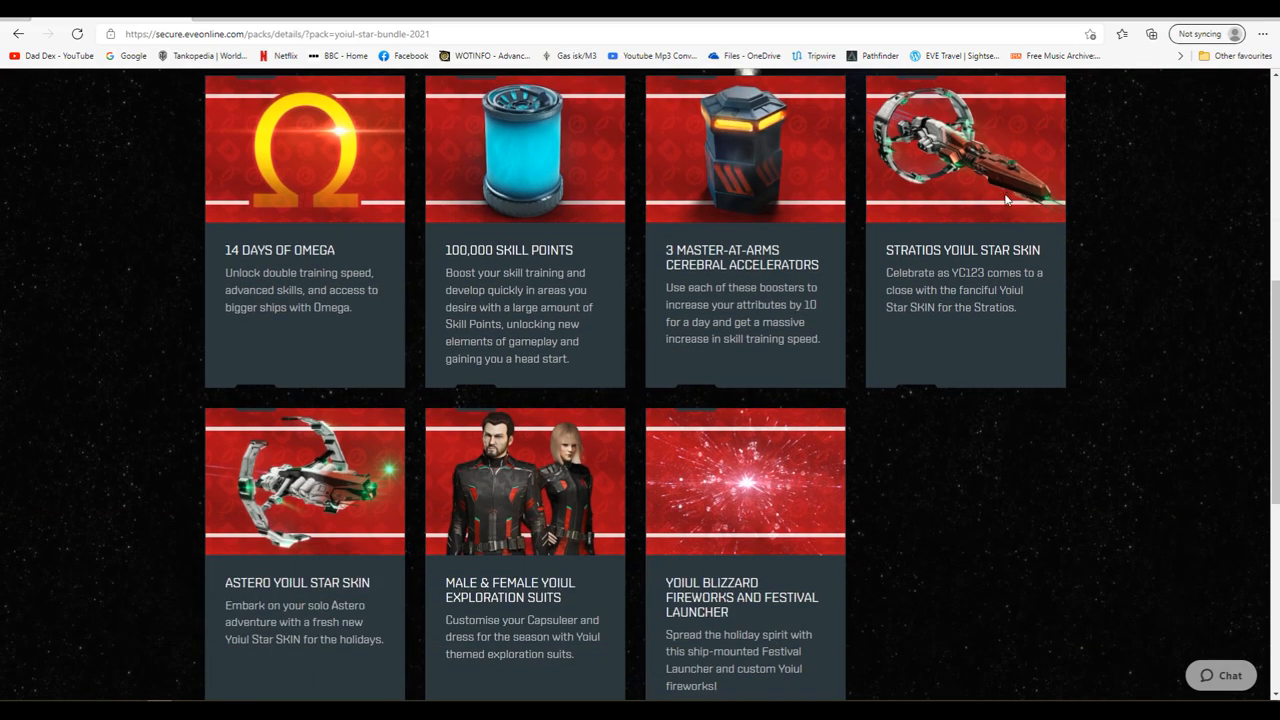
scroll(down, 3)
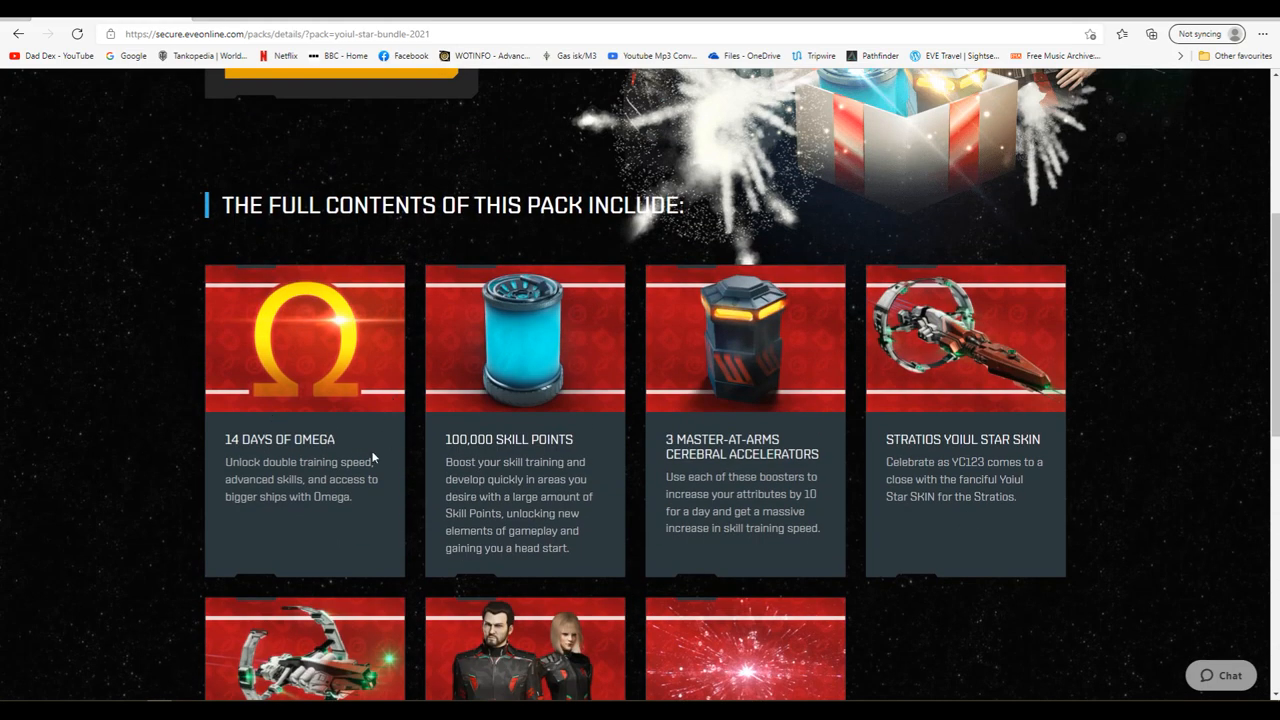
mouse_move(404, 462)
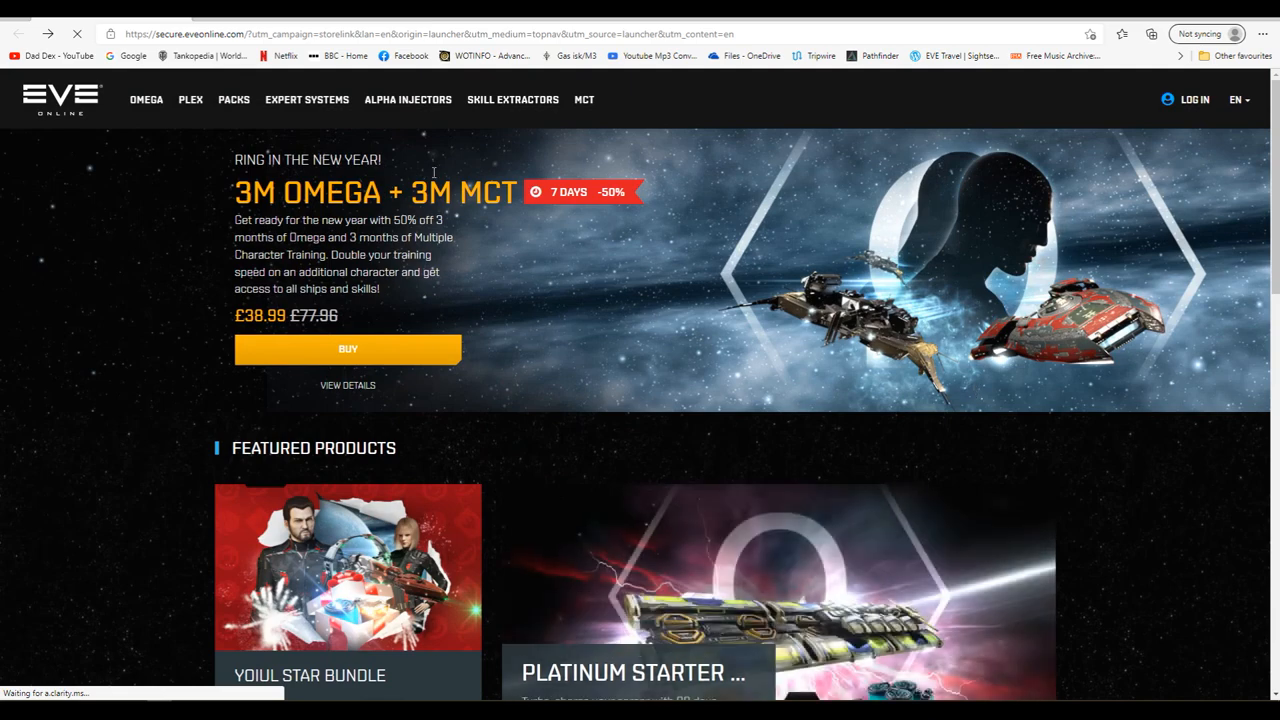
Browse the Packs catalogue down to the Silver, Bronze and Destroyer starter packs.
click(232, 100)
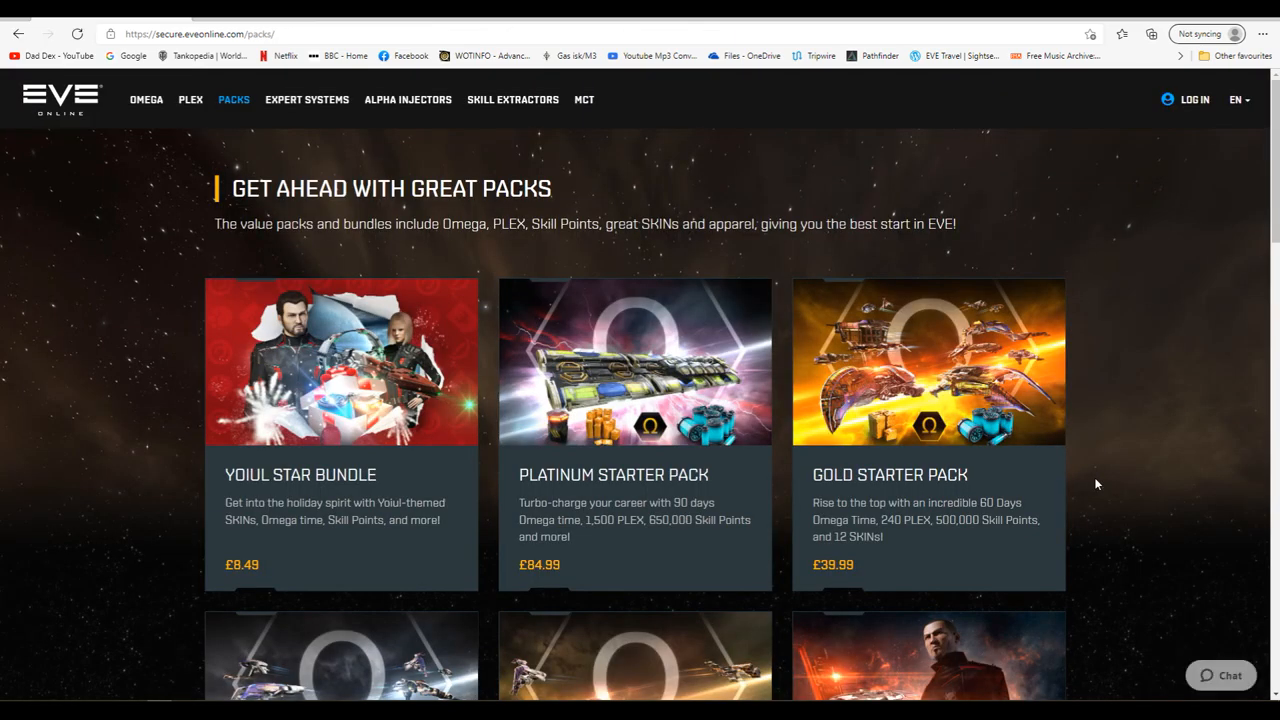
mouse_move(1152, 488)
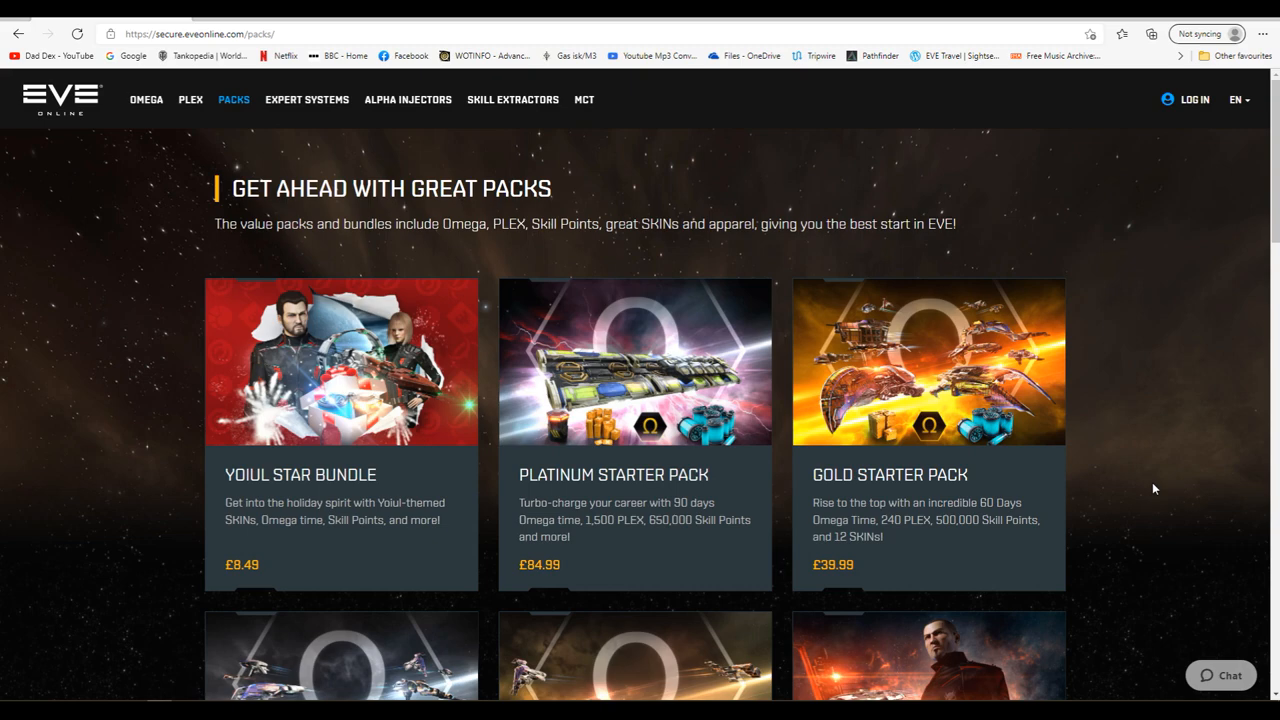
scroll(down, 3)
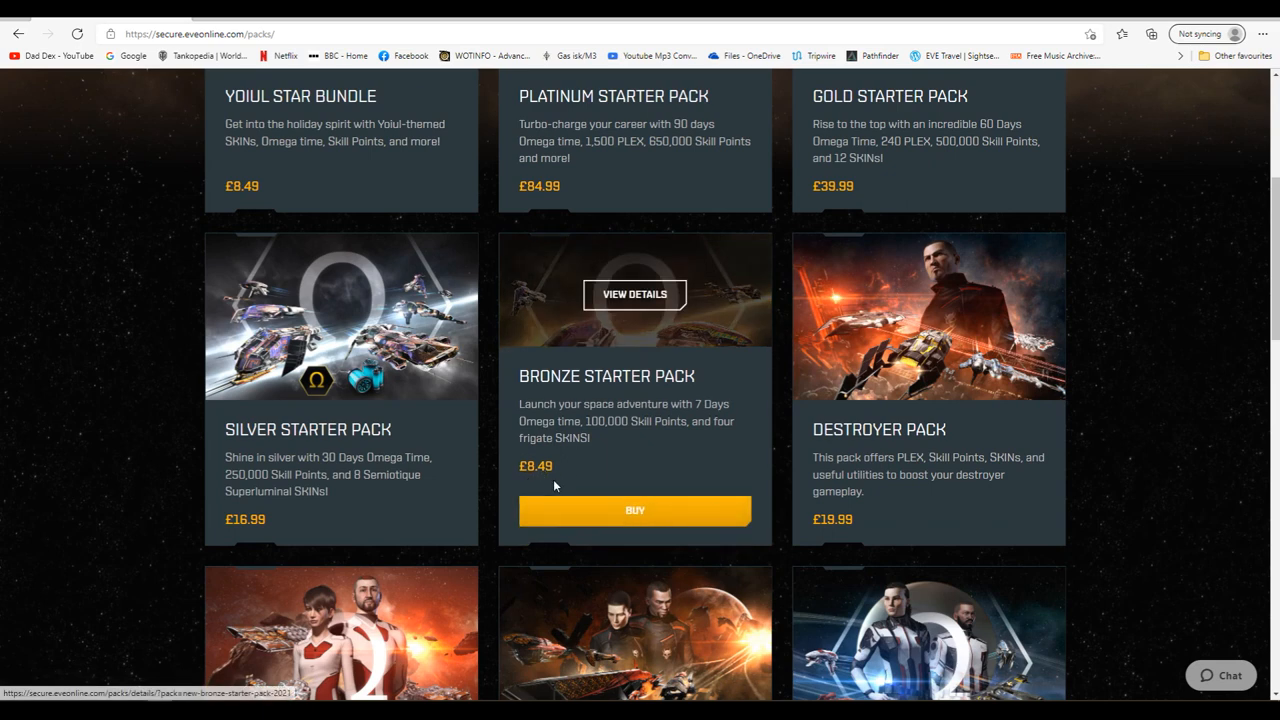
mouse_move(560, 476)
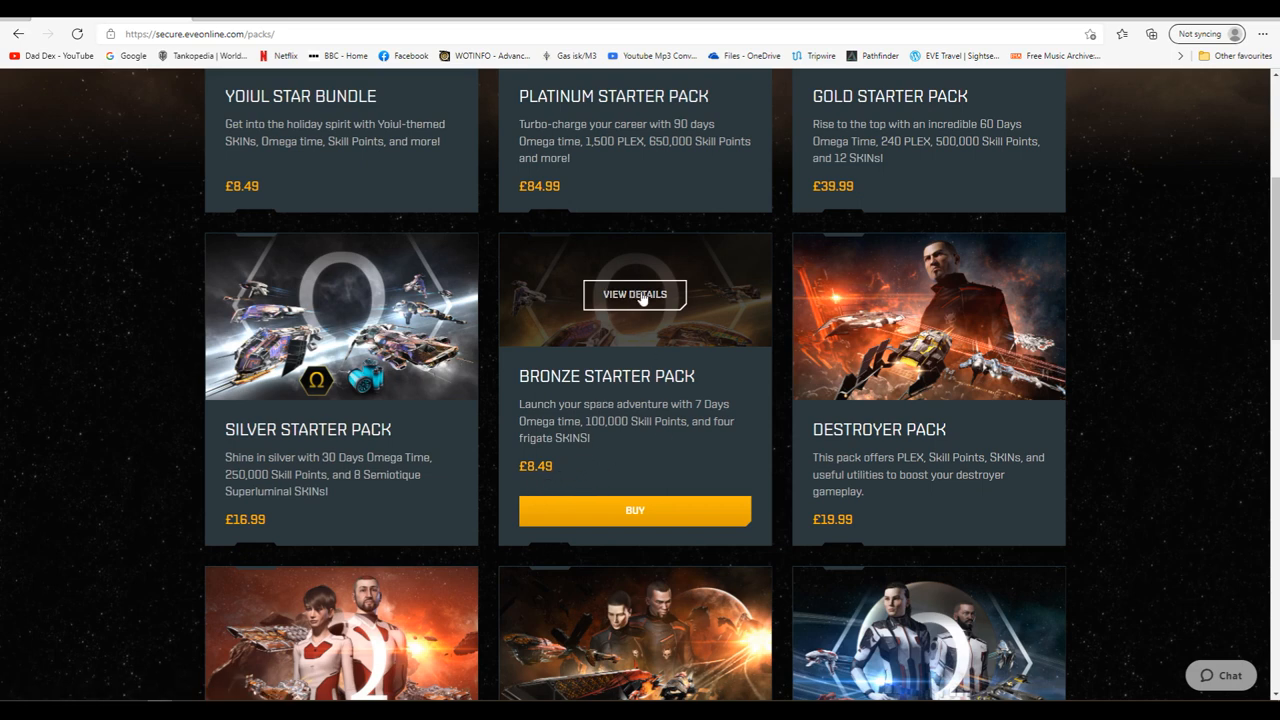
View the Bronze Starter Pack's full contents, then go back to the packs list.
click(634, 294)
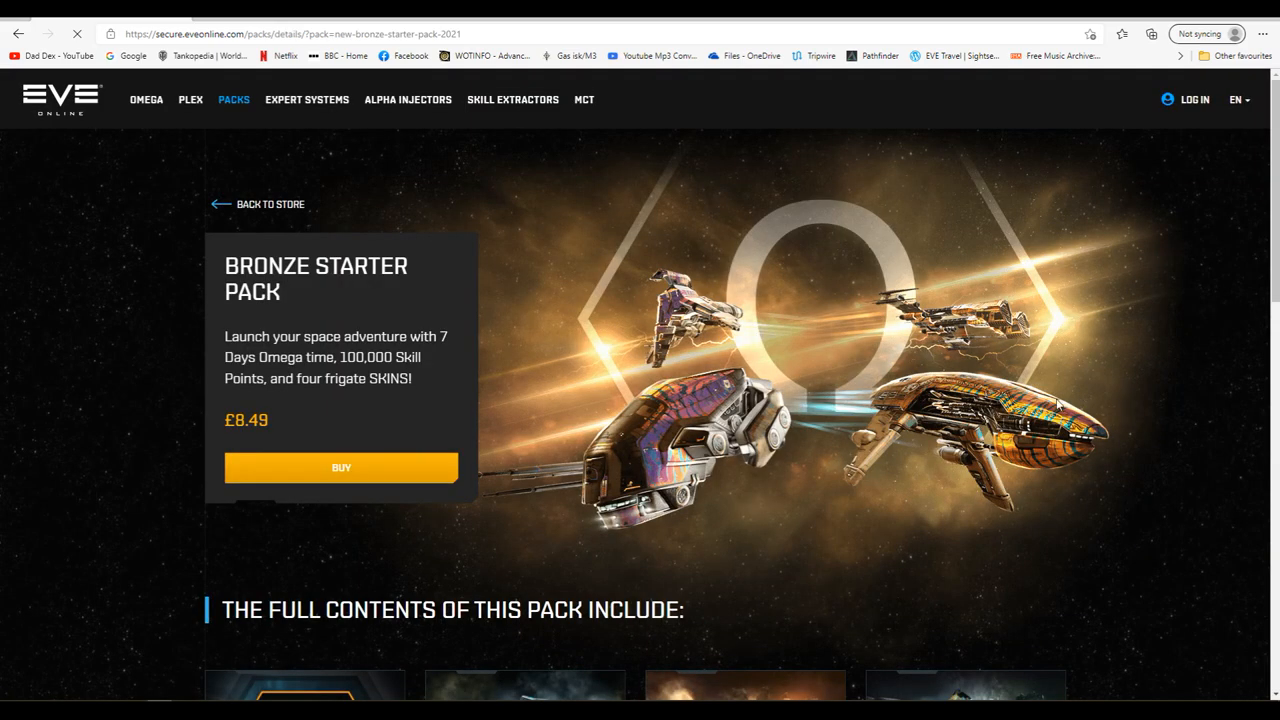
scroll(down, 3)
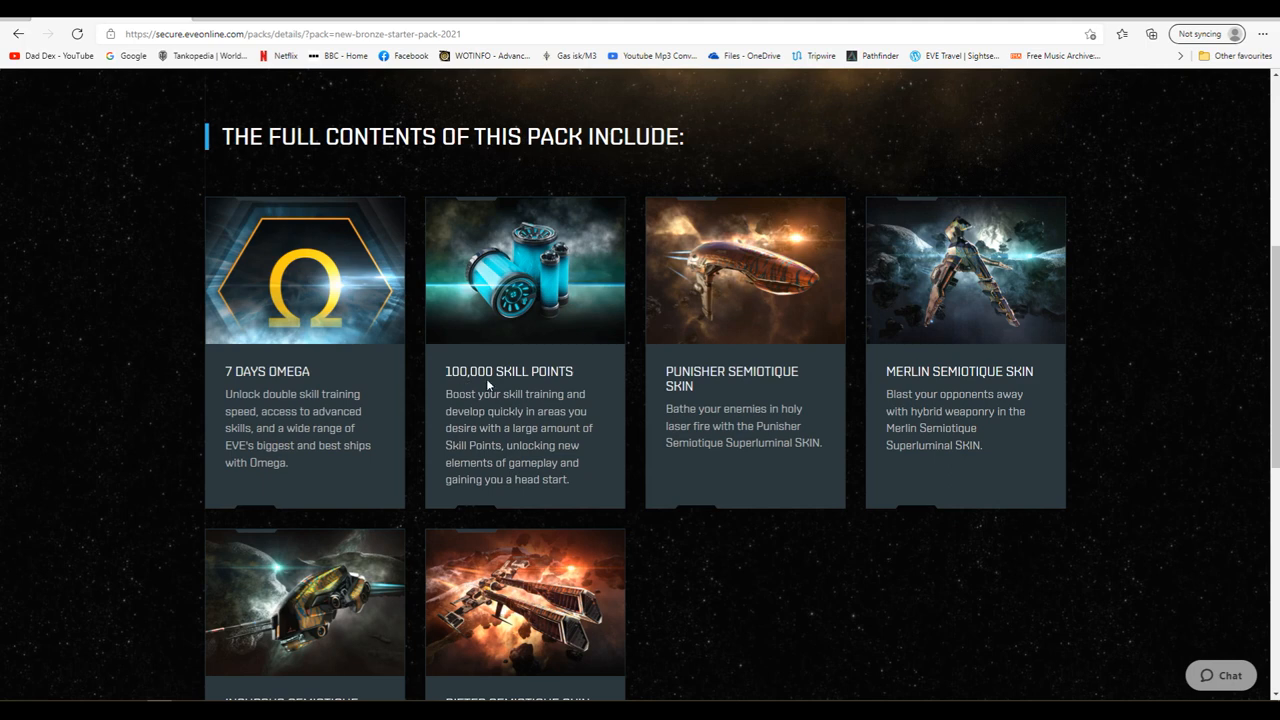
mouse_move(510, 390)
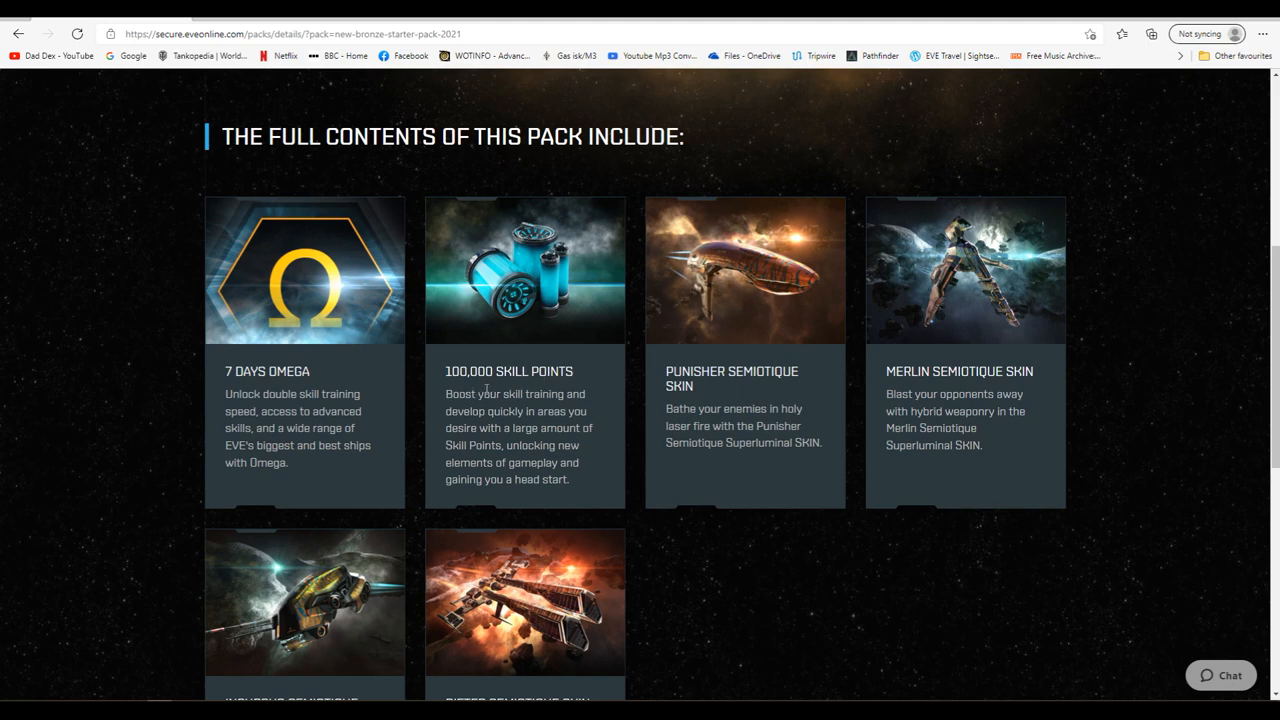
mouse_move(336, 384)
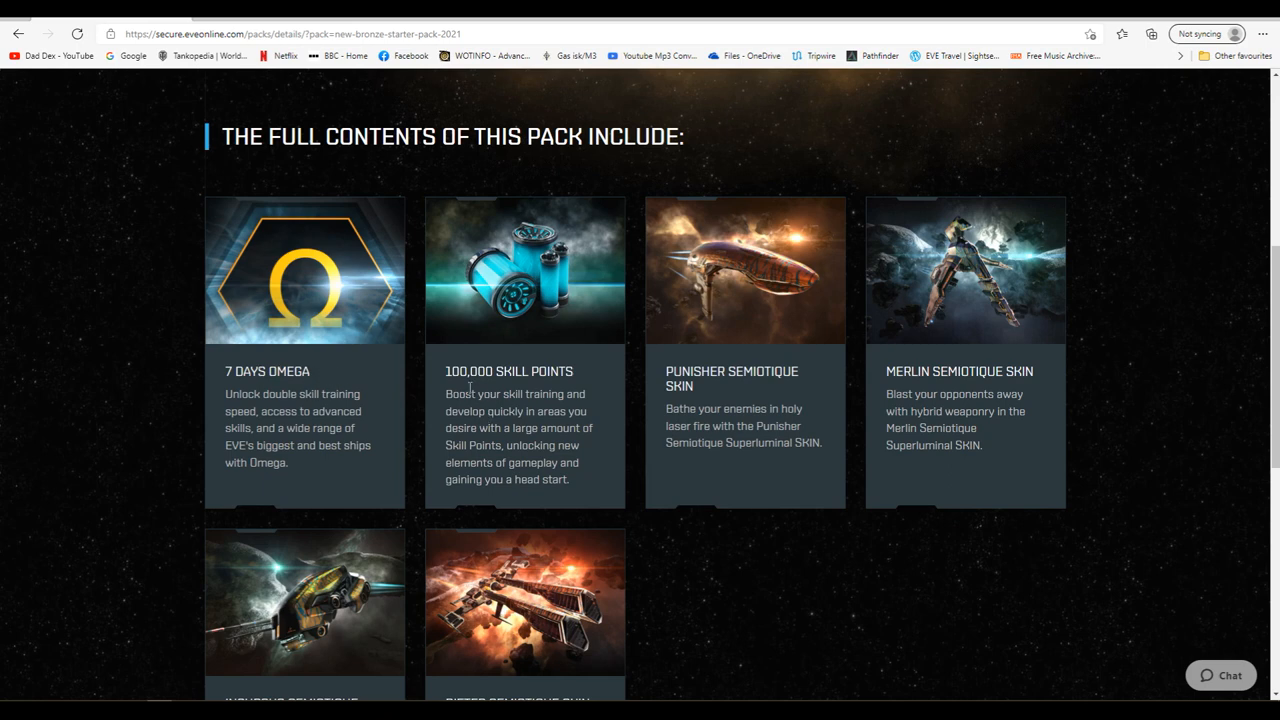
mouse_move(504, 396)
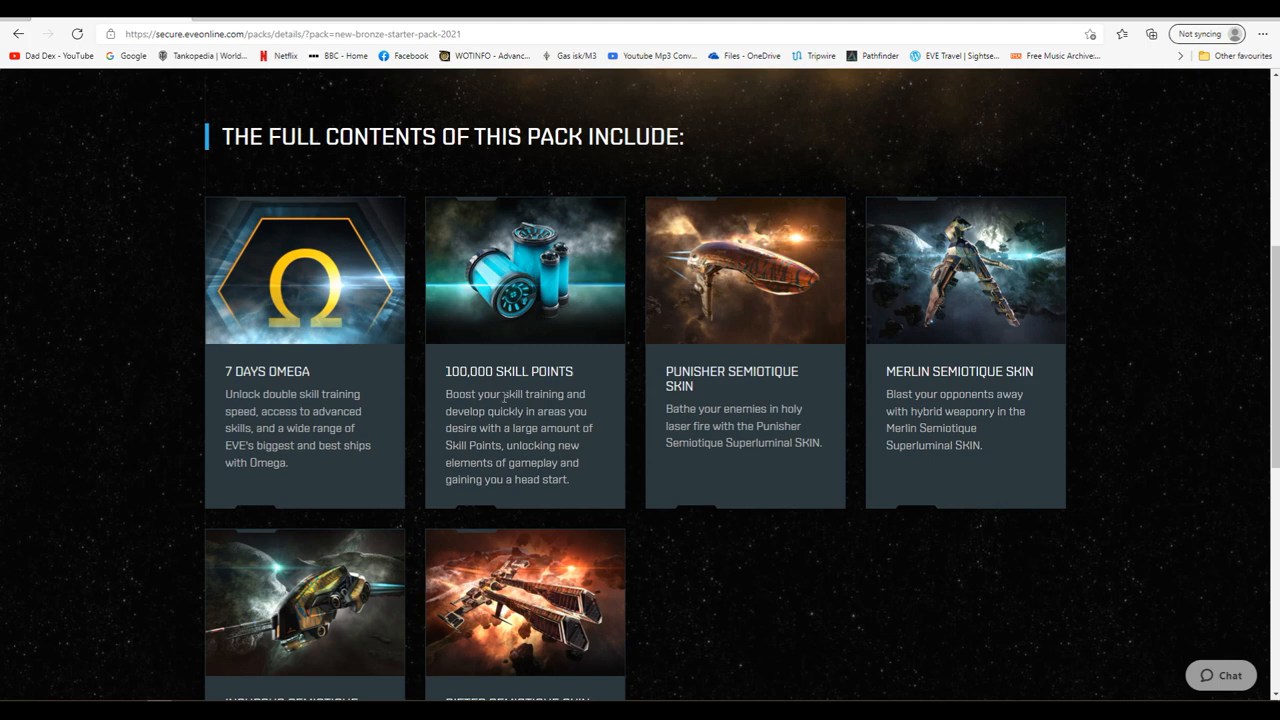
mouse_move(410, 388)
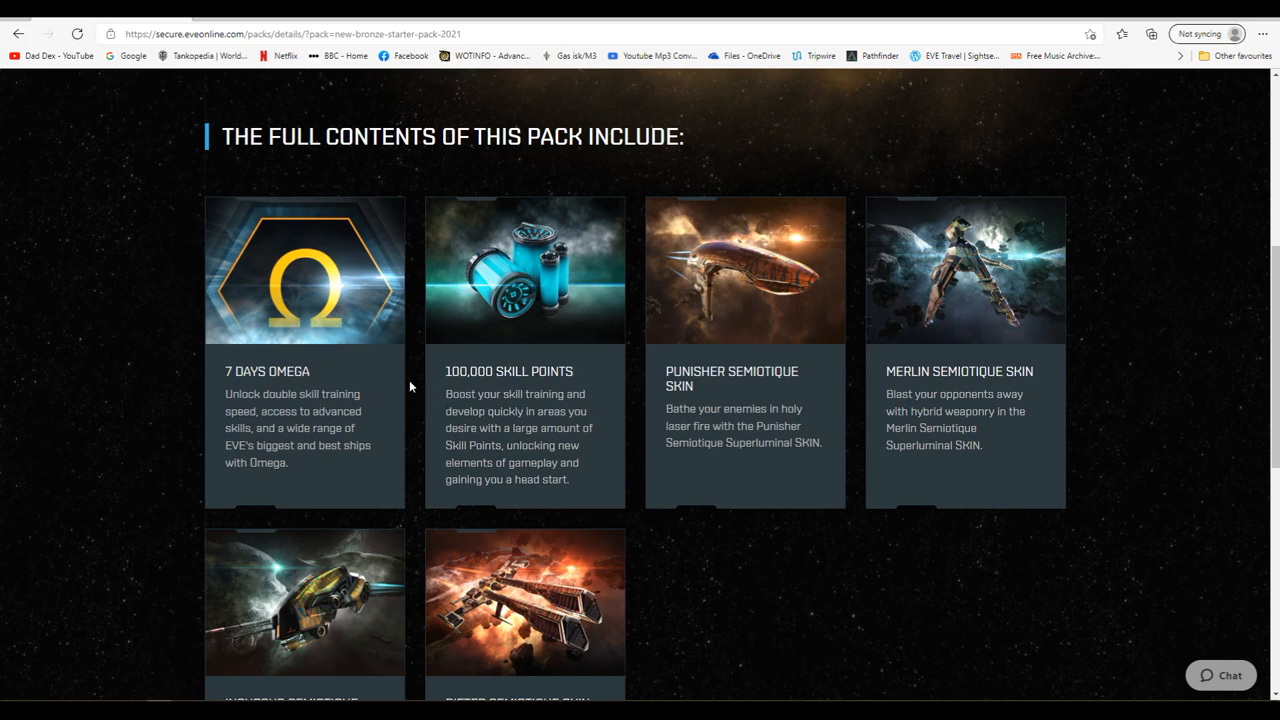
mouse_move(420, 404)
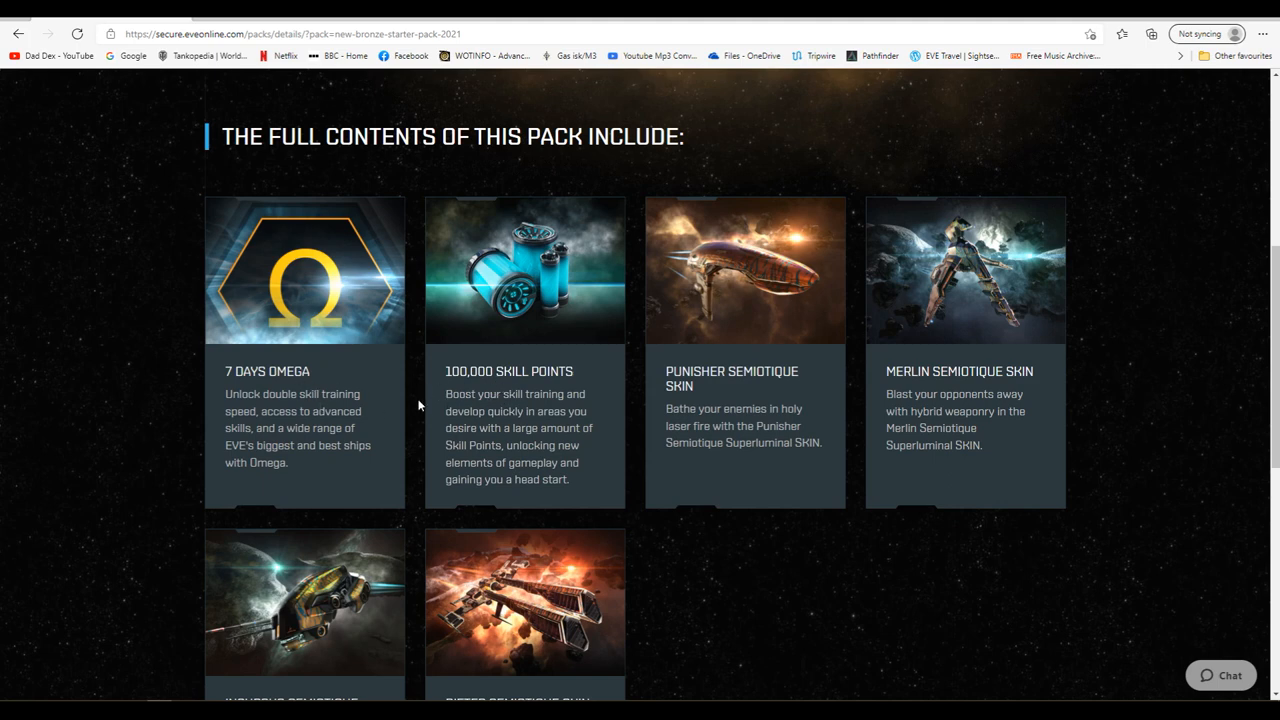
scroll(down, 3)
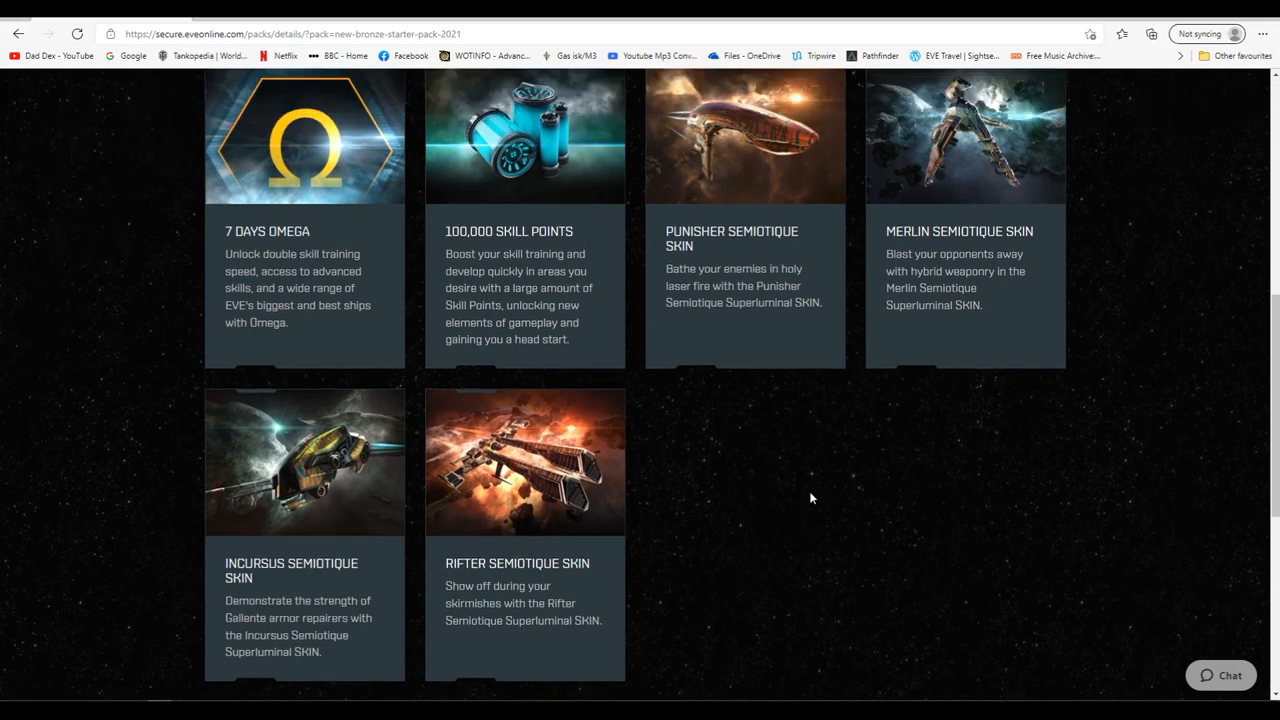
scroll(up, 3)
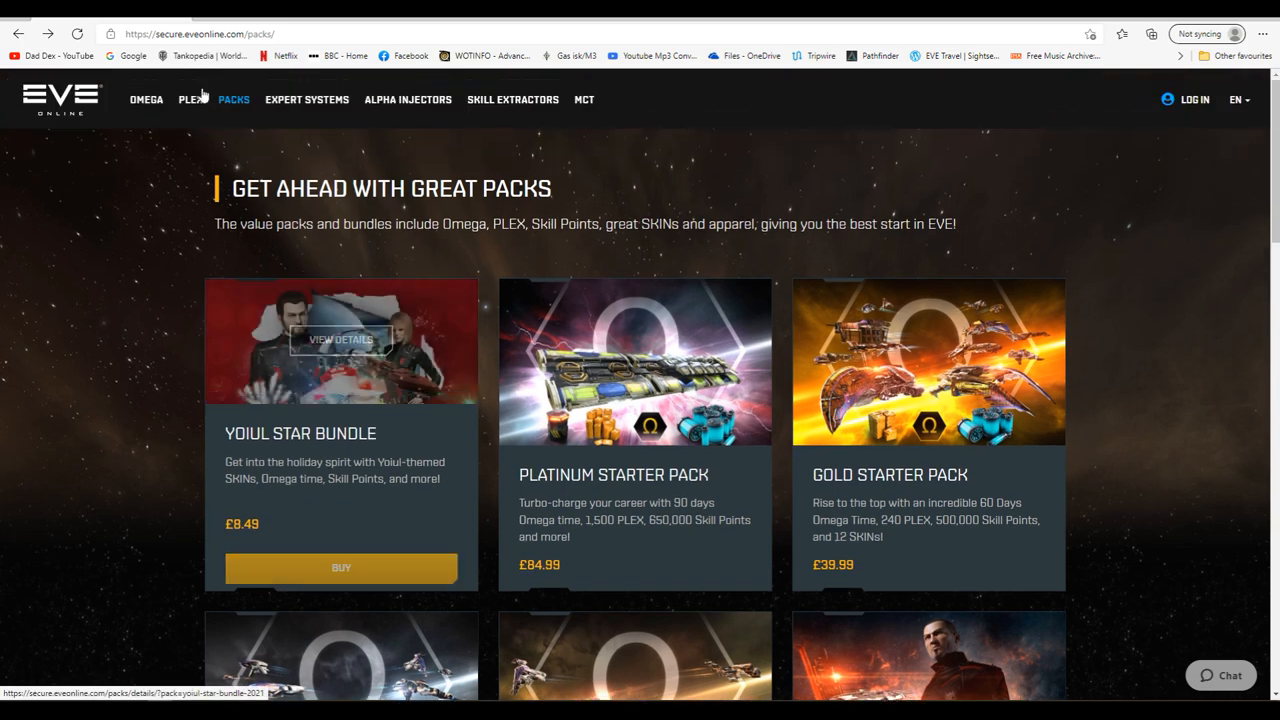
mouse_move(408, 100)
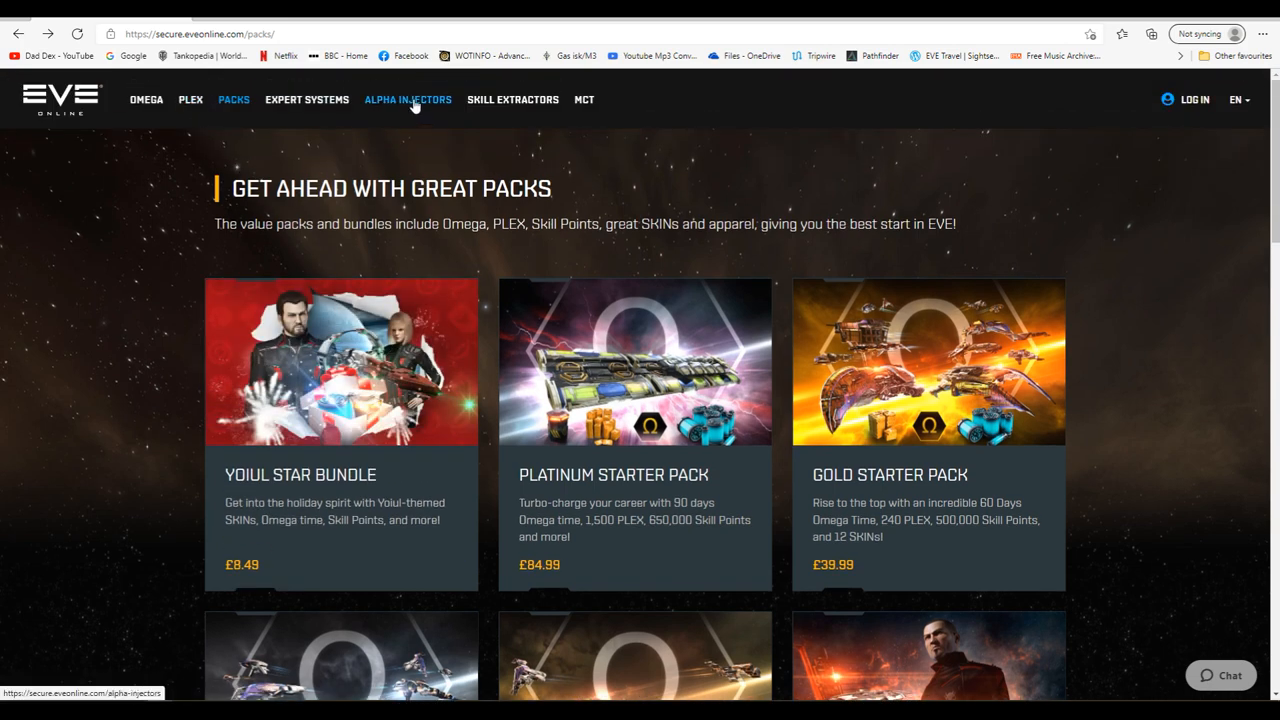
Browse the Daily Alpha Injector packs: Alpha Combo, 5 and 10 injectors with prices.
click(408, 100)
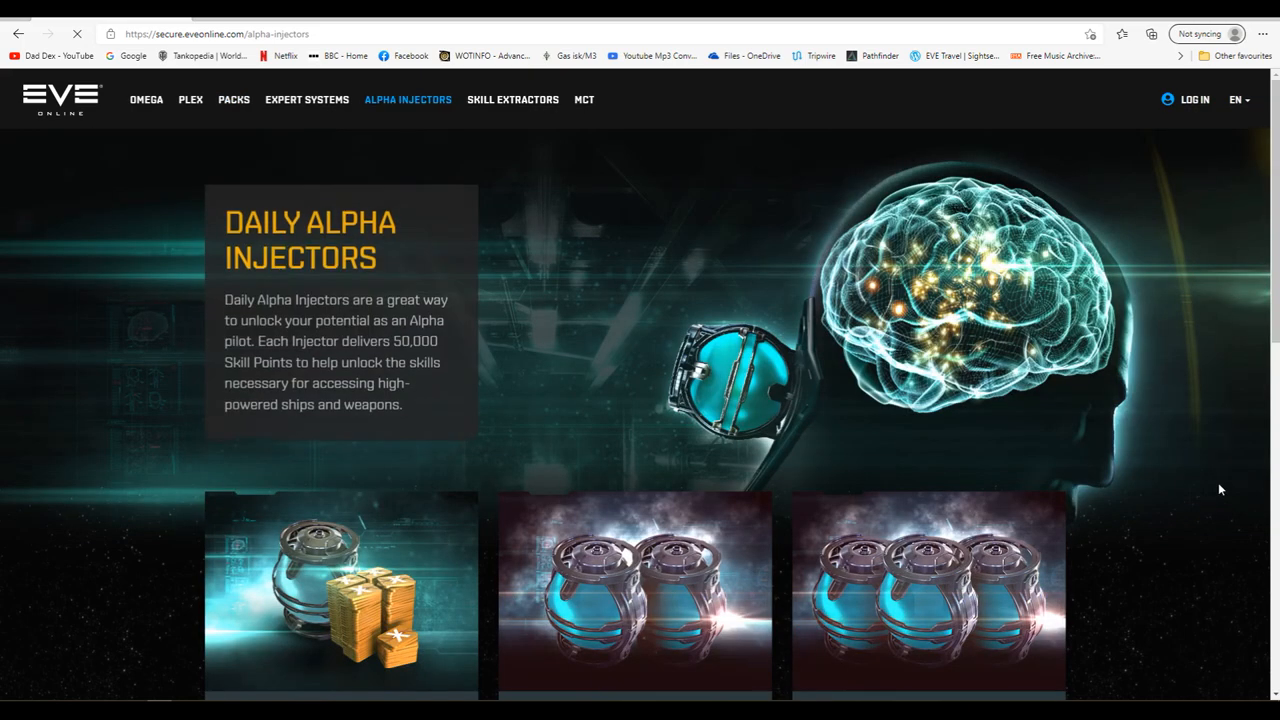
scroll(down, 3)
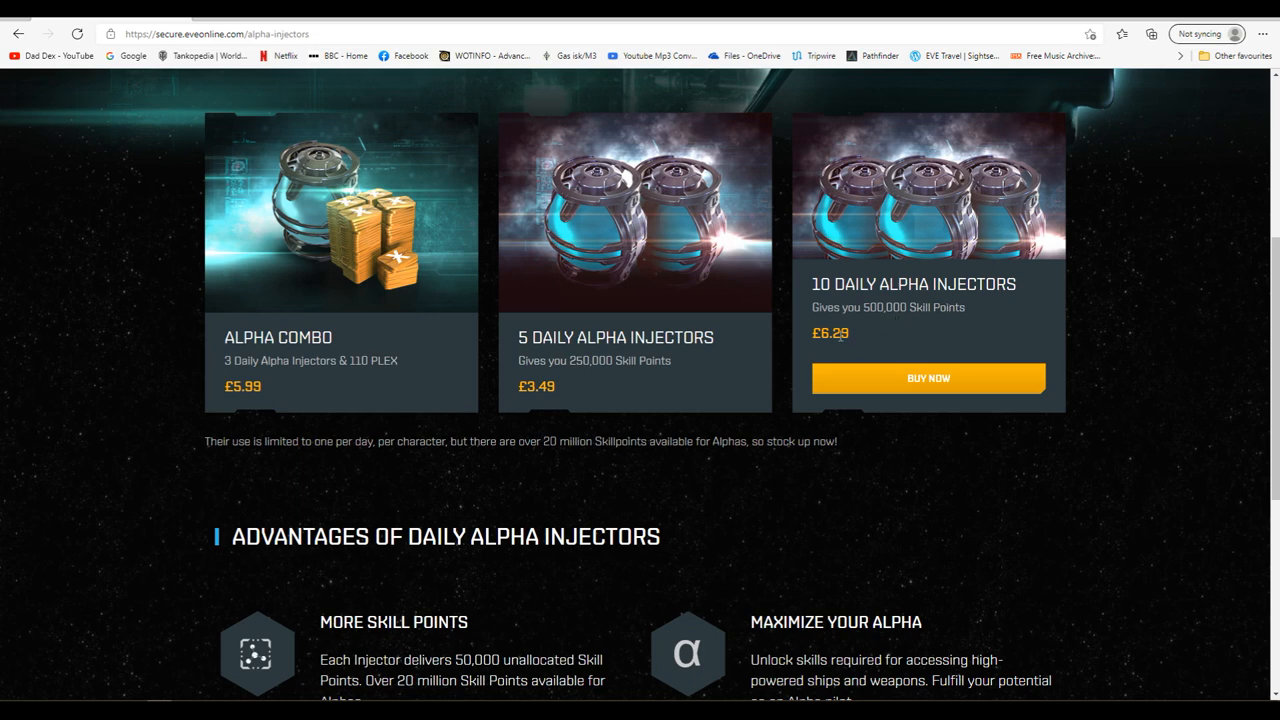
mouse_move(828, 352)
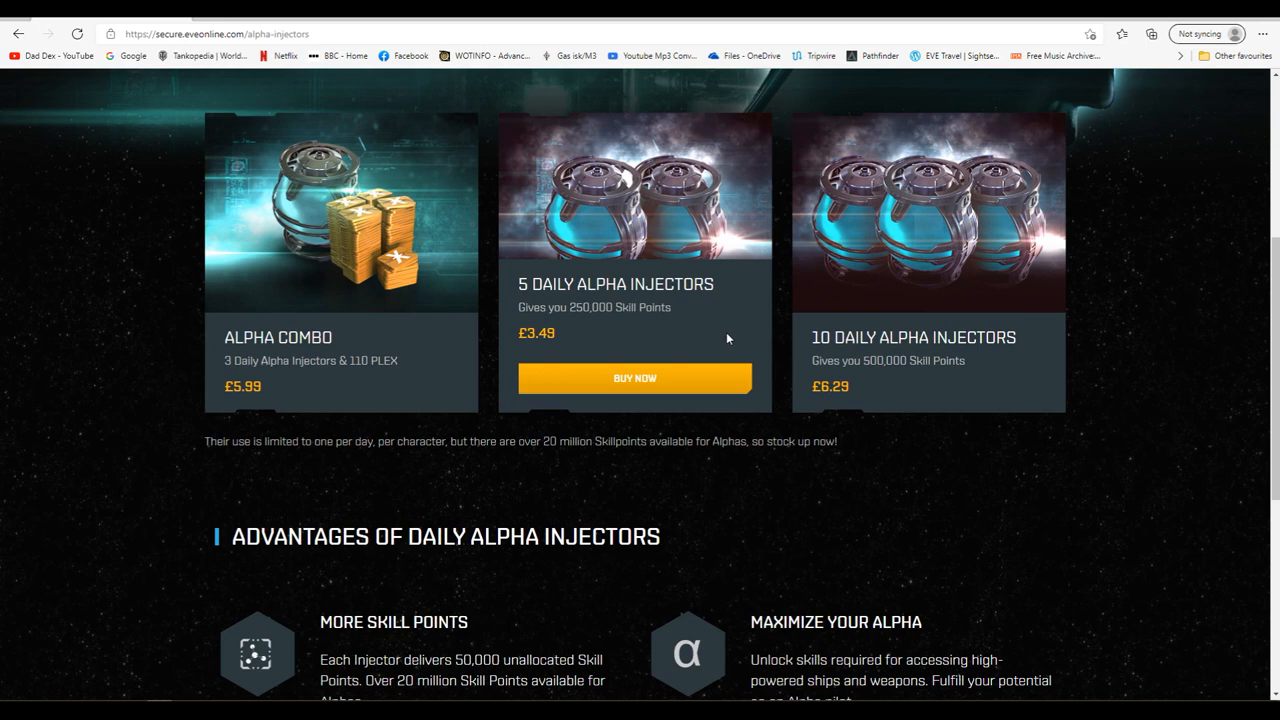
mouse_move(1104, 392)
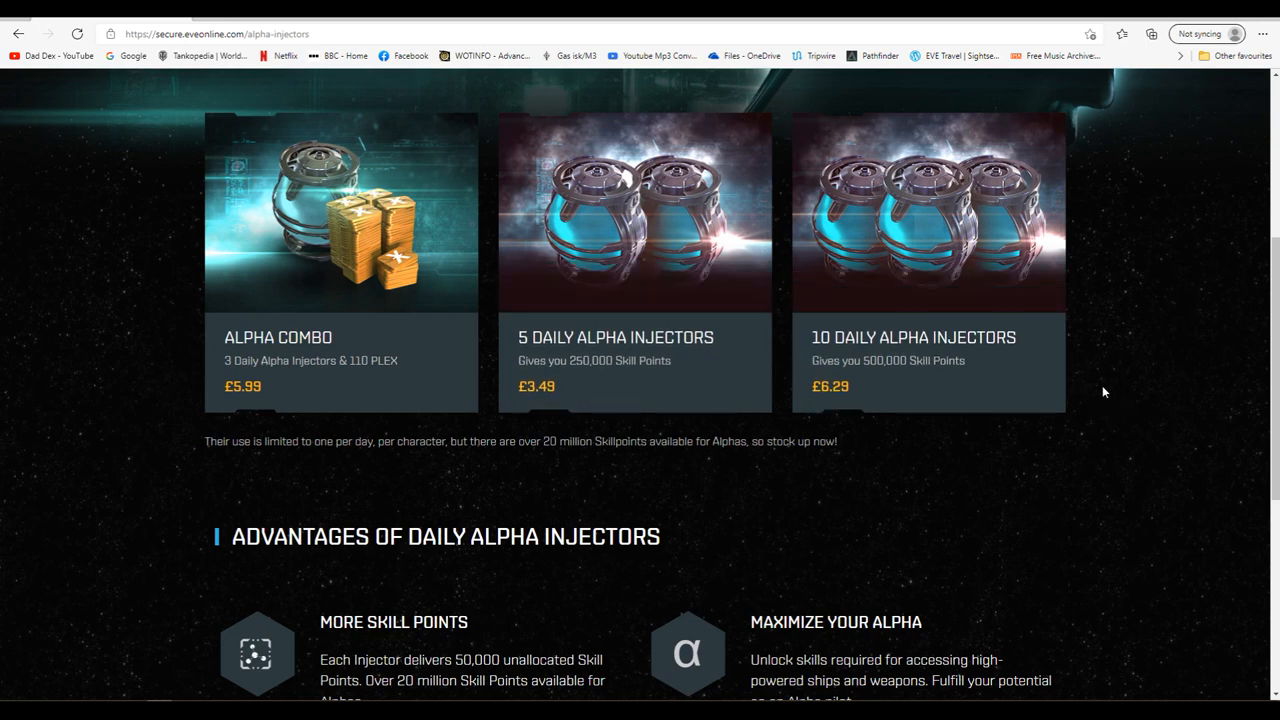
mouse_move(1096, 394)
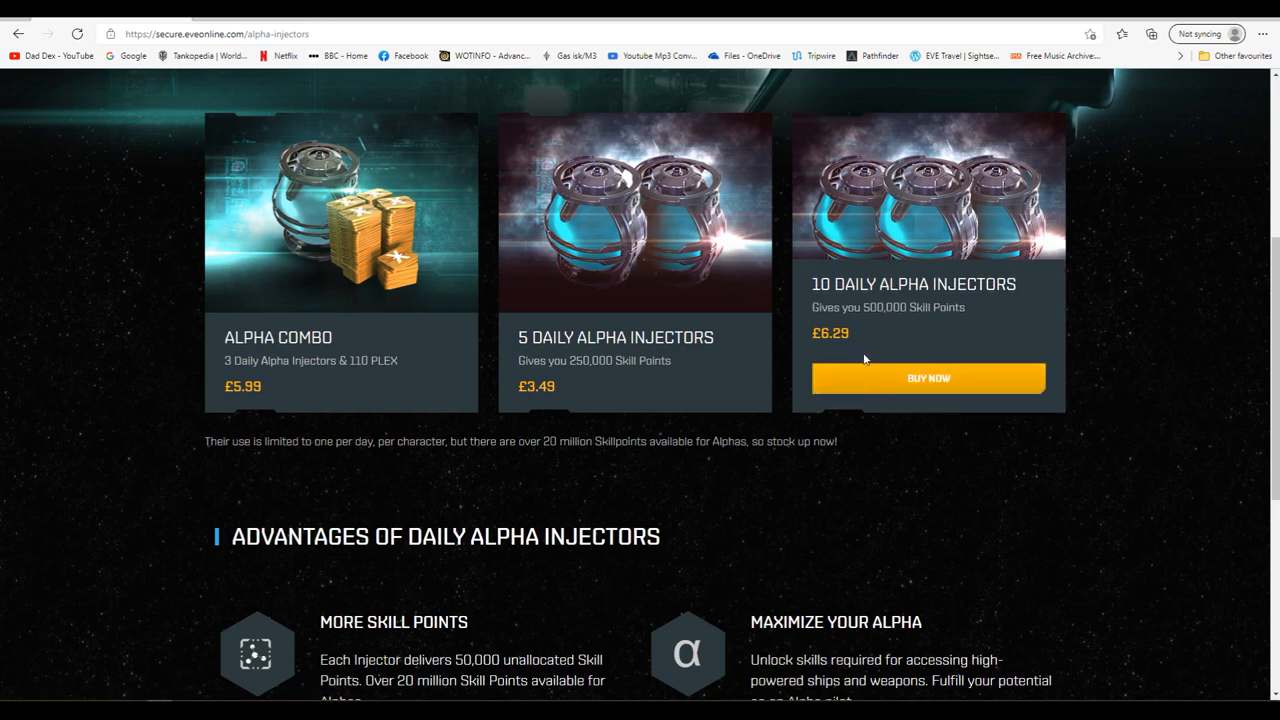
mouse_move(874, 342)
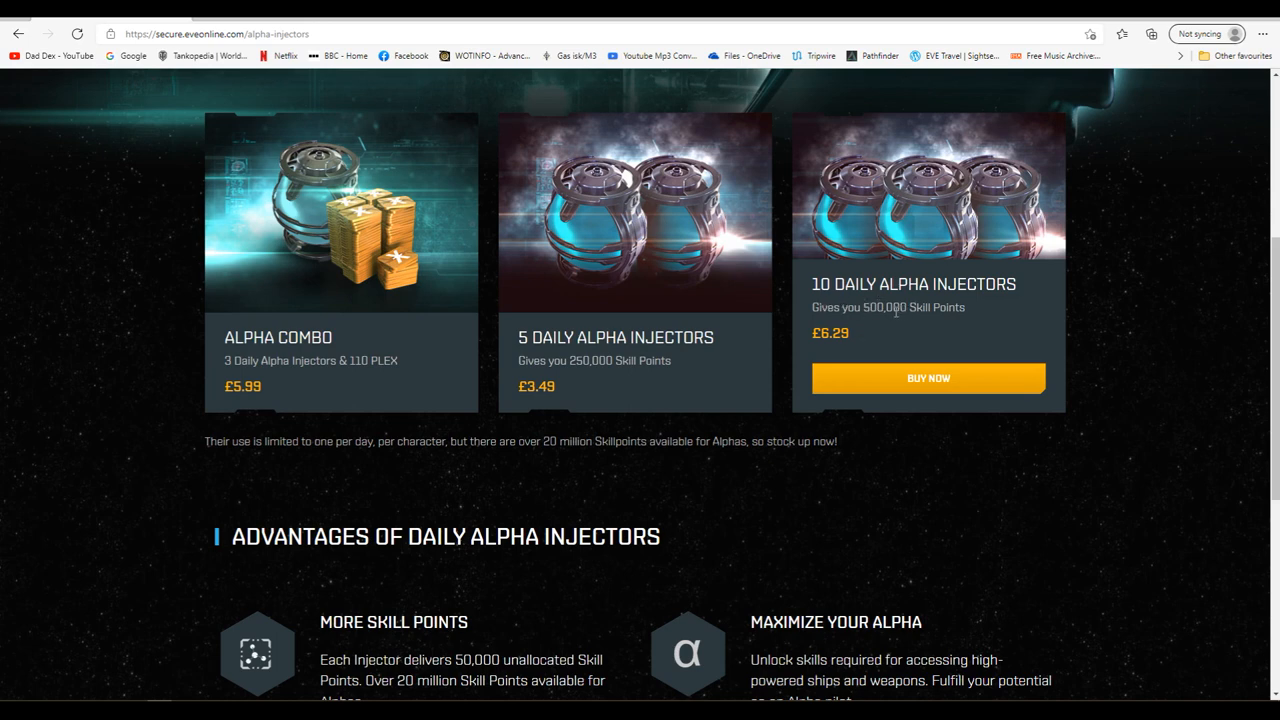
mouse_move(892, 312)
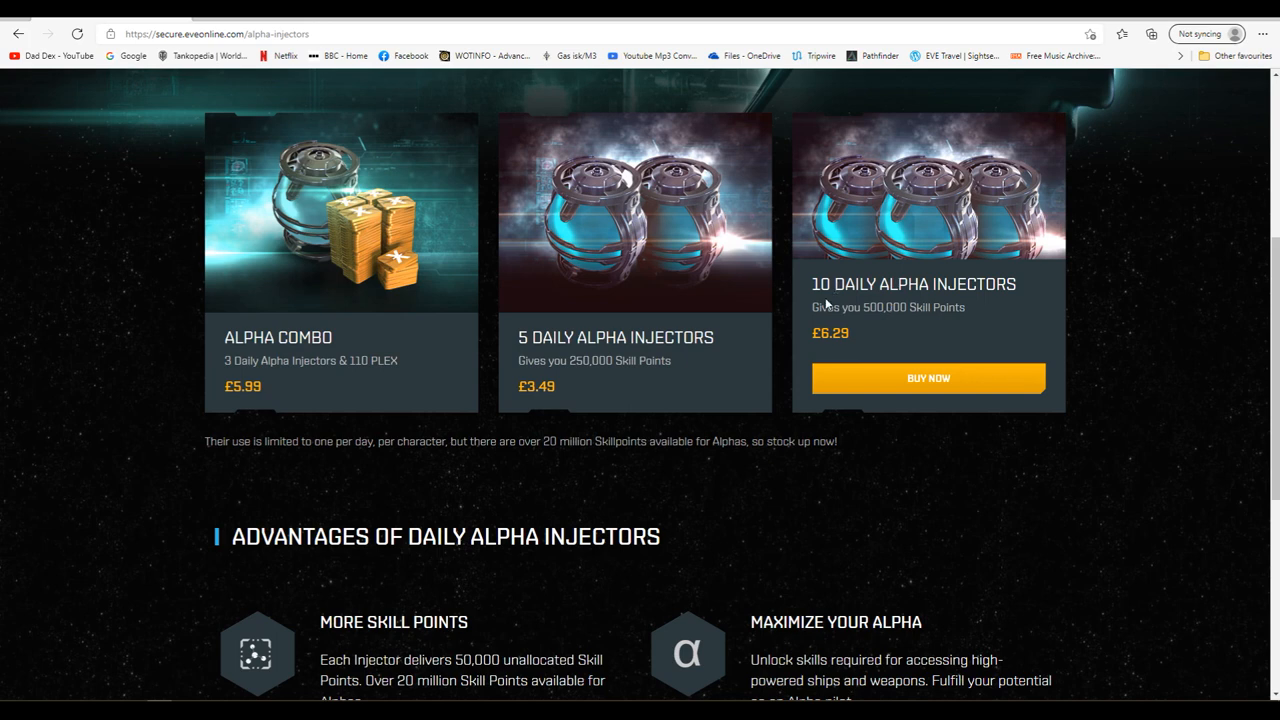
mouse_move(910, 342)
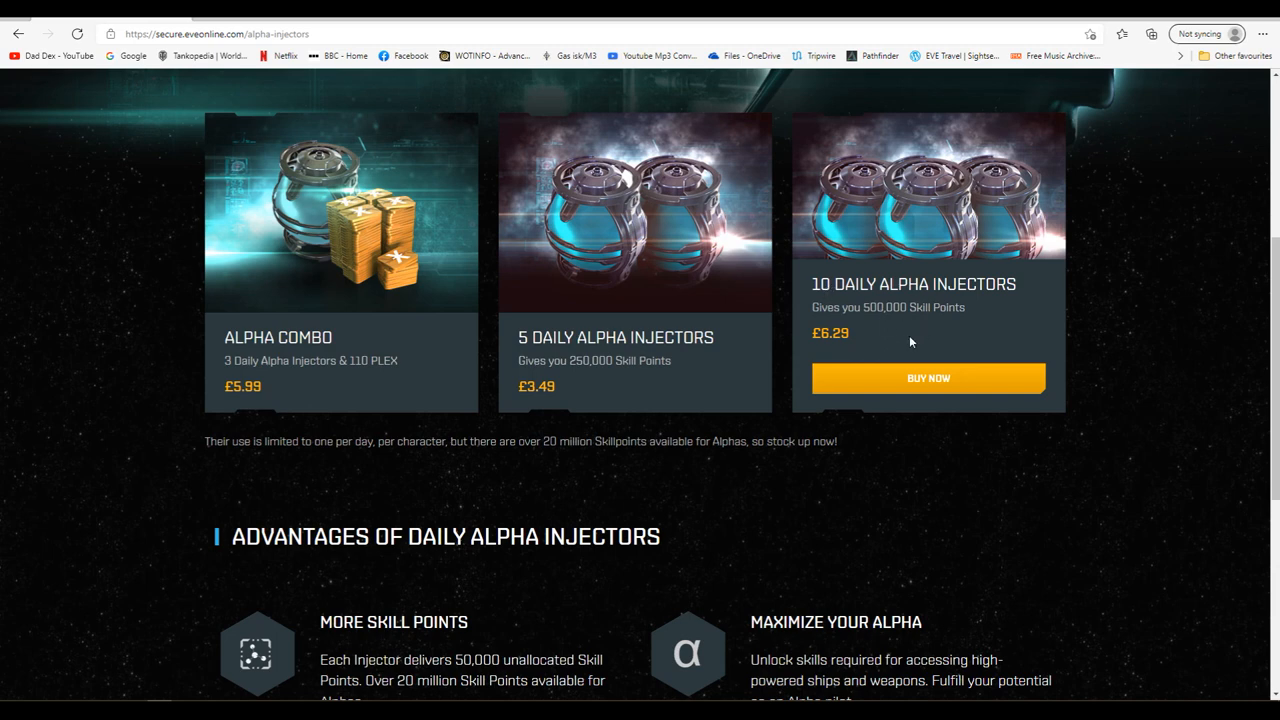
mouse_move(884, 336)
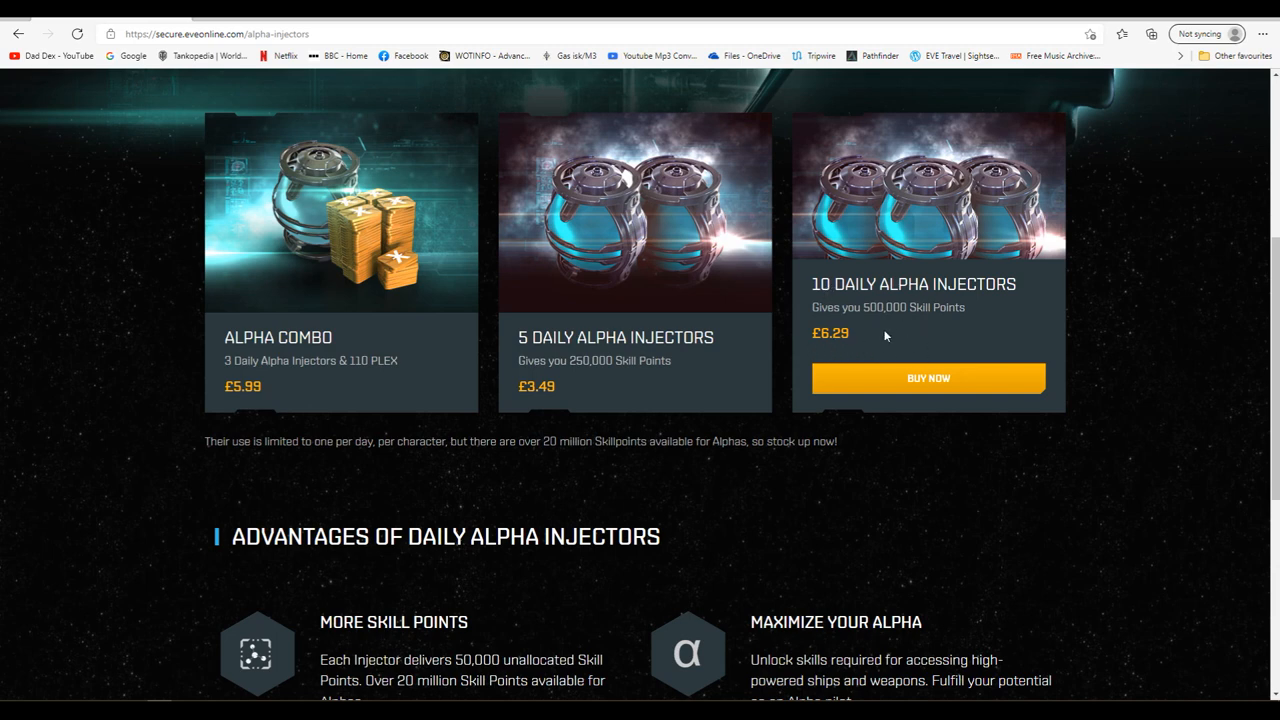
mouse_move(870, 348)
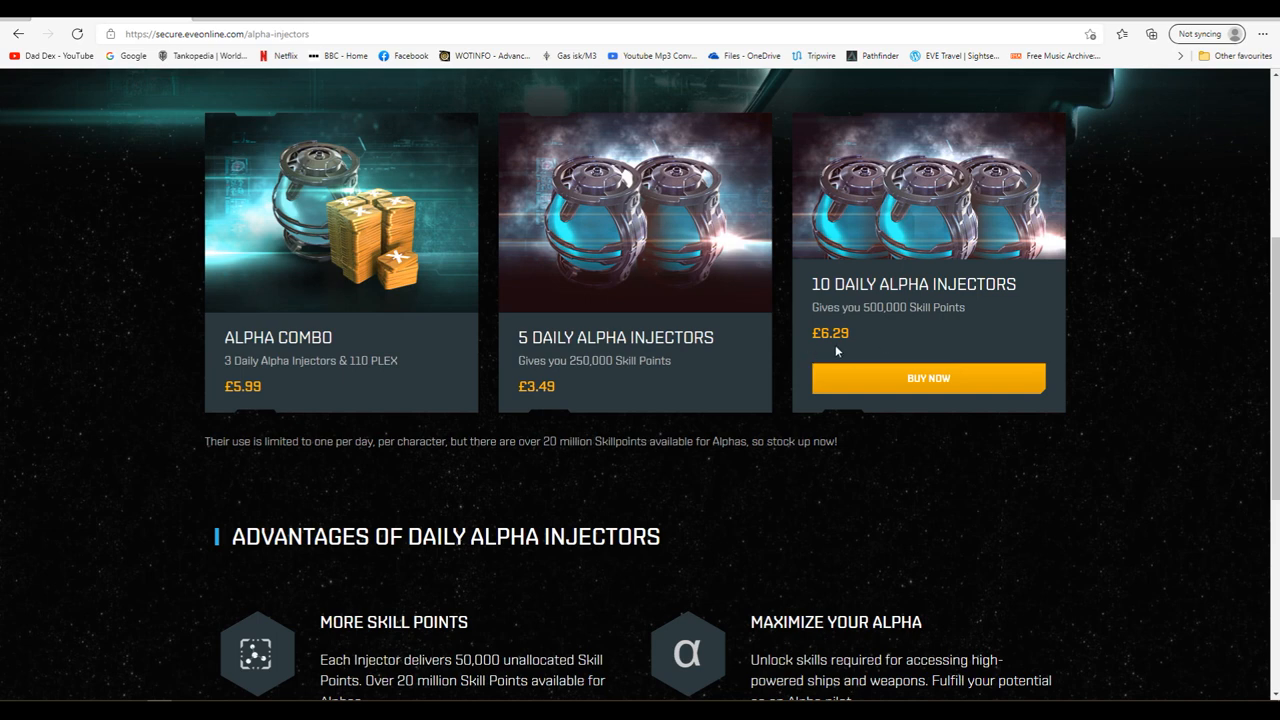
mouse_move(876, 326)
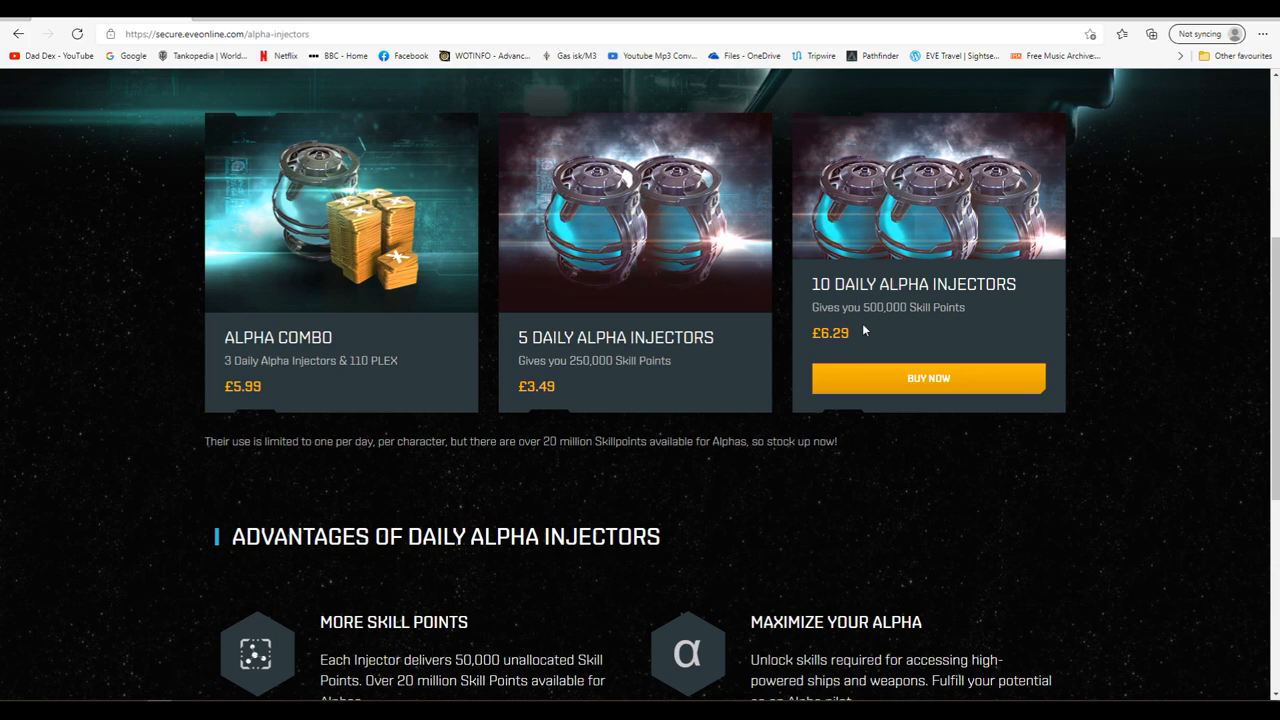
mouse_move(876, 324)
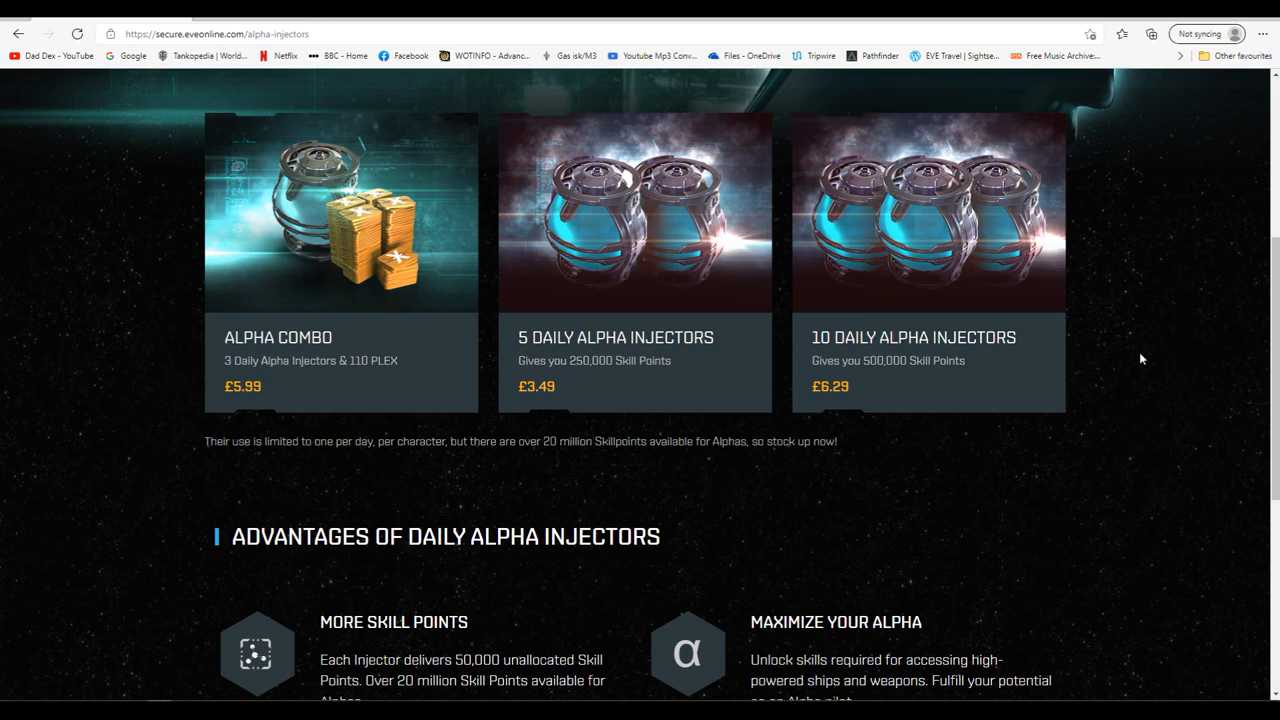
mouse_move(1124, 412)
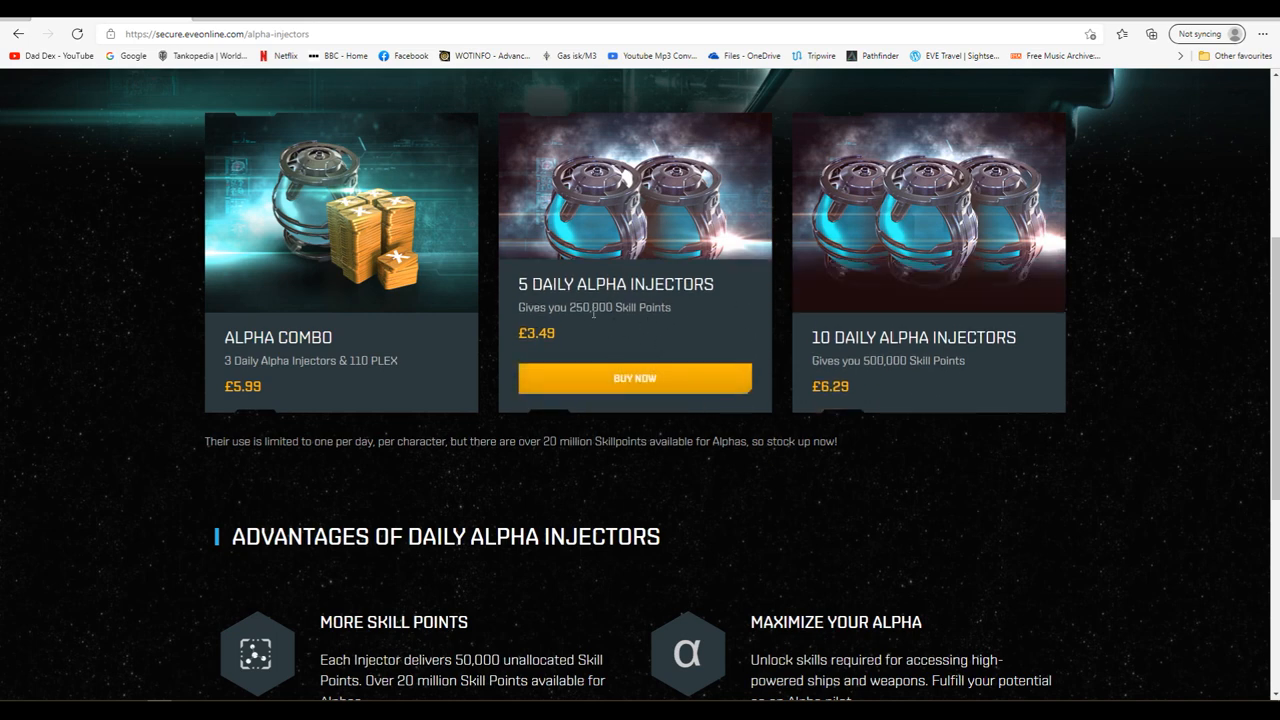
mouse_move(616, 336)
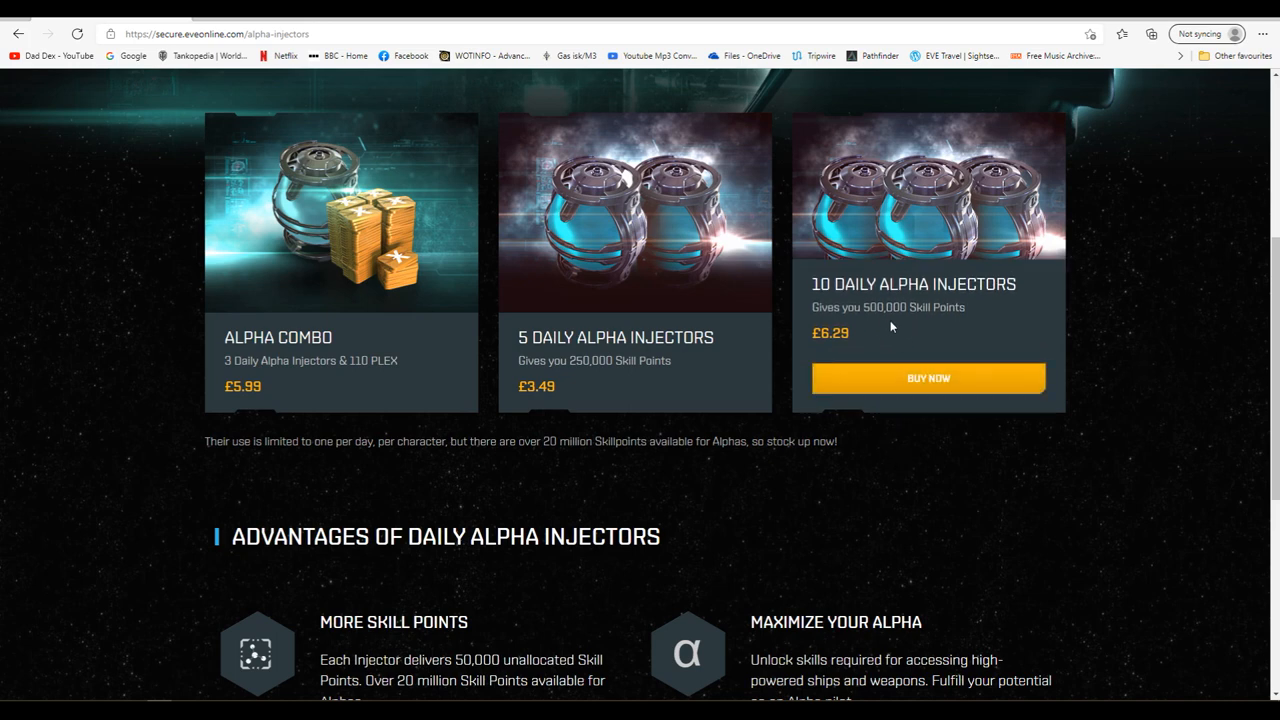
mouse_move(636, 424)
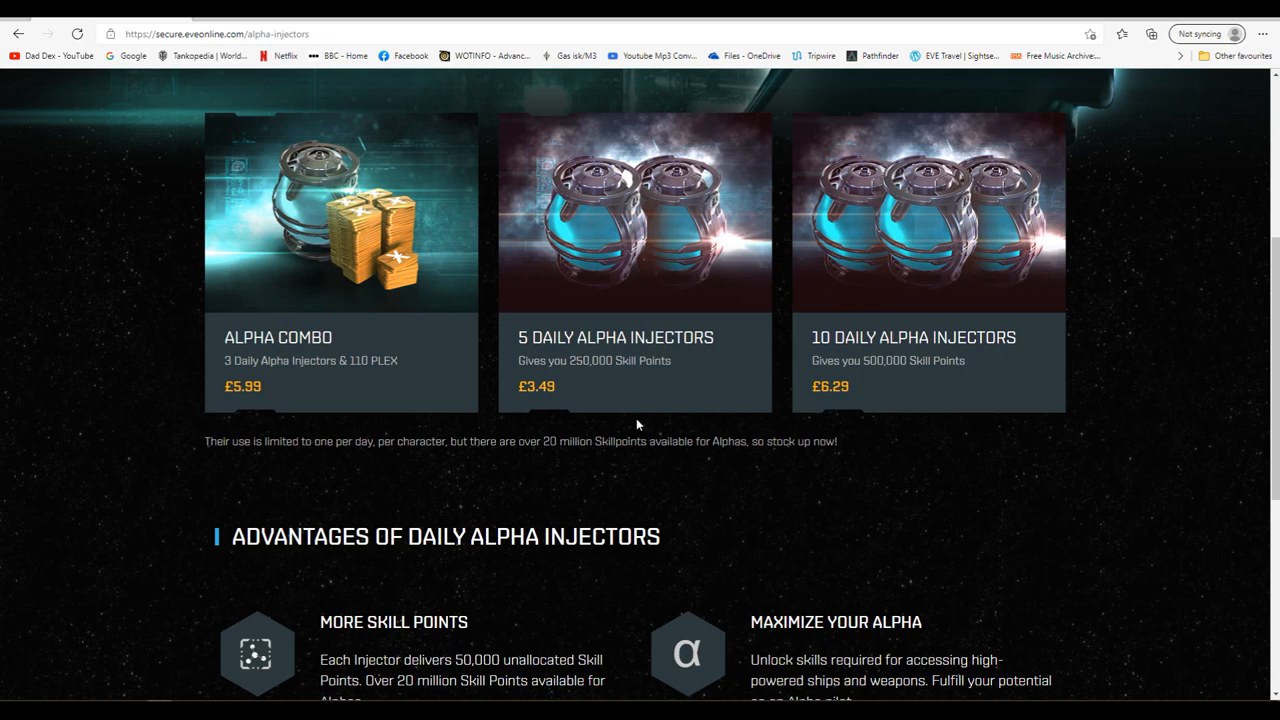
mouse_move(1158, 482)
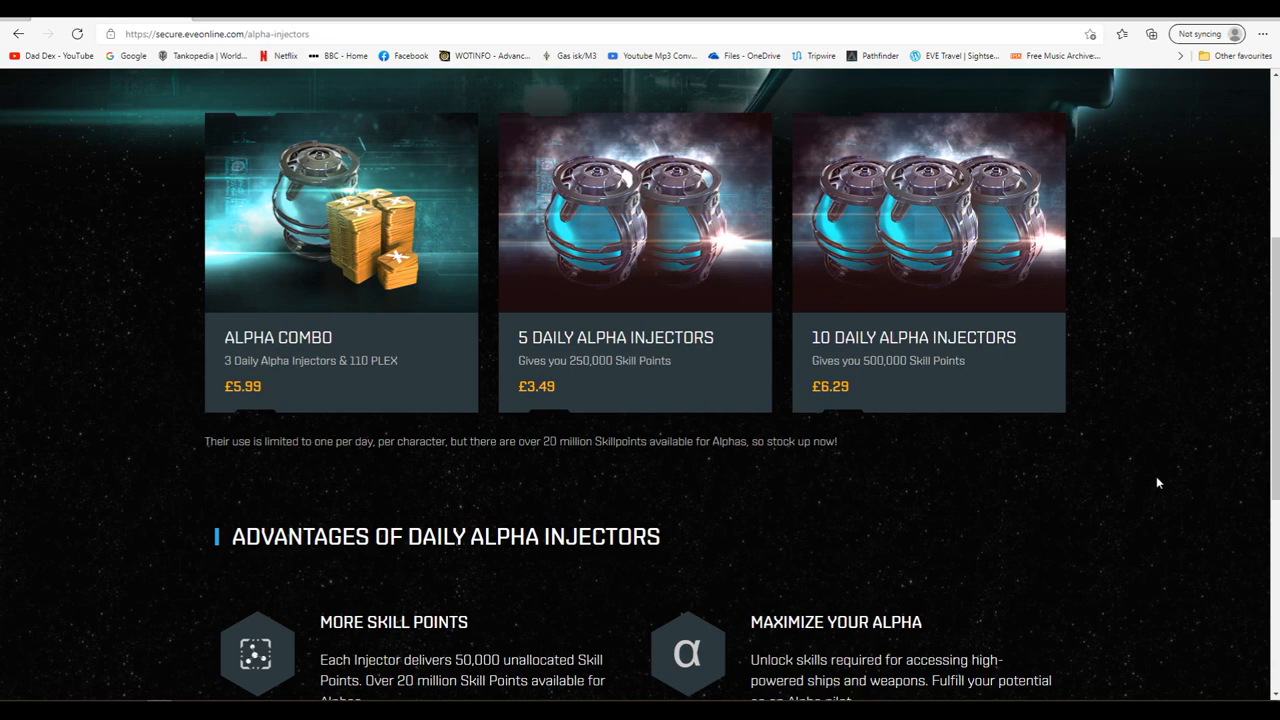
mouse_move(1156, 516)
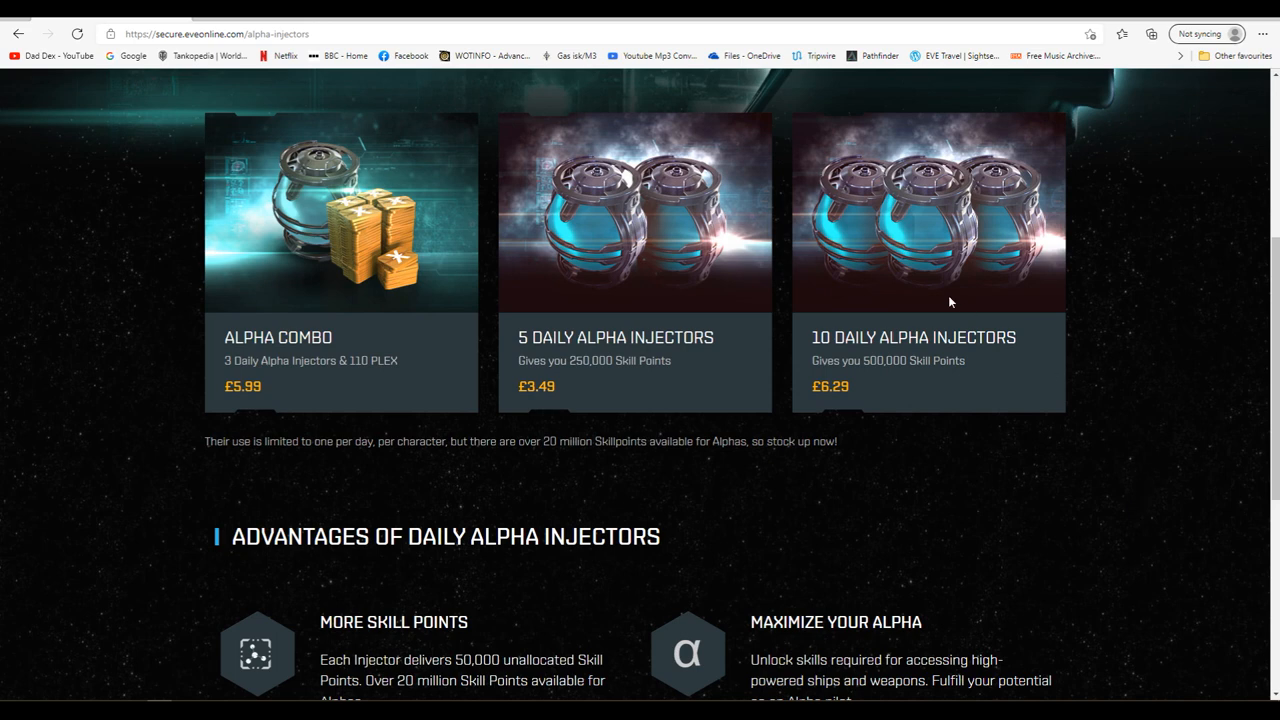
mouse_move(1030, 464)
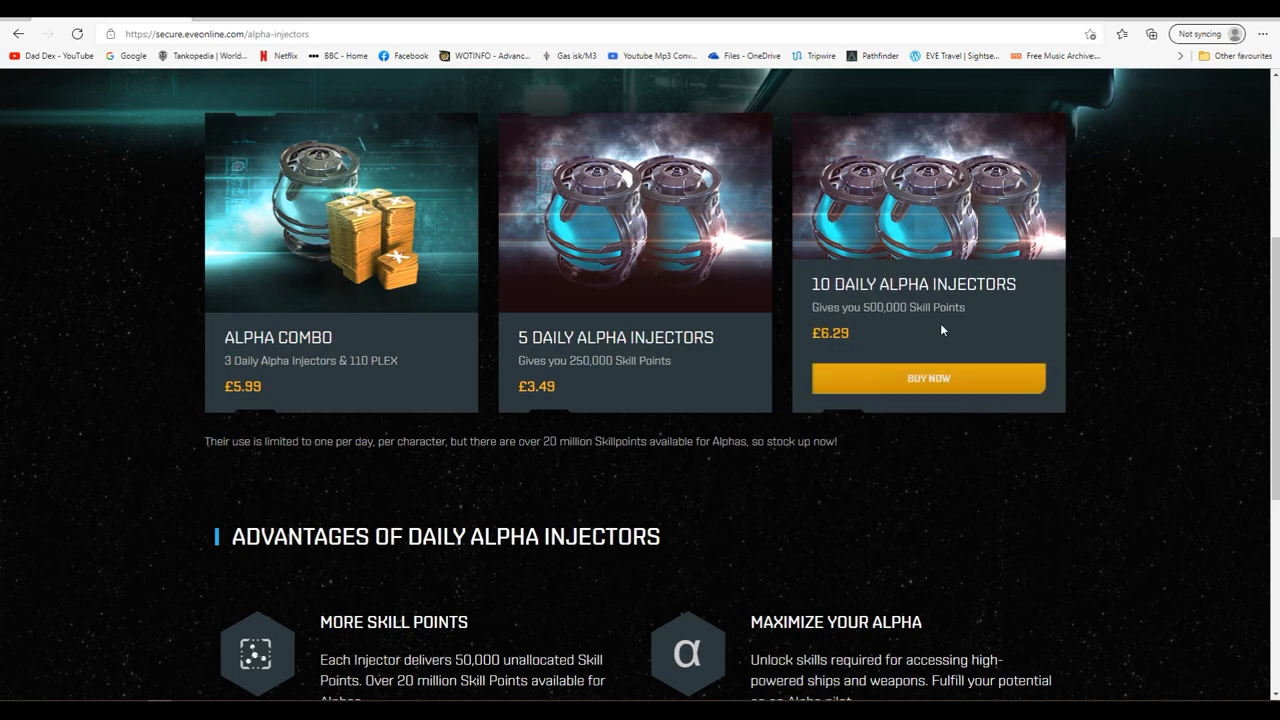
mouse_move(1090, 458)
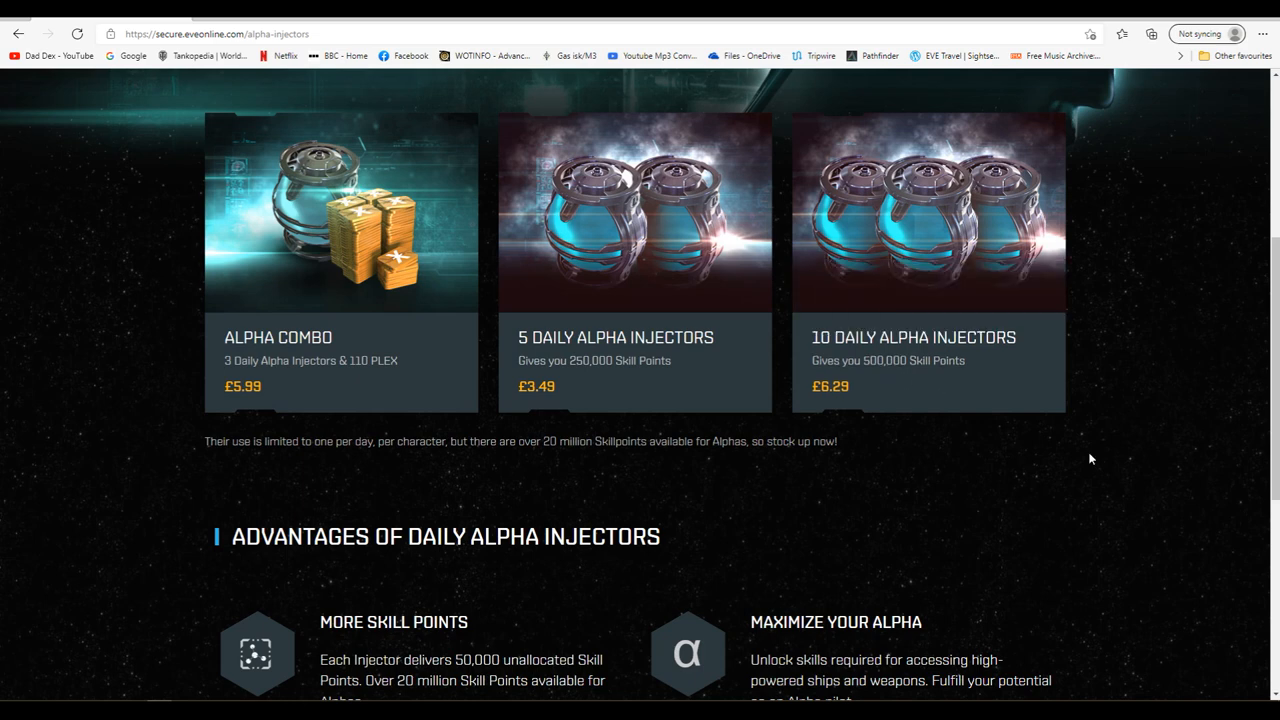
mouse_move(1070, 540)
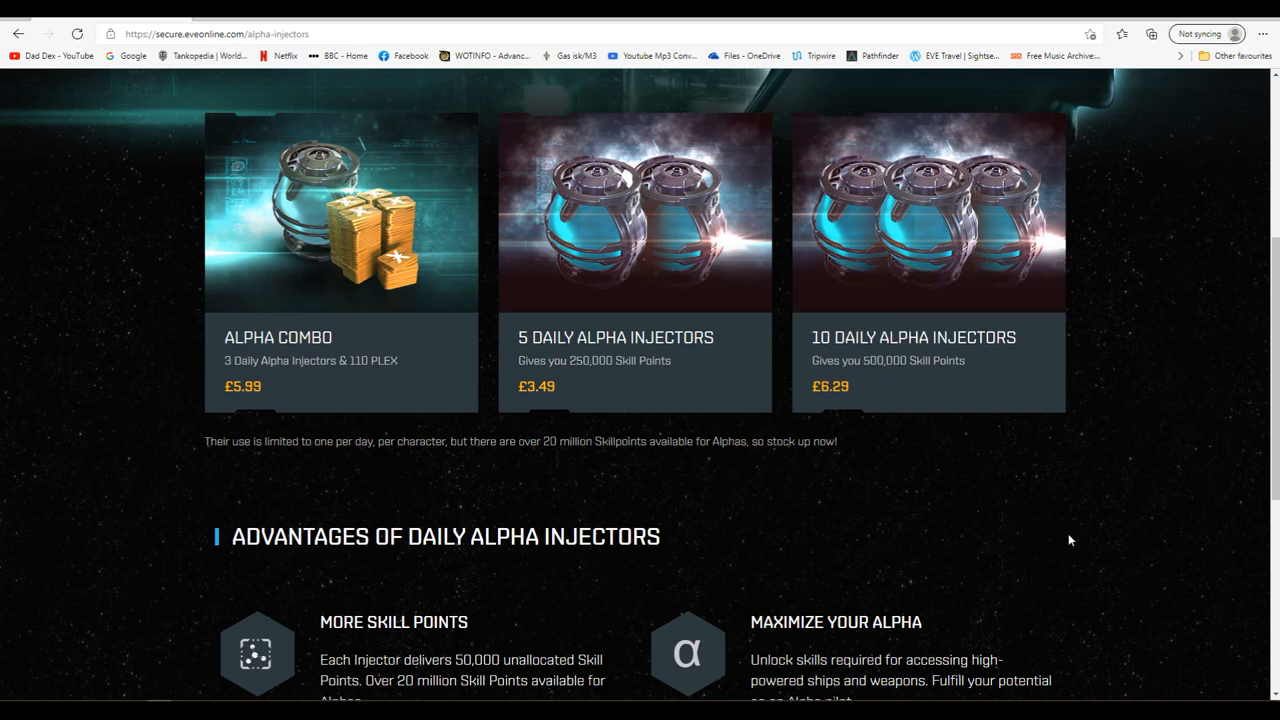
mouse_move(1136, 554)
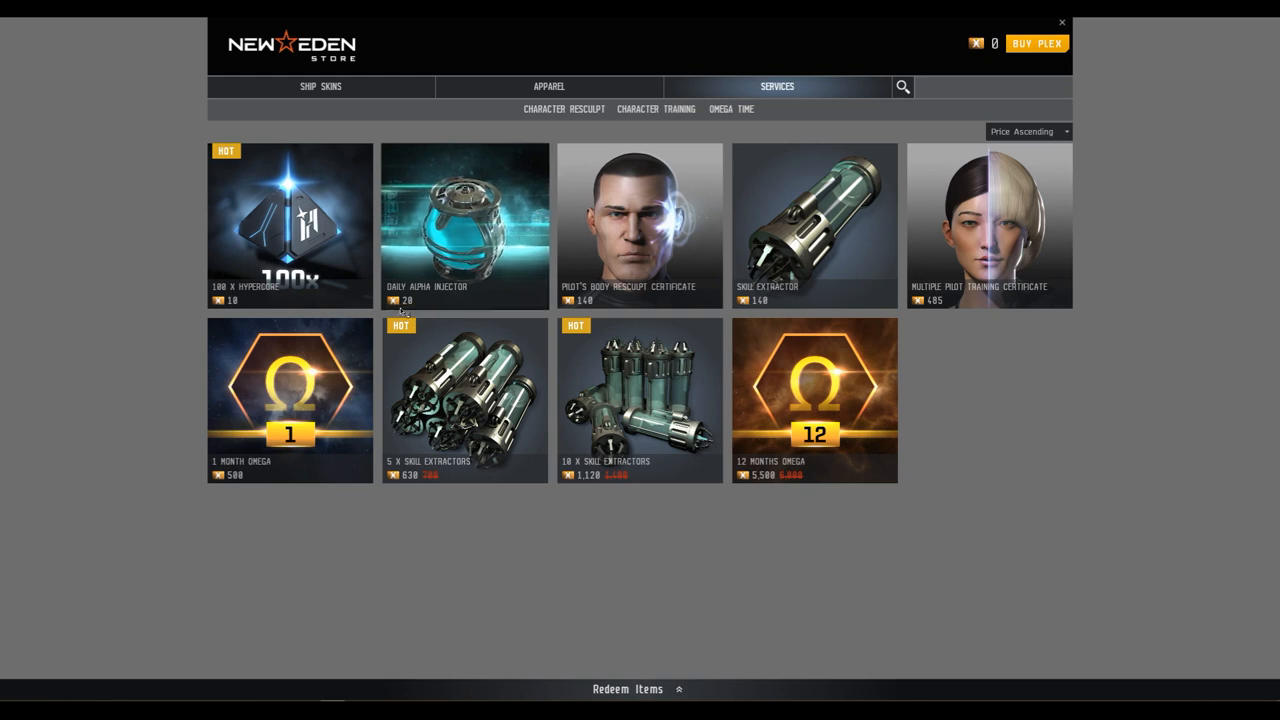
mouse_move(408, 310)
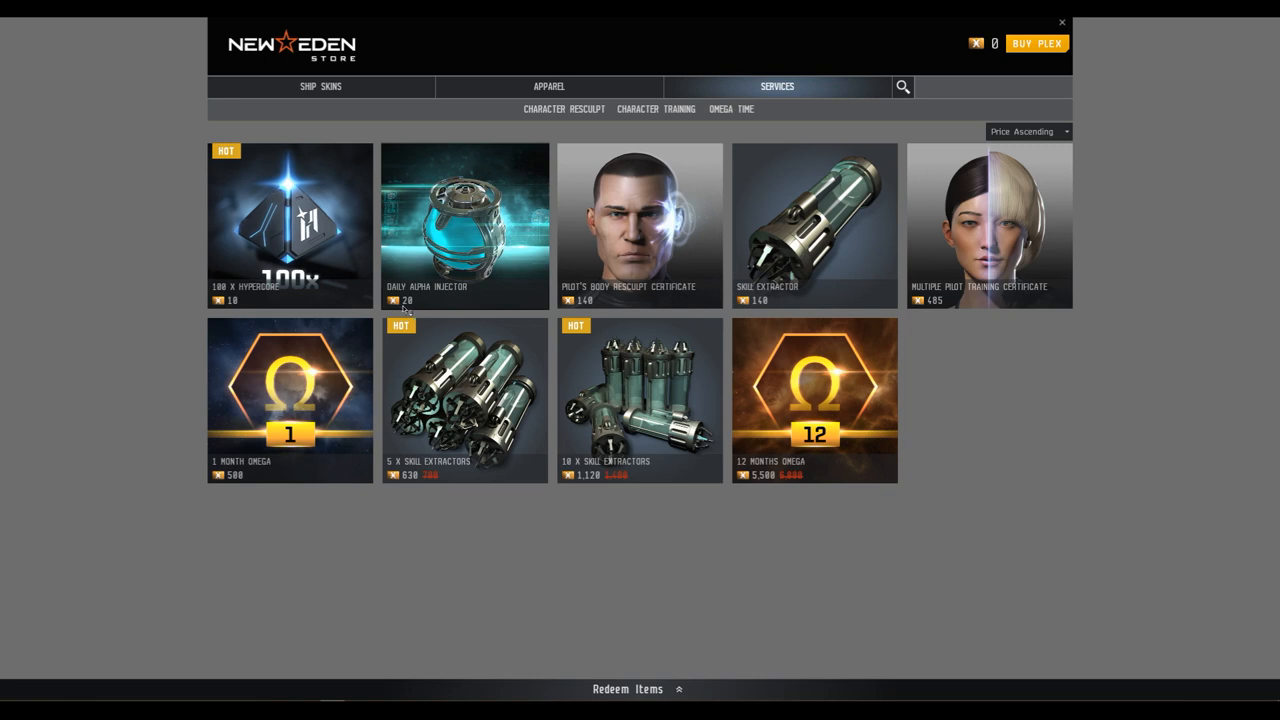
mouse_move(460, 306)
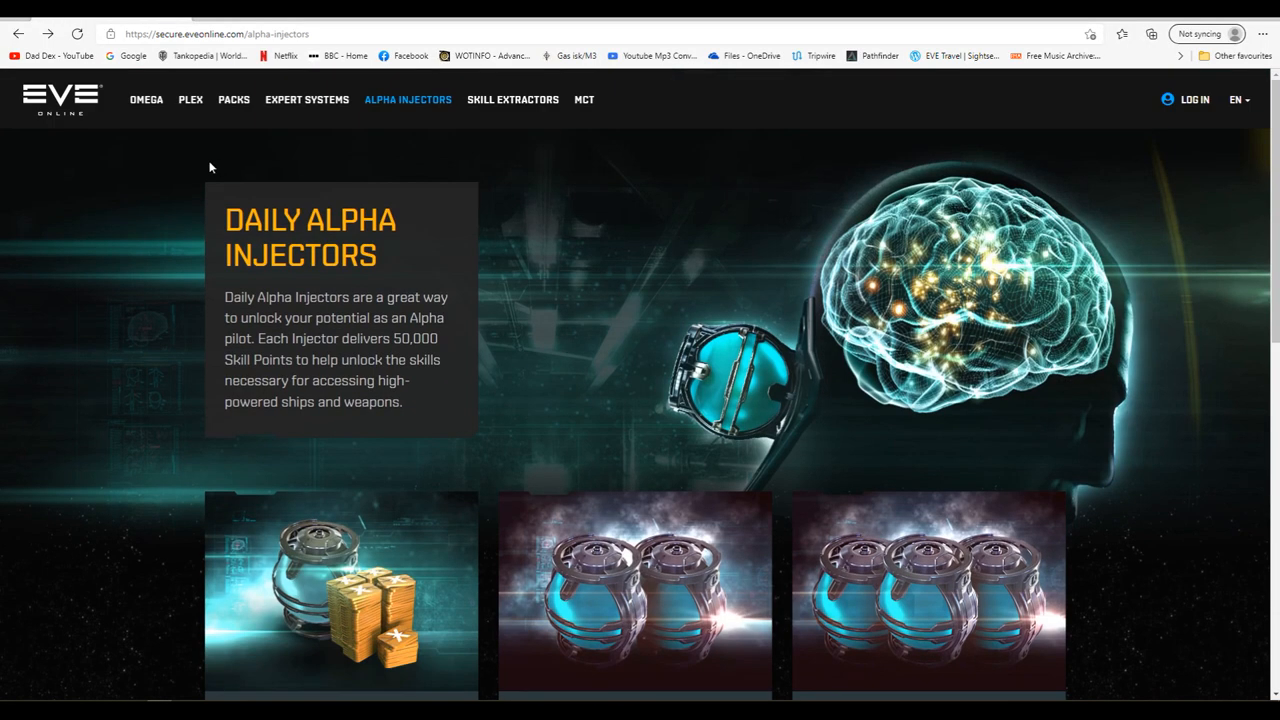
Review the PLEX bundle prices, from 110 PLEX at £4.24 through the 500 PLEX card.
click(190, 100)
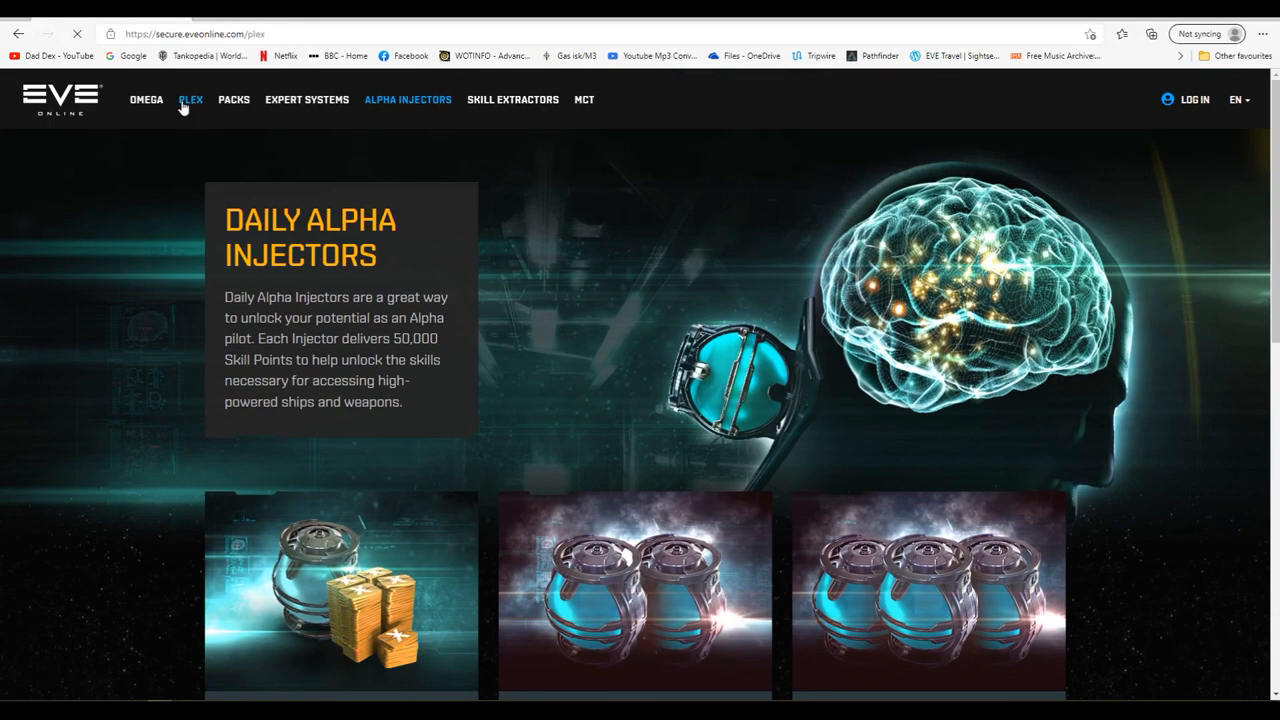
click(190, 100)
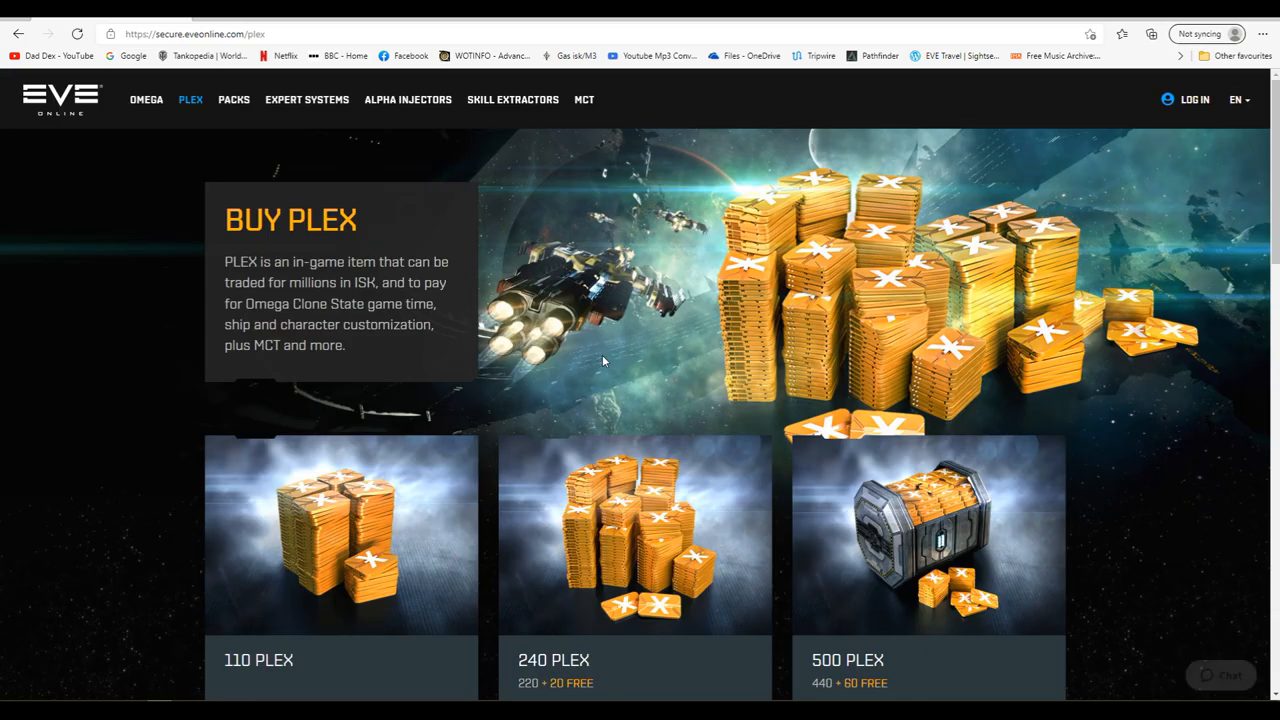
mouse_move(1118, 476)
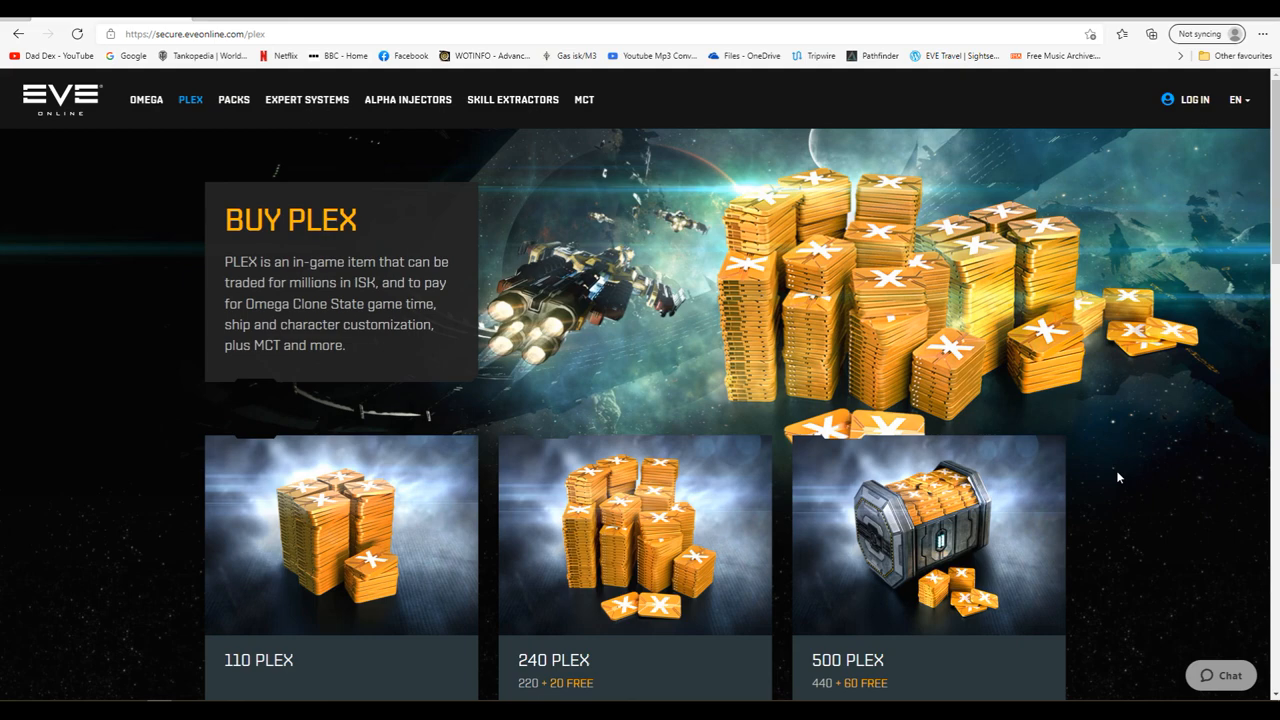
scroll(down, 3)
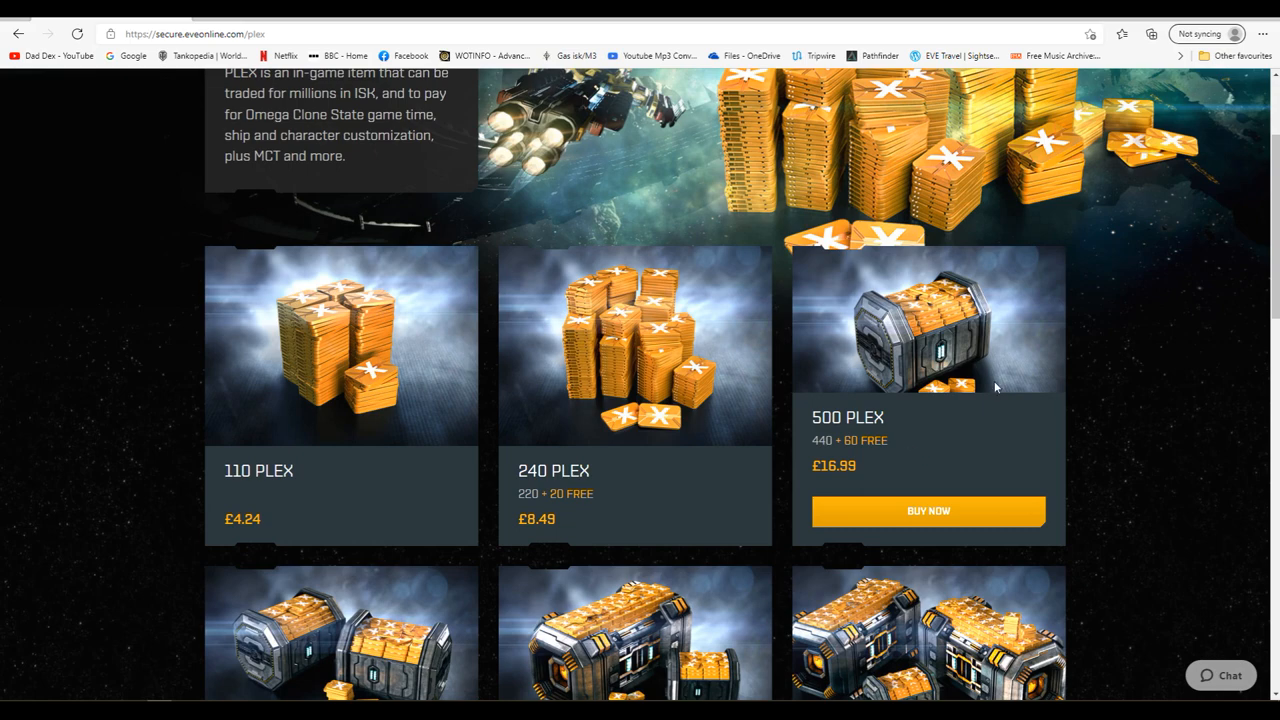
scroll(up, 3)
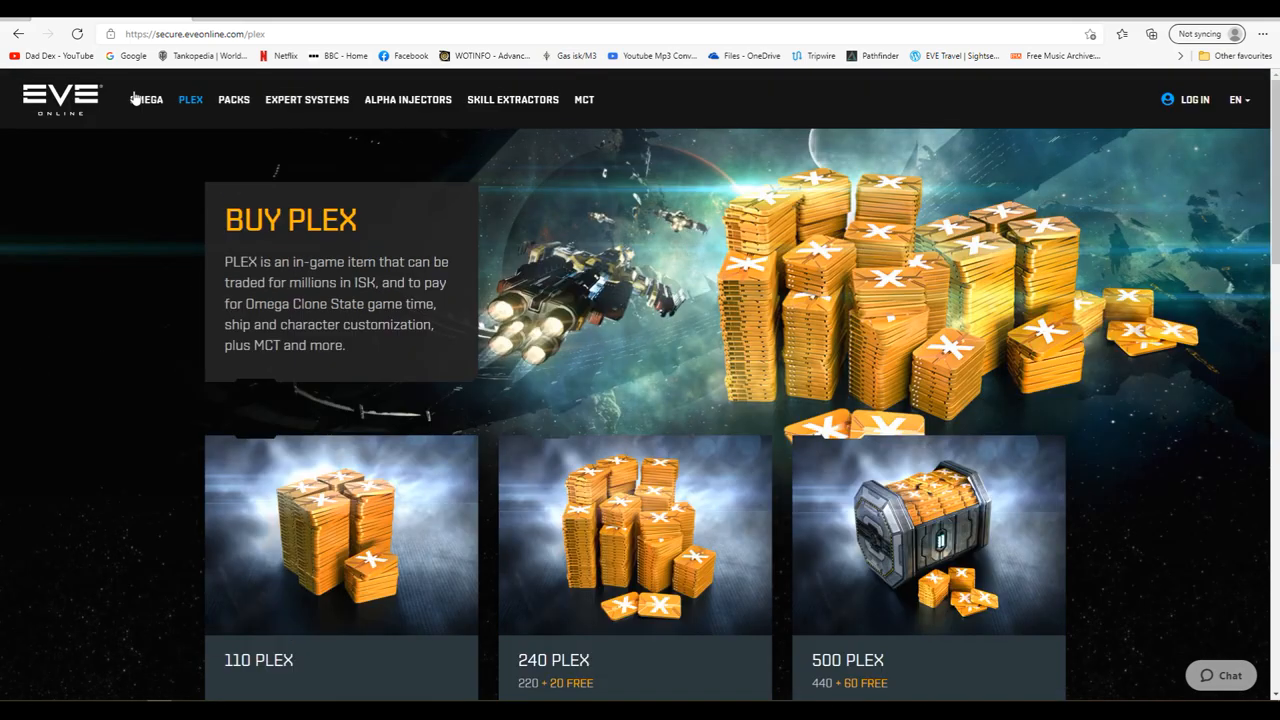
Check the Omega game time offers, then return to the game and close the character sheet.
click(146, 100)
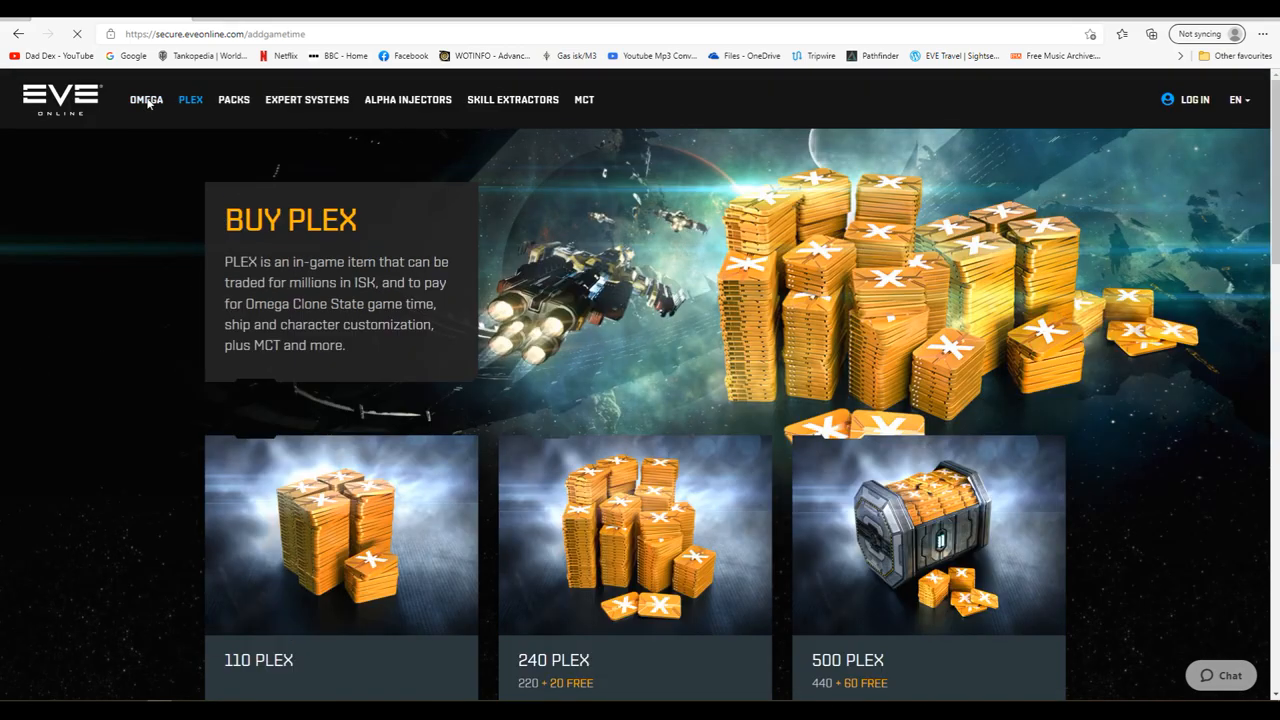
click(146, 100)
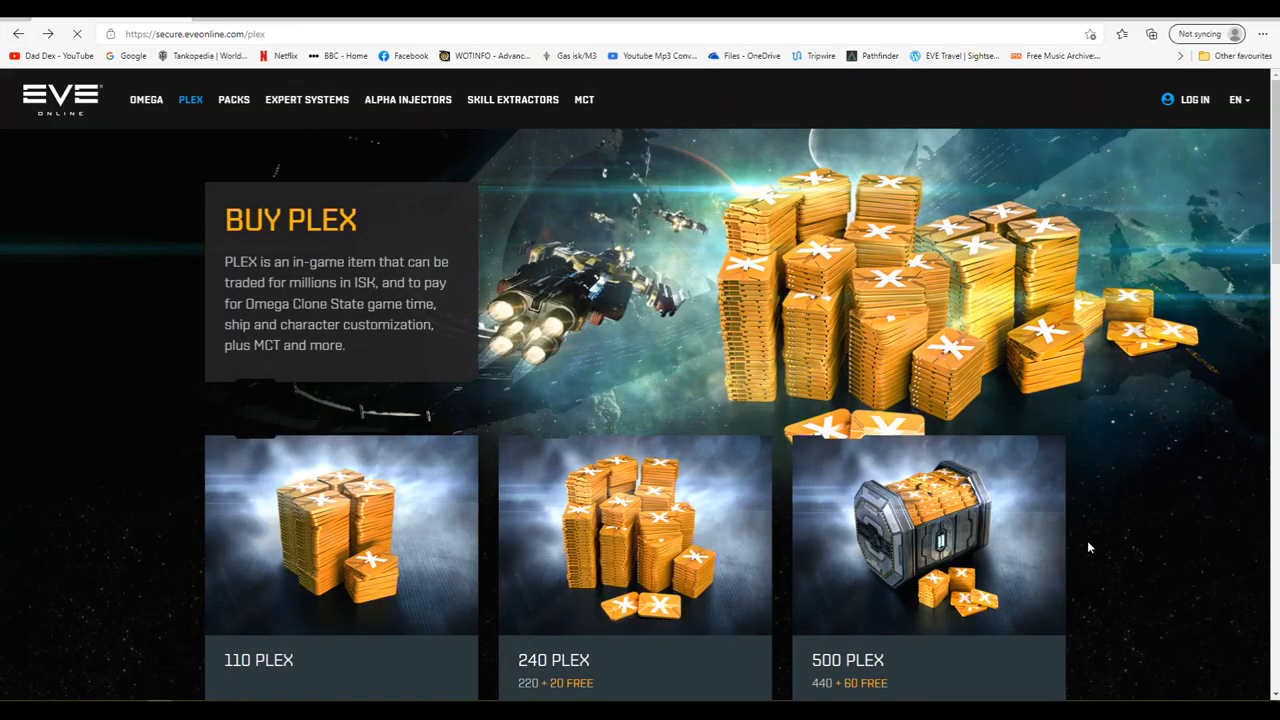
scroll(down, 3)
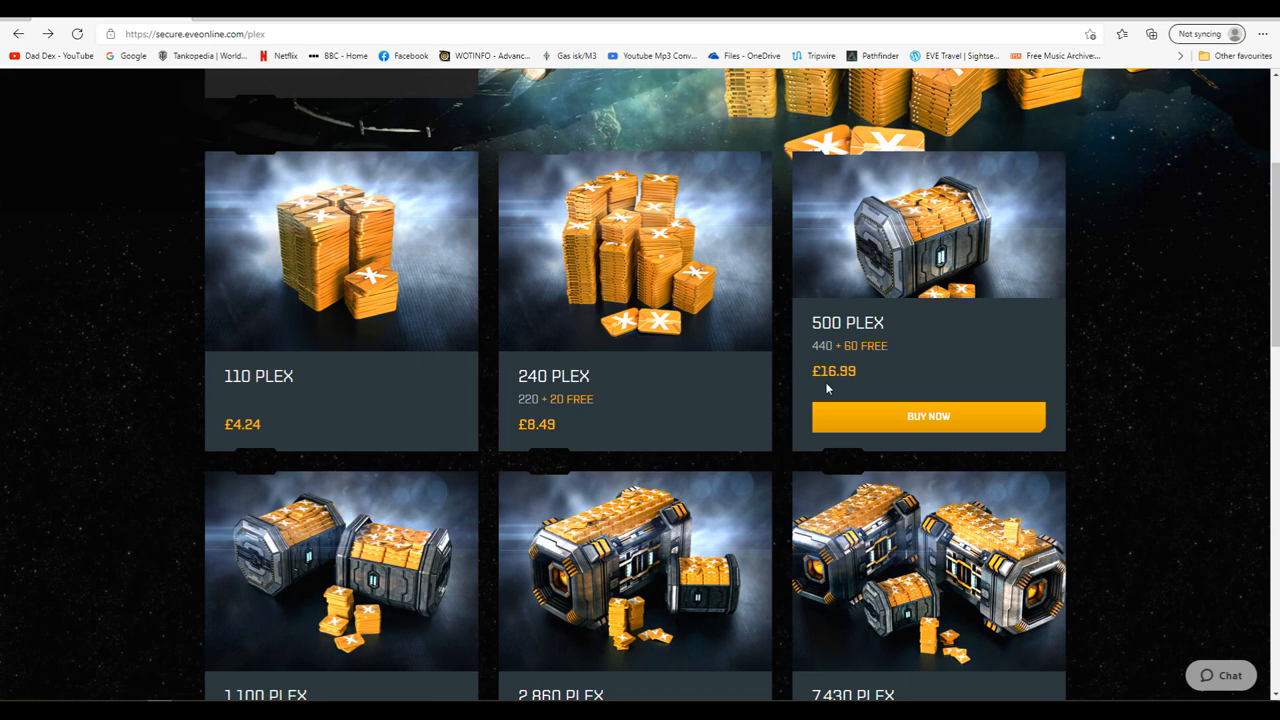
mouse_move(824, 384)
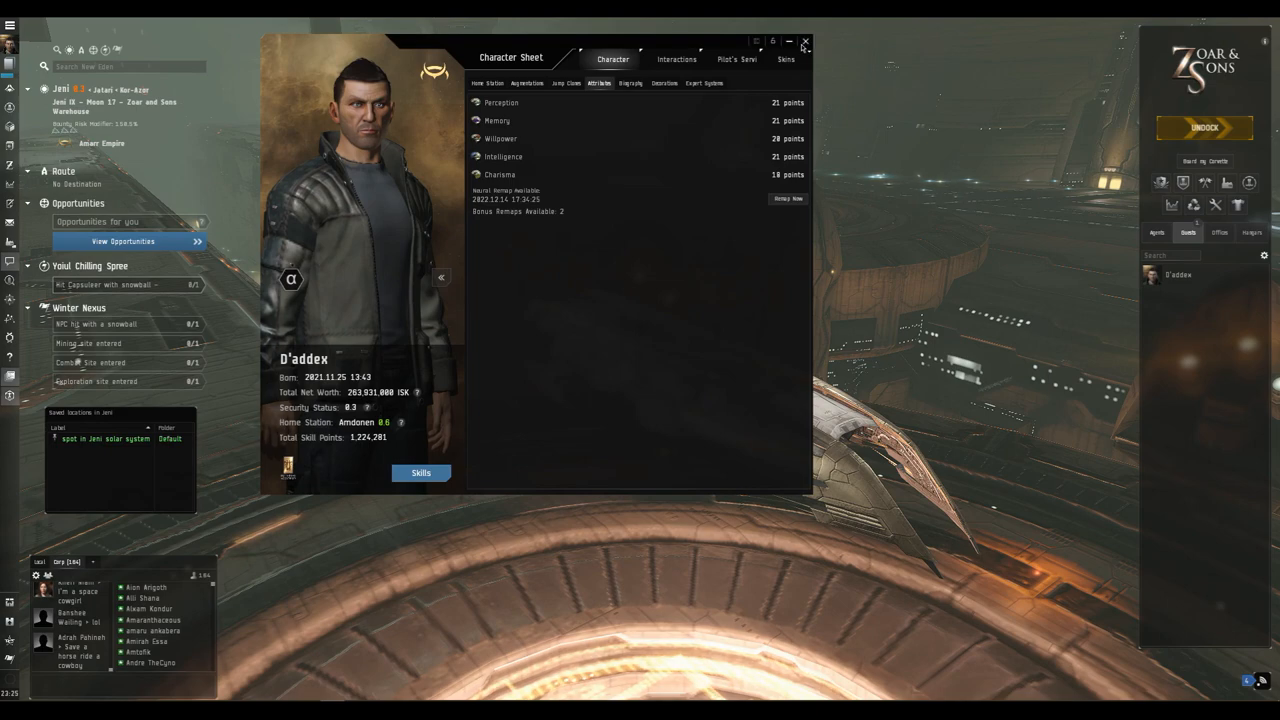
click(804, 42)
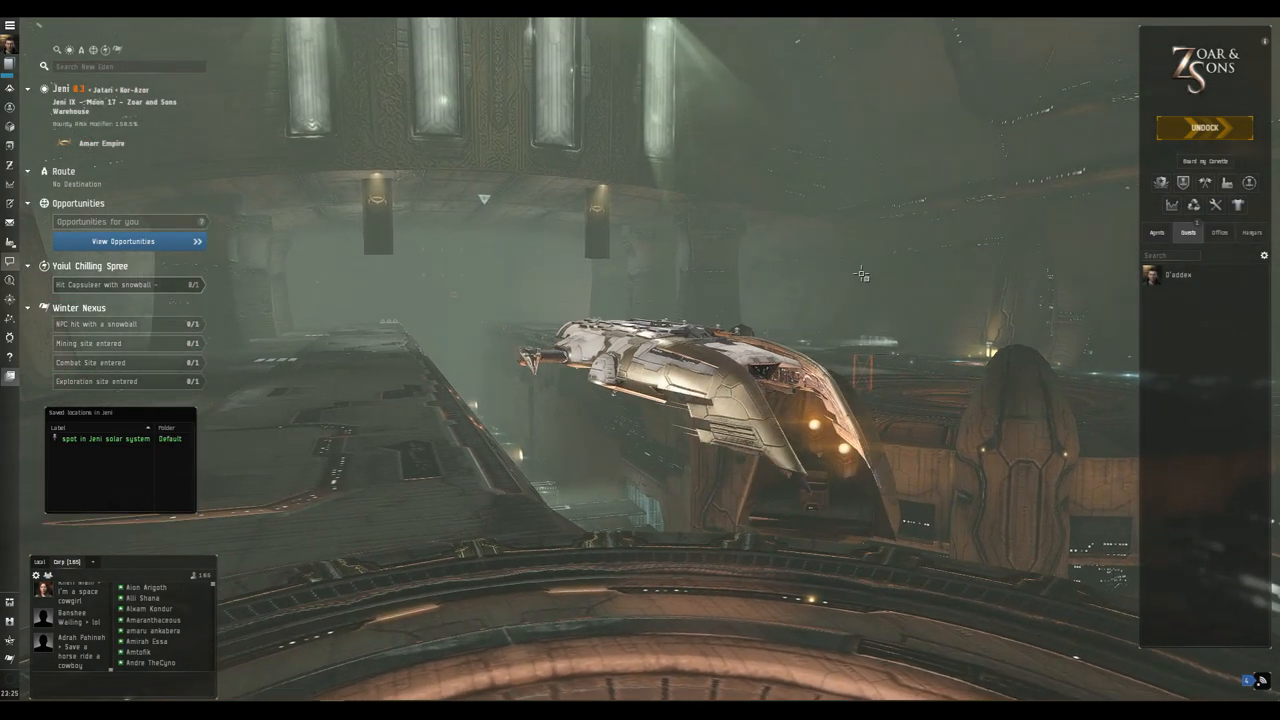